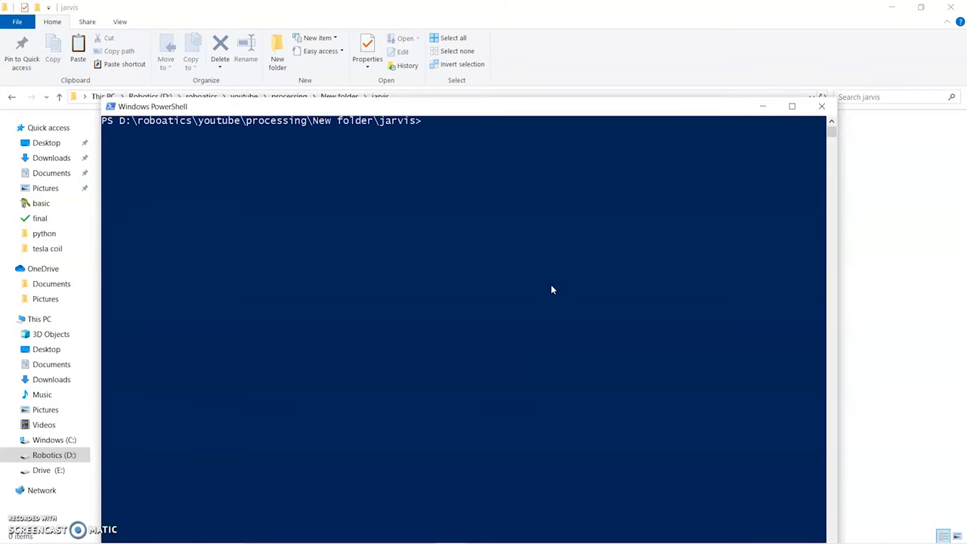
Step: Launch VS Code on the jarvis folder from PowerShell with `code .`
{"action": "left_click_drag", "start_coordinate": [153, 105], "coordinate": [170, 122]}
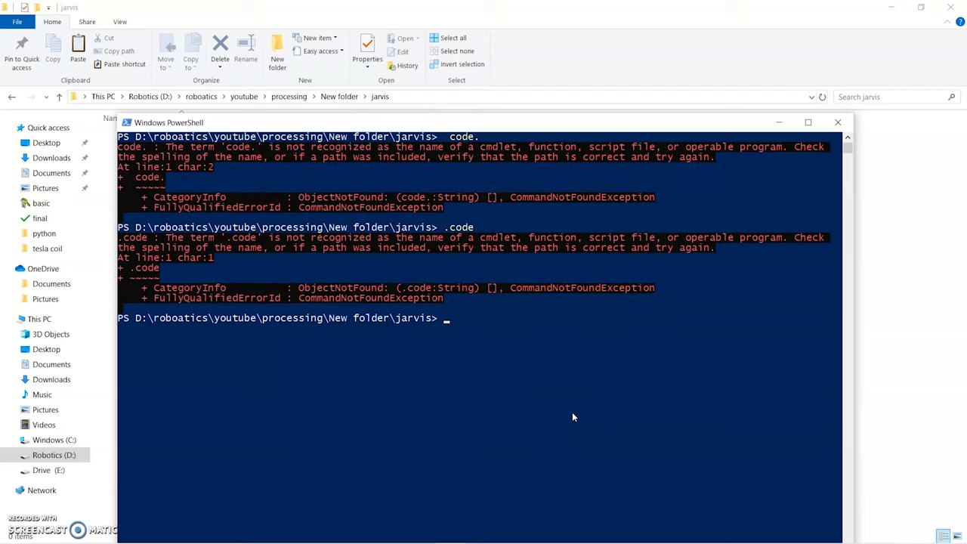
{"action": "type", "text": "code ."}
{"action": "type", "text": "main."}
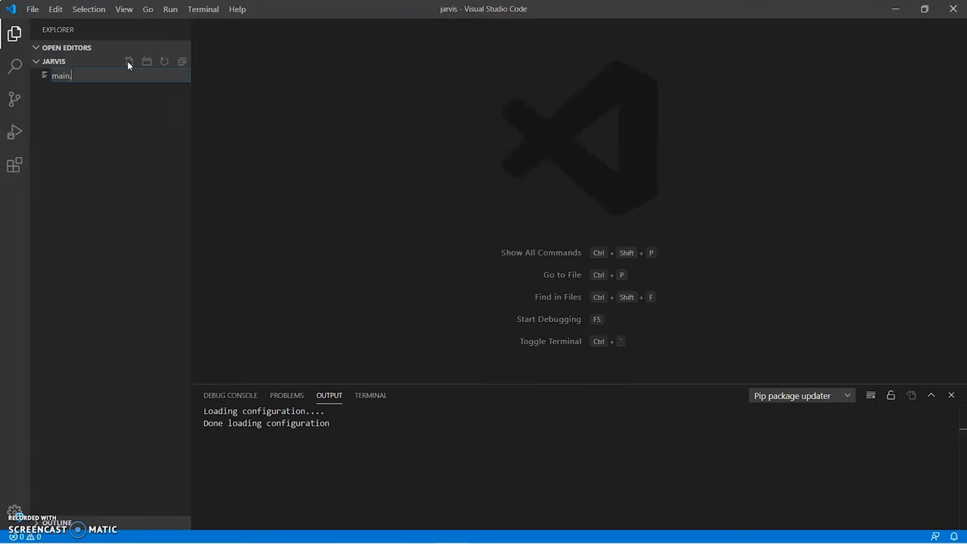
Step: Write main.py's imports (pyttsx3, datetime etc.), pip install datetime and PyAudio, and begin the engine line
{"action": "type", "text": "import pyttsx3"}
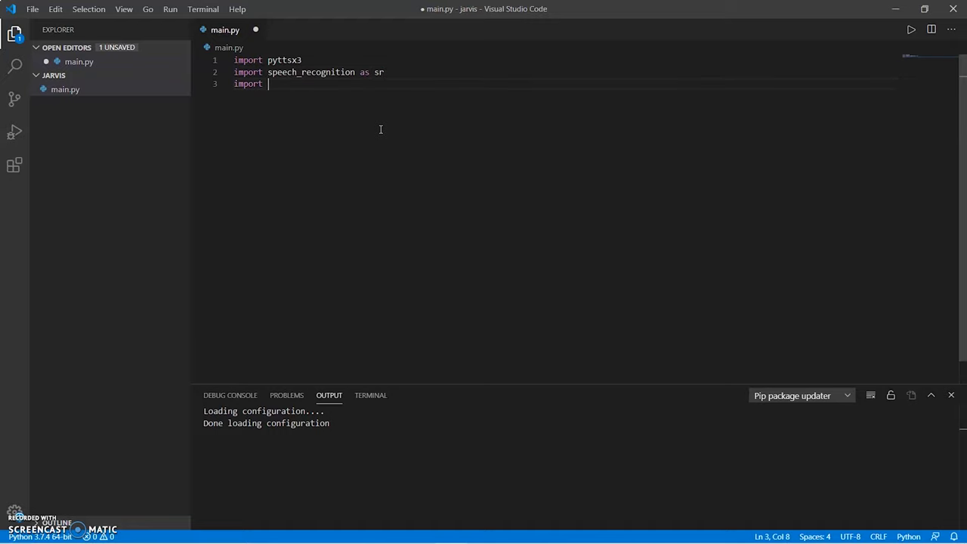
{"action": "type", "text": "datetime"}
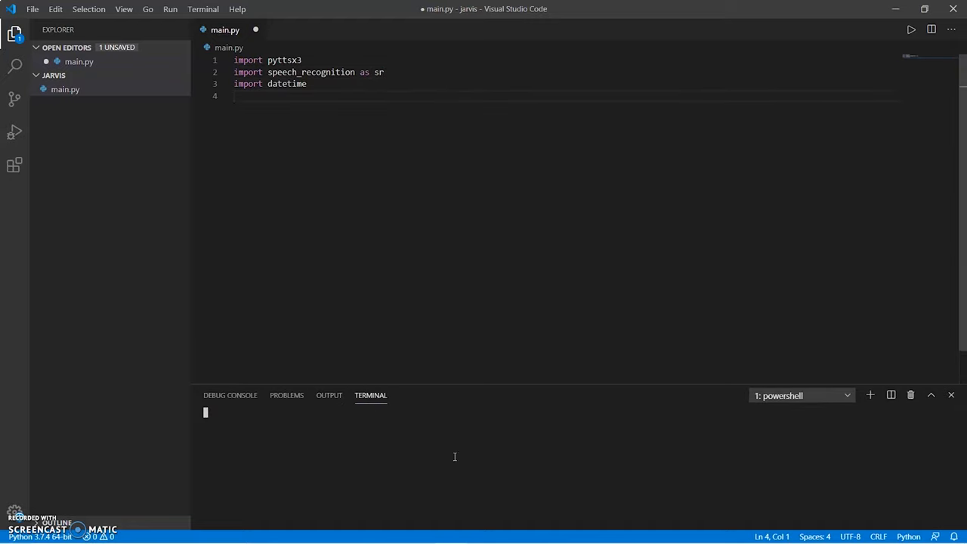
{"action": "type", "text": "pip"}
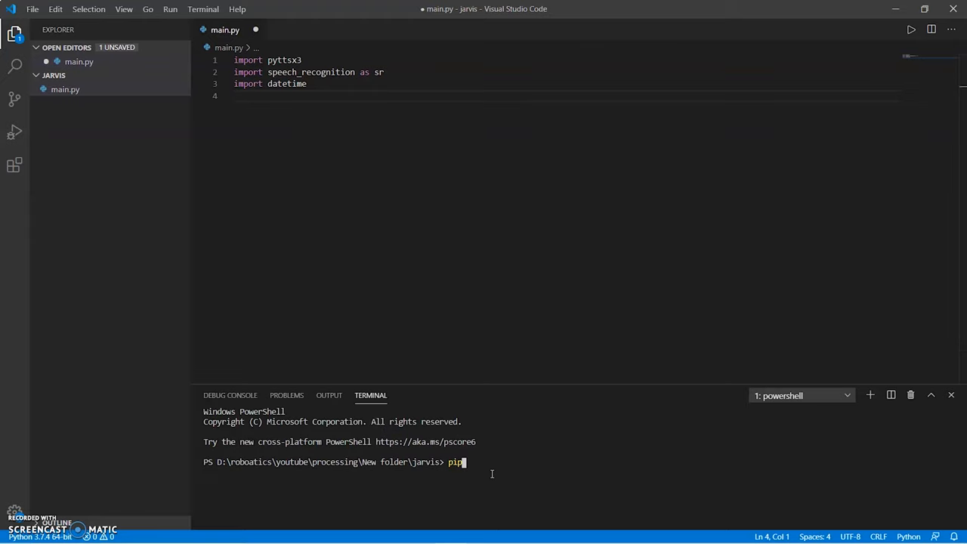
{"action": "type", "text": "install datetime"}
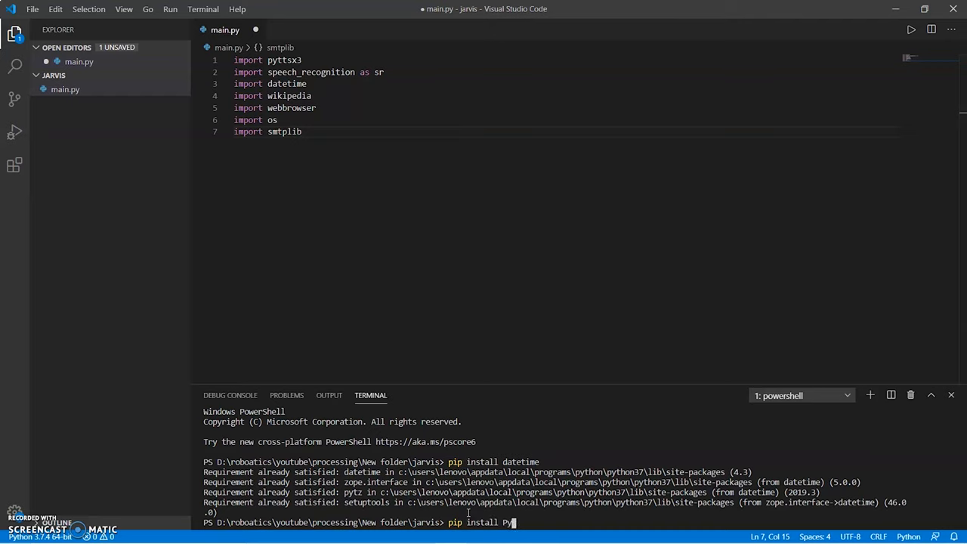
{"action": "key", "text": "Enter"}
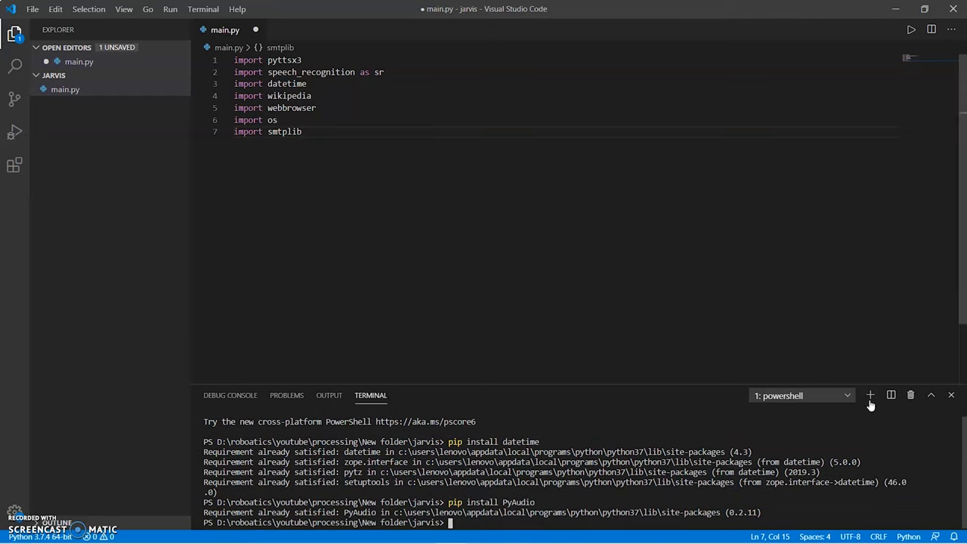
{"action": "type", "text": "engine ="}
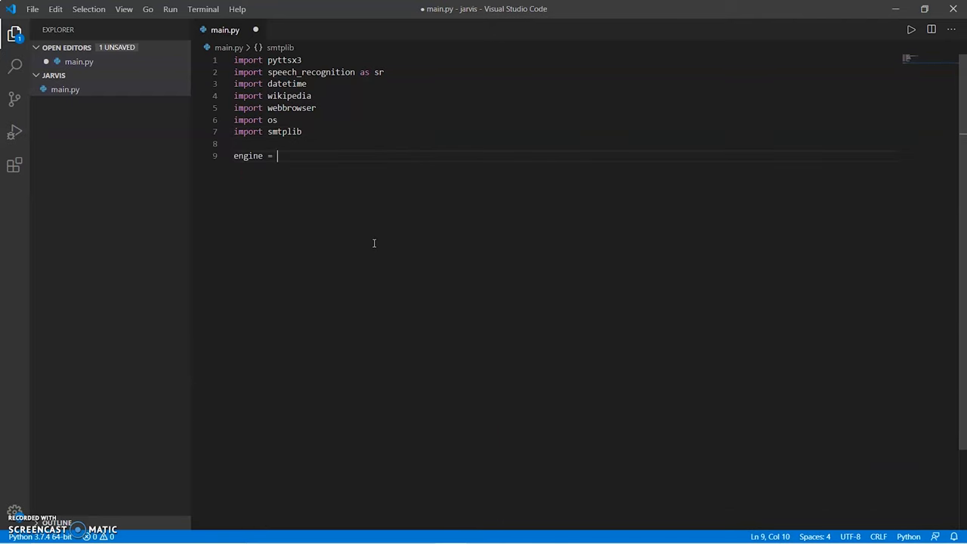
Step: Initialise pyttsx3 with 'sapi5', read the voices property and set the voice to voices[0].id
{"action": "type", "text": "pyttsx3.init('')"}
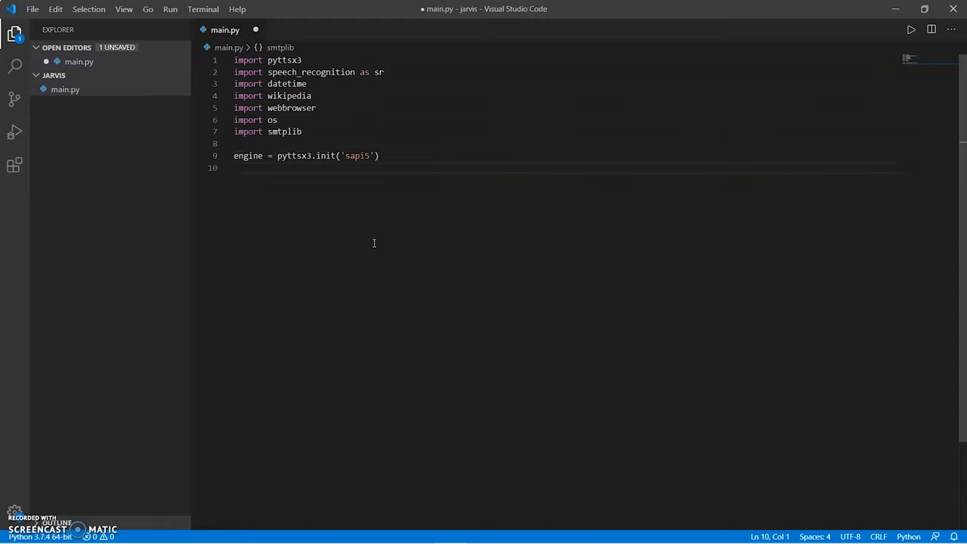
{"action": "type", "text": "voices = engine.f"}
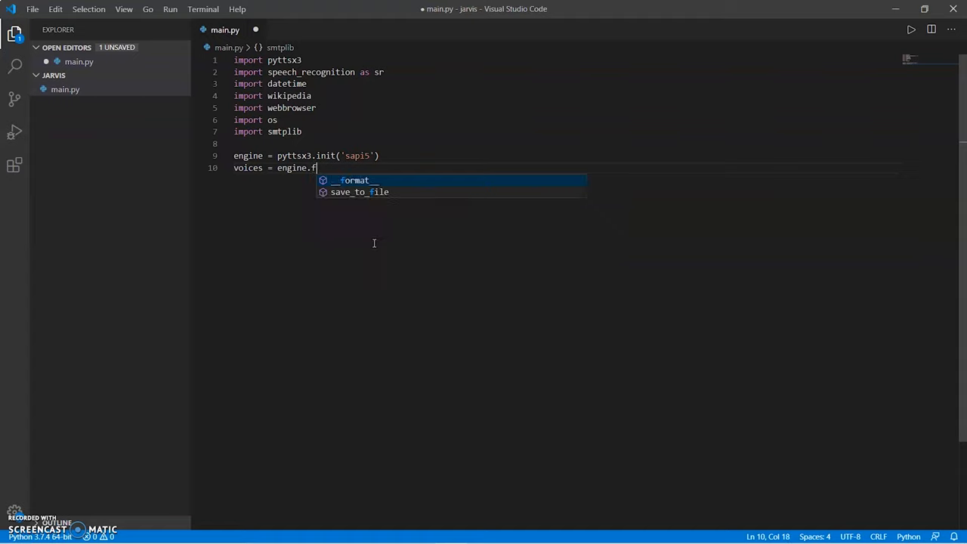
{"action": "type", "text": "getProperty('voice')"}
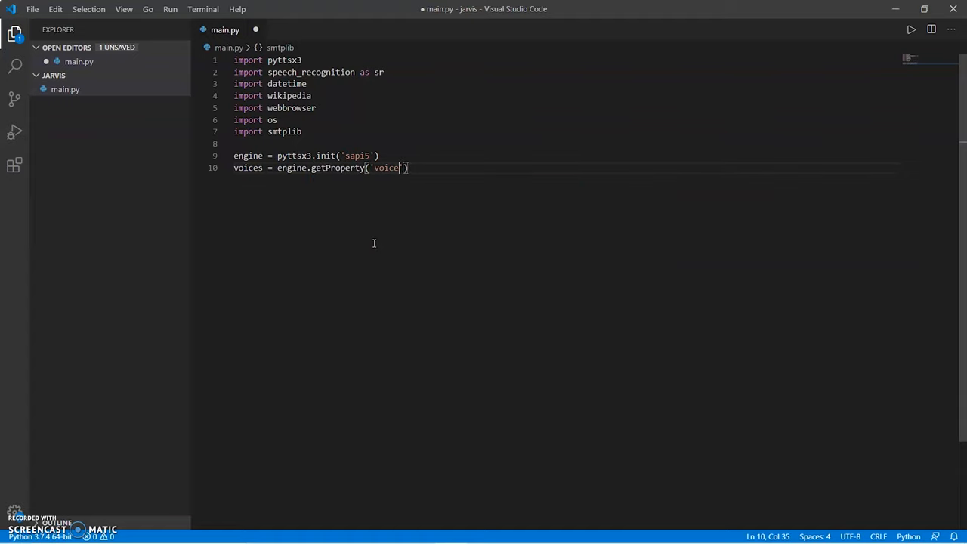
{"action": "type", "text": "engine.sett"}
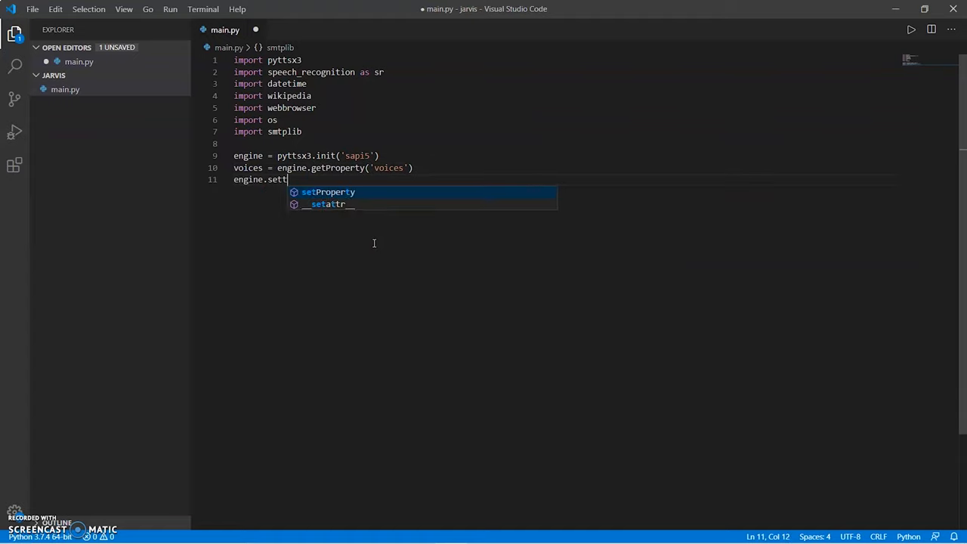
{"action": "type", "text": "Property('voice',"}
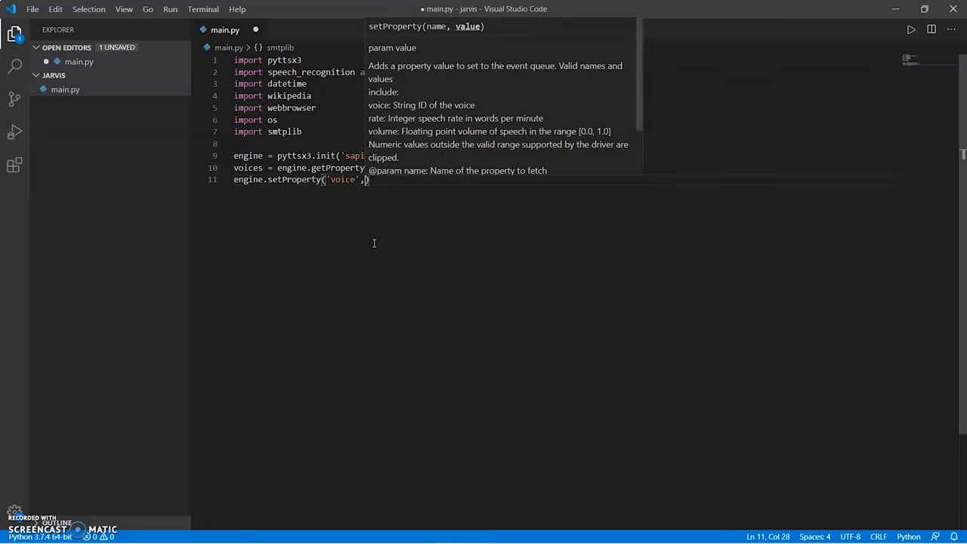
{"action": "type", "text": "voices[0].id)"}
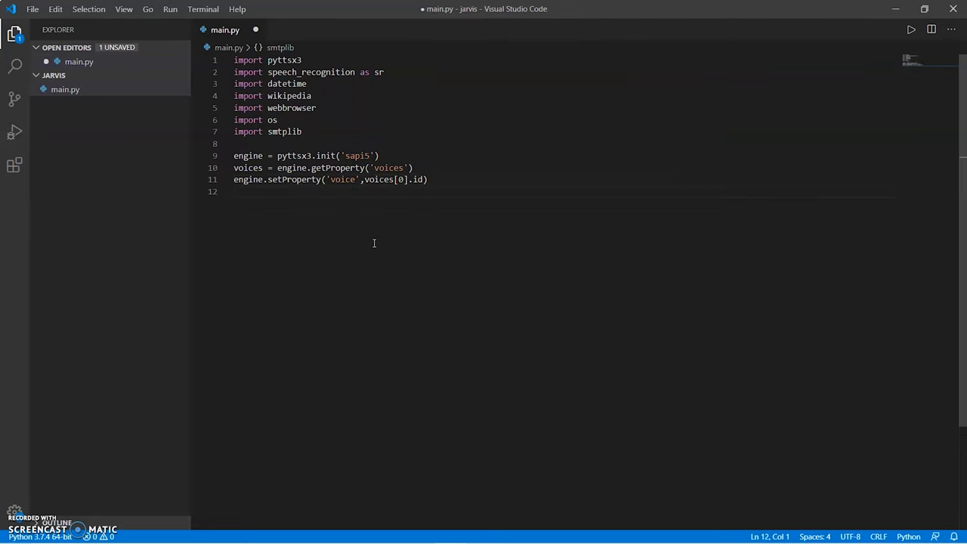
Step: Define speak(text) using engine.say and runAndWait, then main() printing "Initialising"
{"action": "type", "text": "defs("}
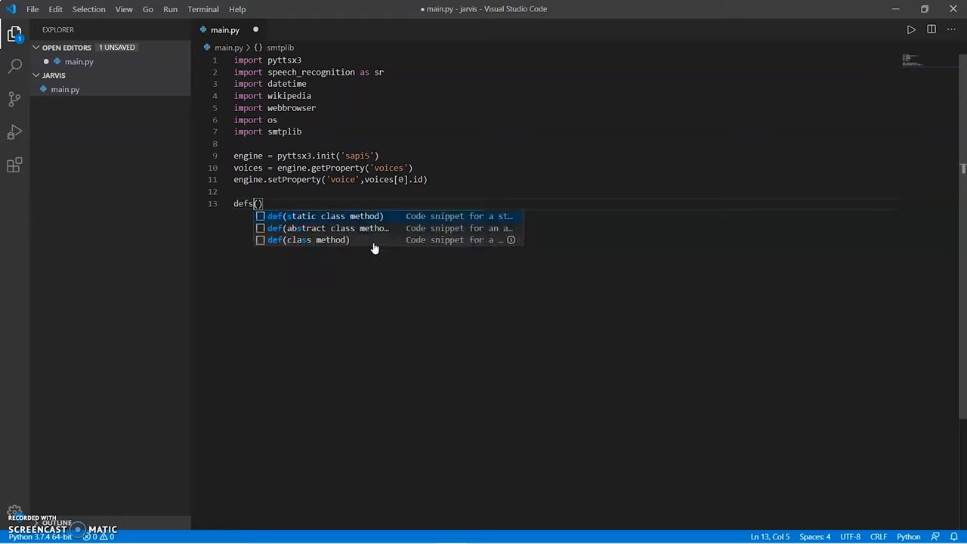
{"action": "type", "text": "speak(text)"}
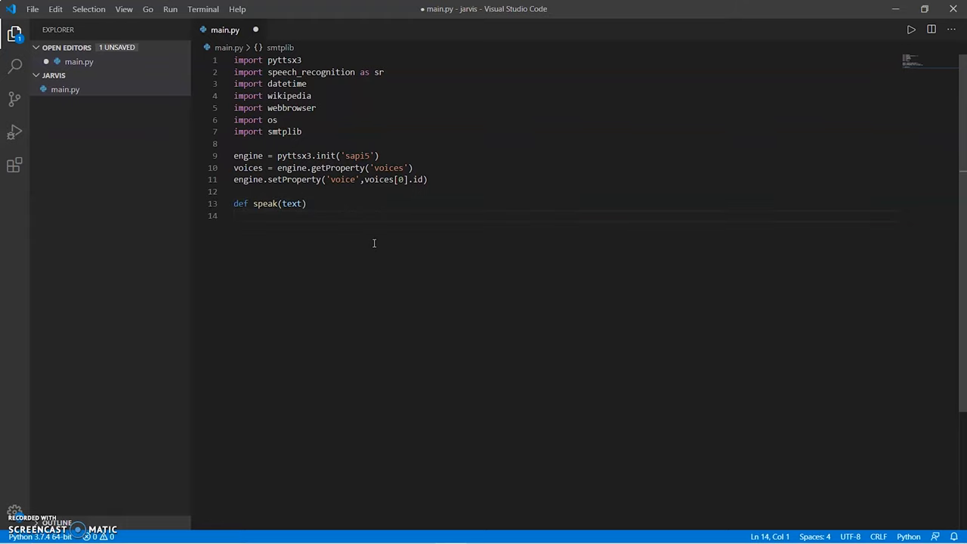
{"action": "type", "text": "engine.say()"}
{"action": "type", "text": "engine.runAndWait("}
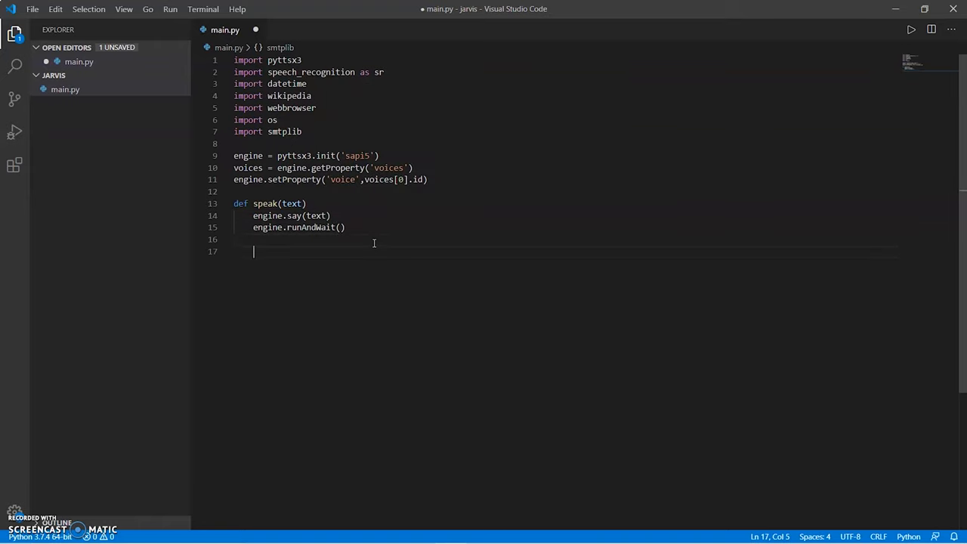
{"action": "type", "text": "def main()"}
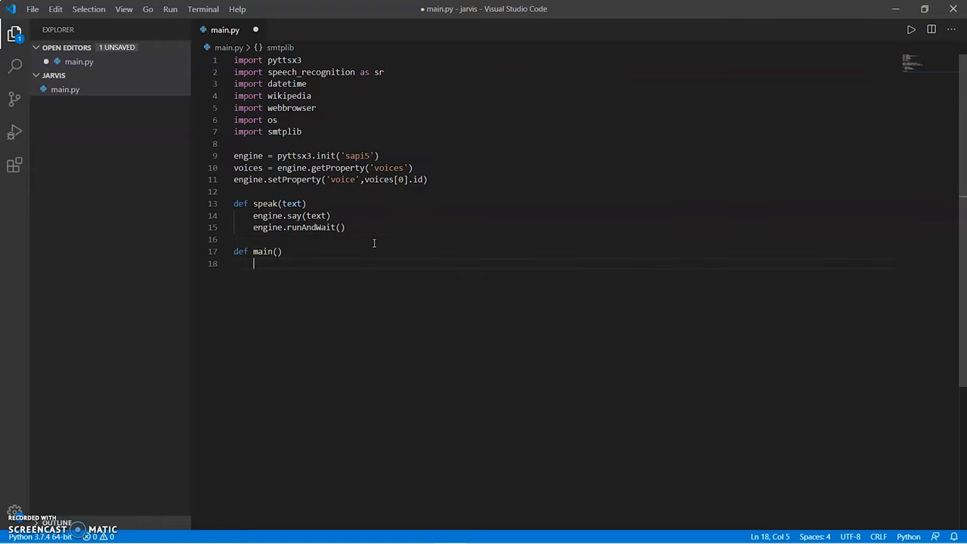
{"action": "type", "text": "print(\"Initialising \")"}
{"action": "type", "text": "speak(\"Initializing... Jarvis..."}
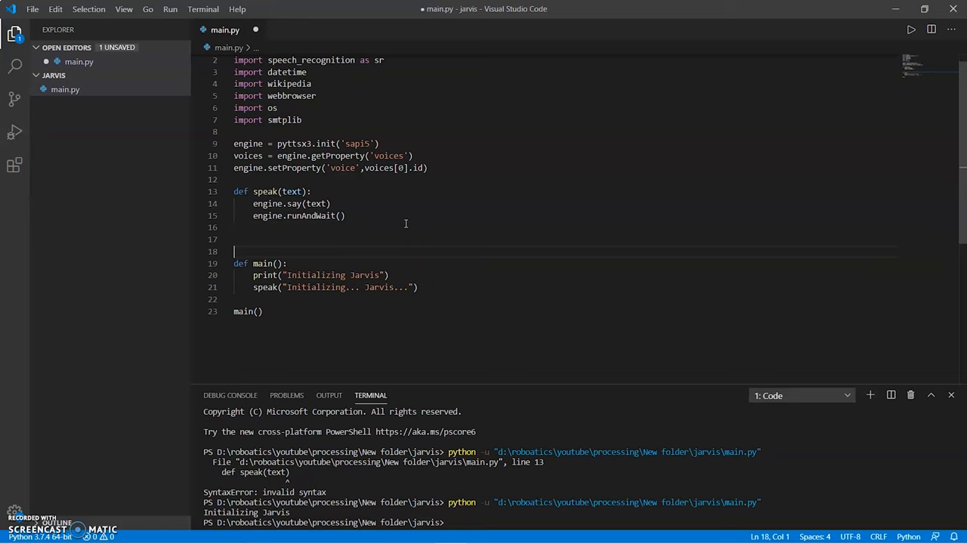
Step: Write wishMe reading datetime.now().hour and greeting by whether hour < 12 and so on
{"action": "type", "text": "def wishMe():"}
{"action": "type", "text": "hour ="}
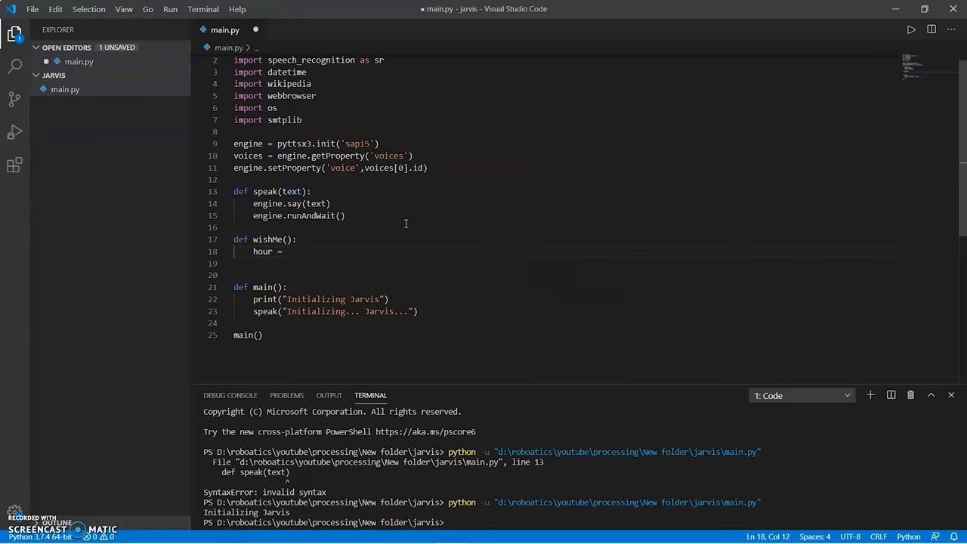
{"action": "type", "text": "int(datetime.datetime)"}
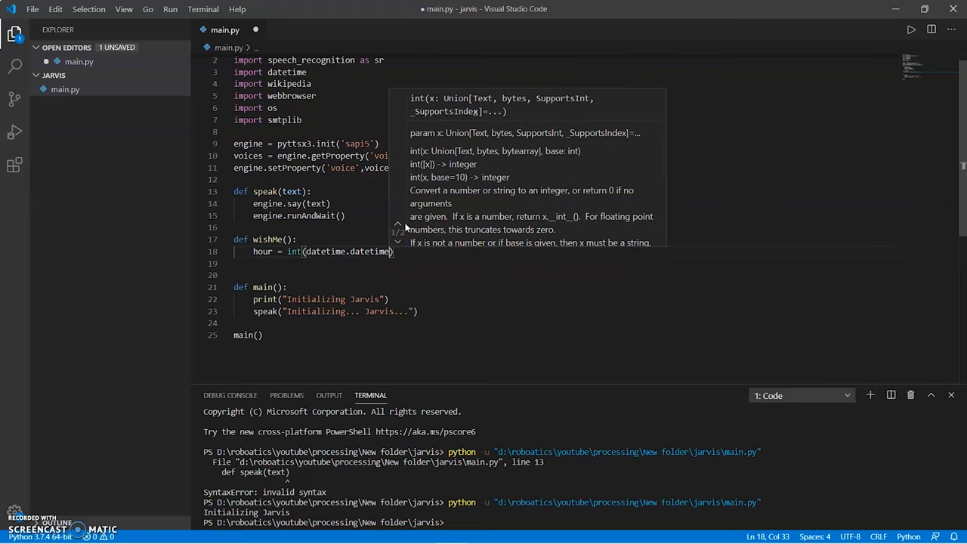
{"action": "type", "text": ".now()"}
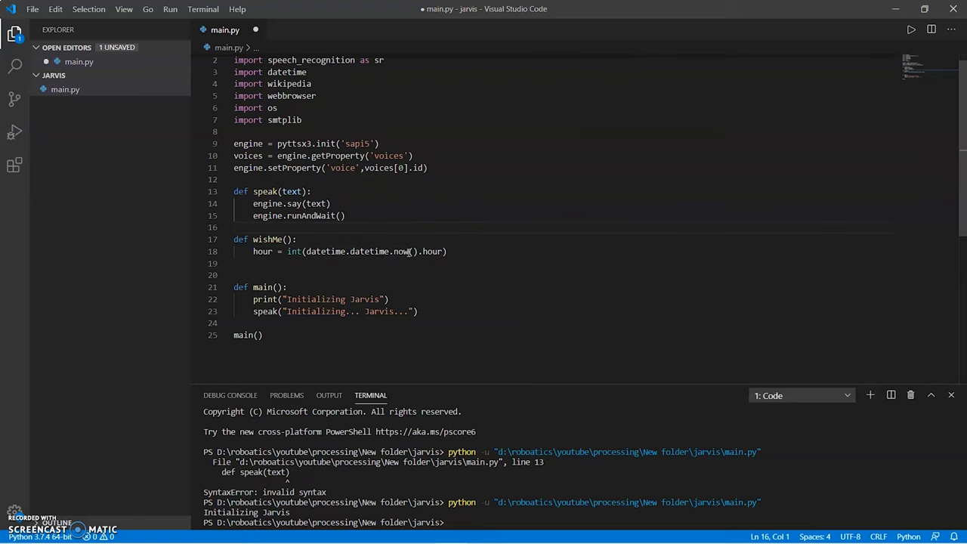
{"action": "type", "text": "if hp"}
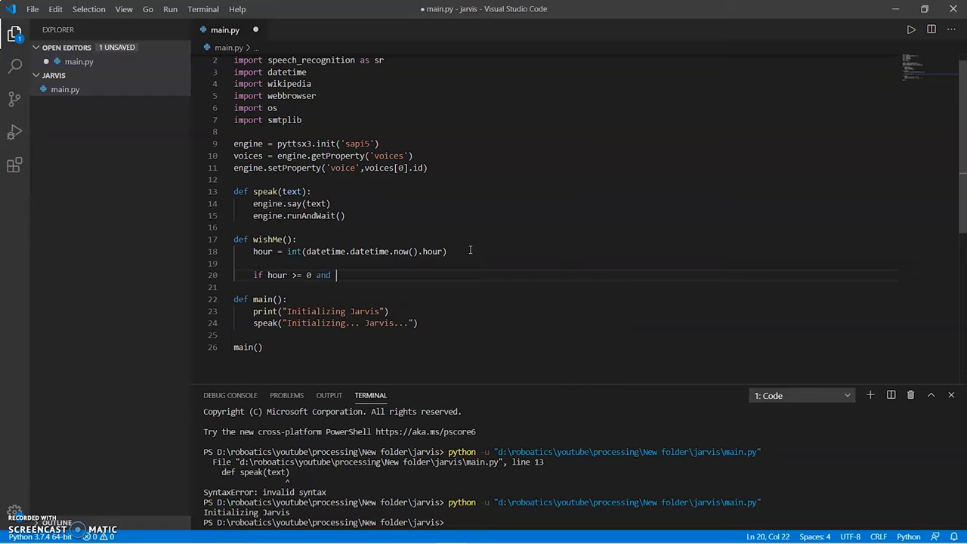
{"action": "type", "text": "hour < 12"}
{"action": "type", "text": "speak(\"Good Morning\" + M"}
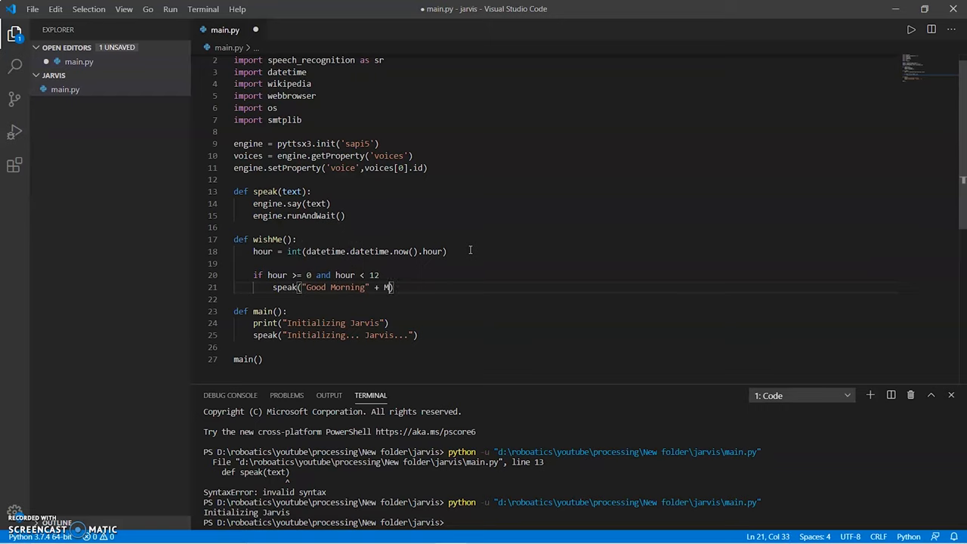
Step: Define the MASTER constant "Parth Mas..." and call wishMe() inside main
{"action": "type", "text": "MASTER"}
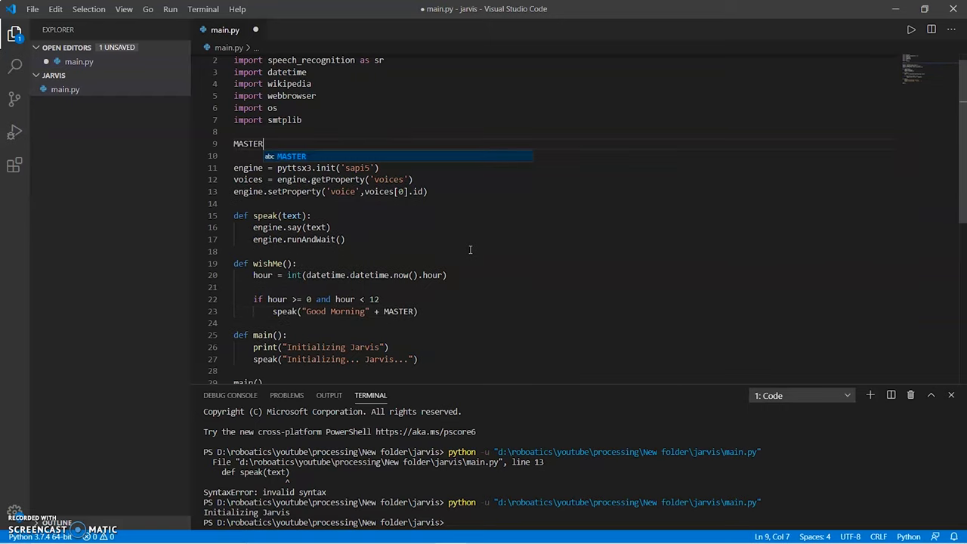
{"action": "type", "text": "= \"Parth Master..."}
{"action": "left_click", "coordinate": [306, 299]}
{"action": "type", "text": ":"}
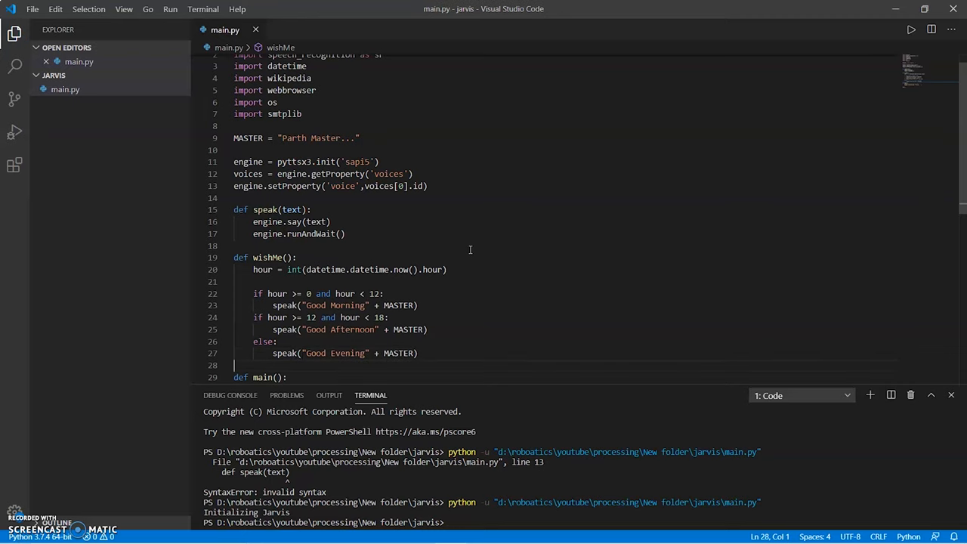
{"action": "type", "text": "W"}
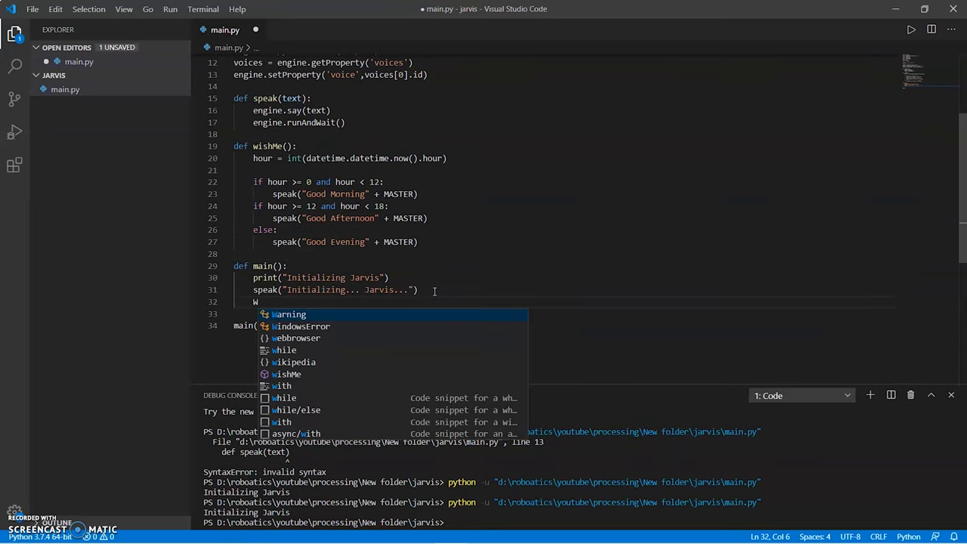
{"action": "type", "text": "ishMe()"}
{"action": "left_click", "coordinate": [565, 254]}
{"action": "type", "text": "speak(\"I am Jarvis... How may I help y"}
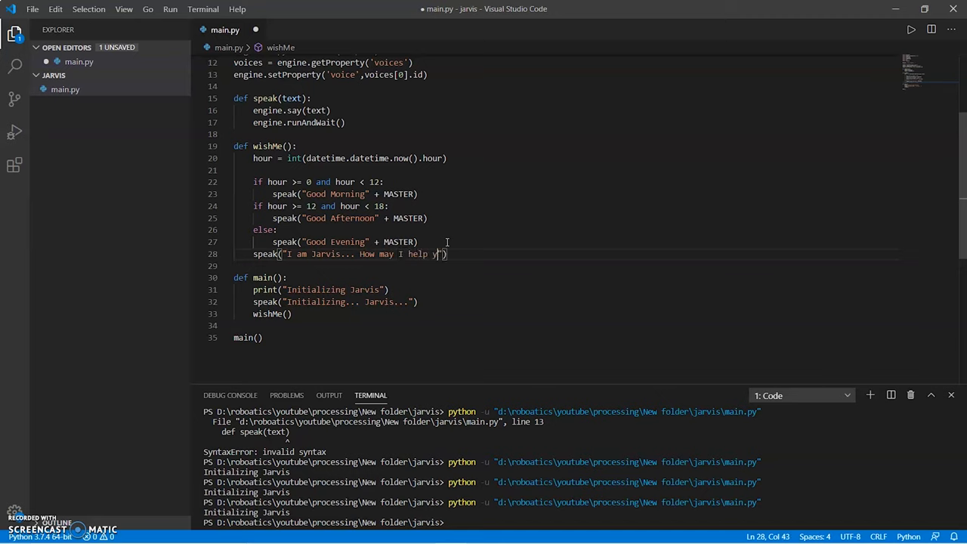
Step: Start takeCommand with a sr.Microphone() block that prints a listening prompt and calls r.listen(source)
{"action": "type", "text": "def rt"}
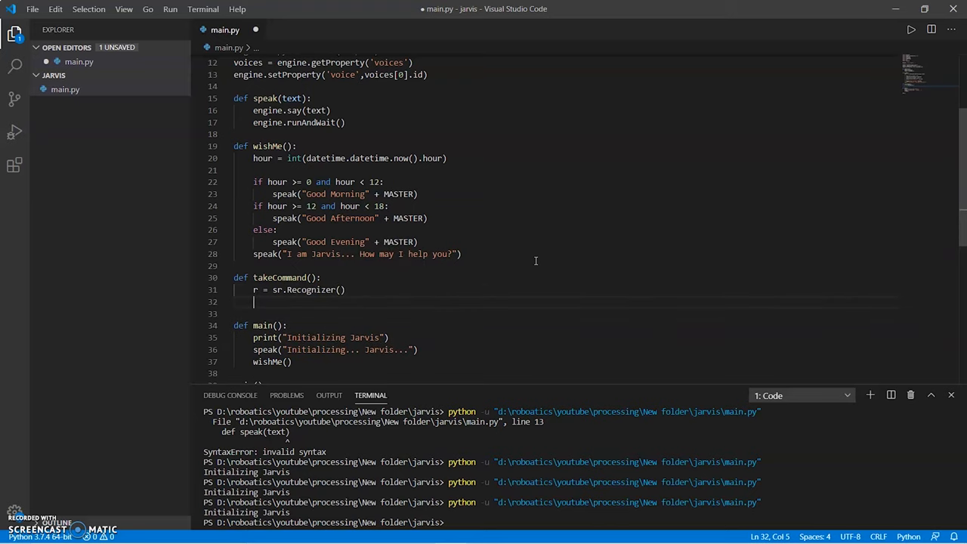
{"action": "type", "text": "with sr.Microphone()"}
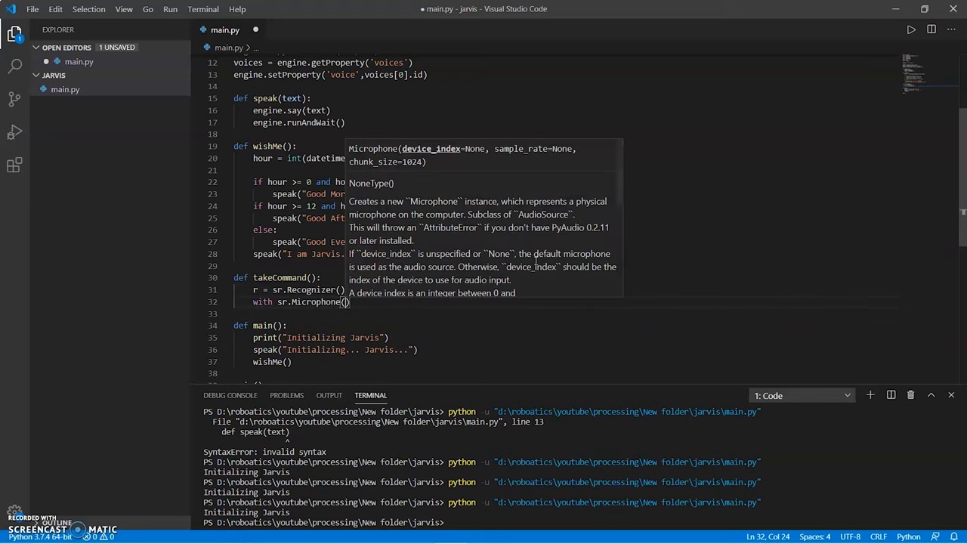
{"action": "type", "text": "as source:"}
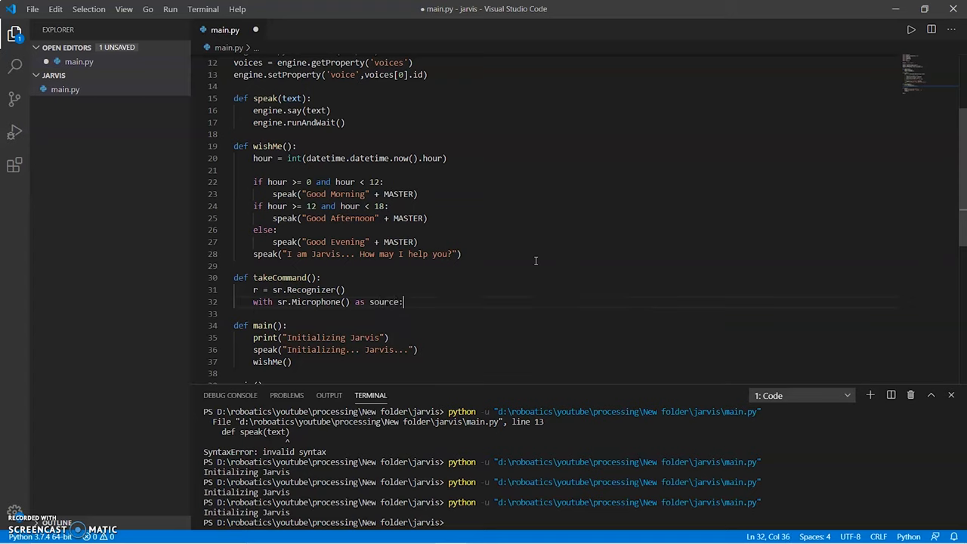
{"action": "type", "text": "print(\"L\")"}
{"action": "type", "text": "speak(\"Beep"}
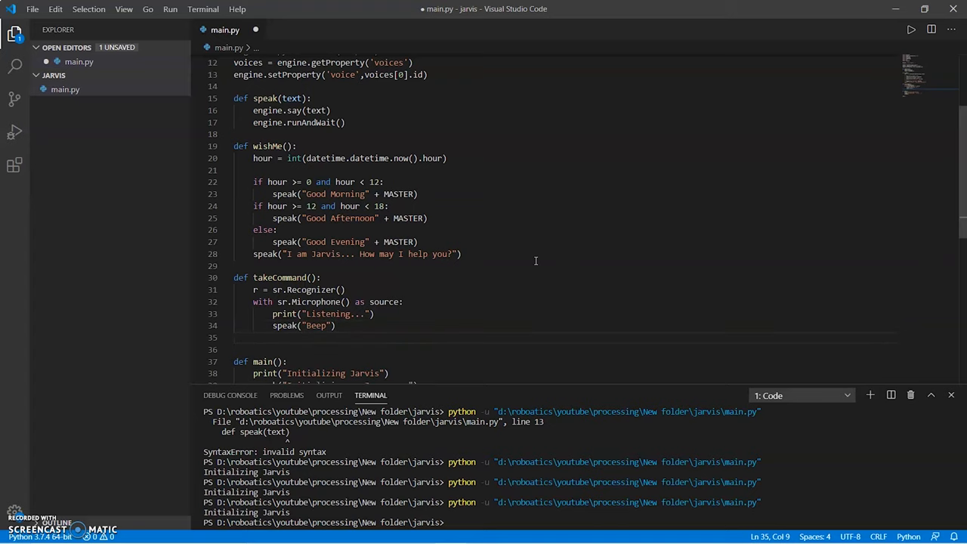
{"action": "type", "text": "audio = r.listen"}
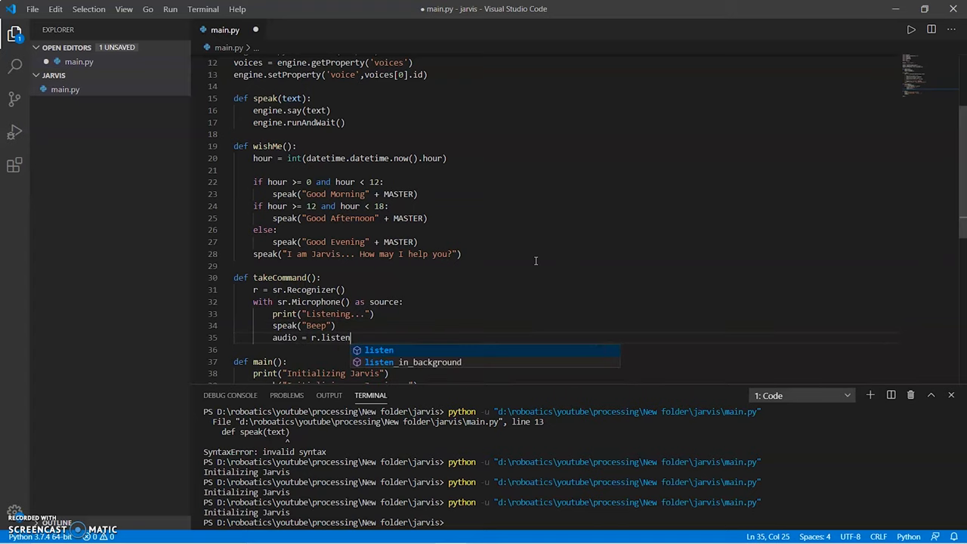
{"action": "type", "text": "(source)"}
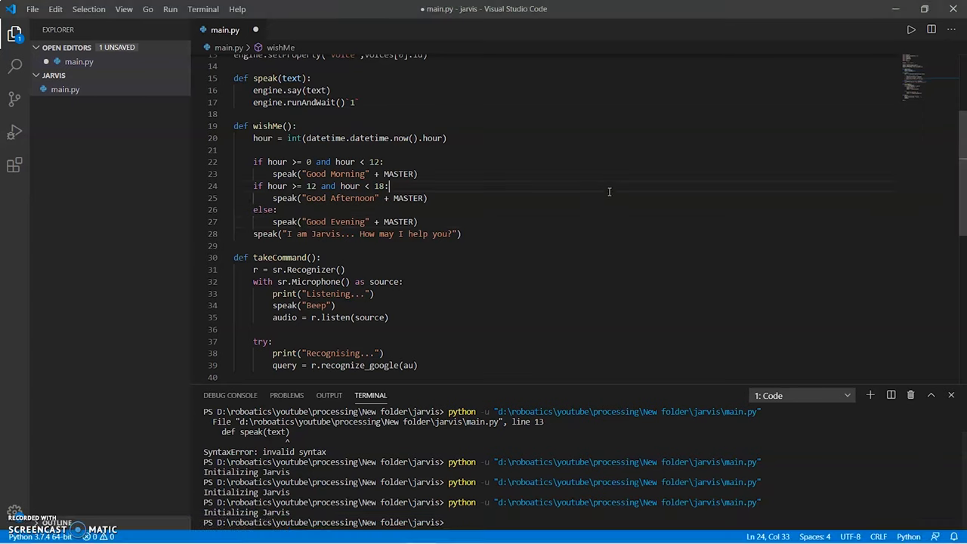
Step: Recognise the audio with recognize_google in 'en-us' and print f"user said: {query}"
{"action": "type", "text": "audio,"}
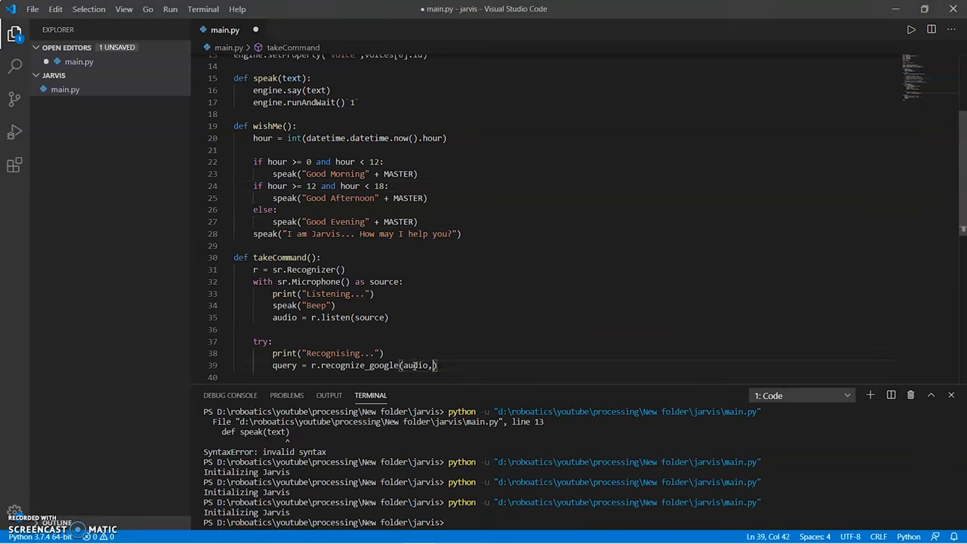
{"action": "type", "text": "language="}
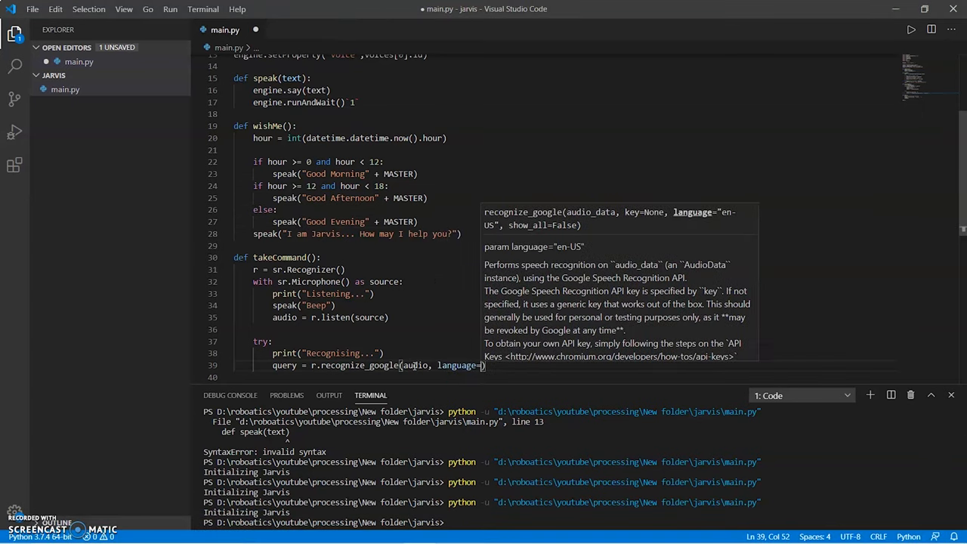
{"action": "type", "text": "'en-u"}
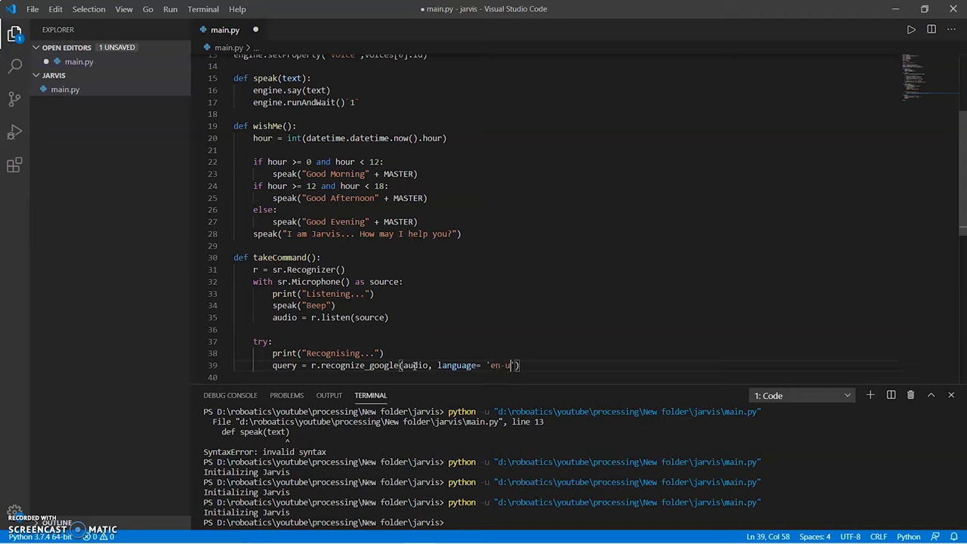
{"action": "type", "text": "s'"}
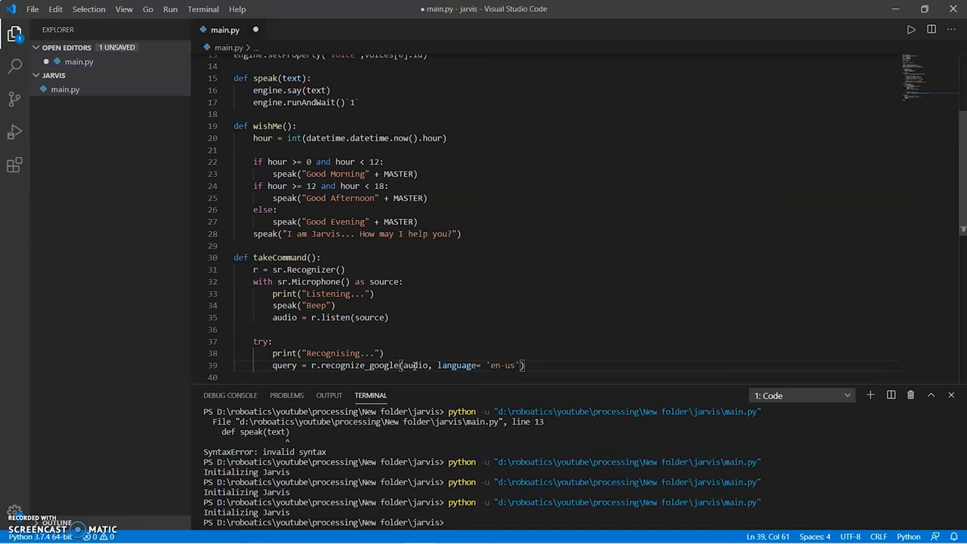
{"action": "type", "text": "print(f"}
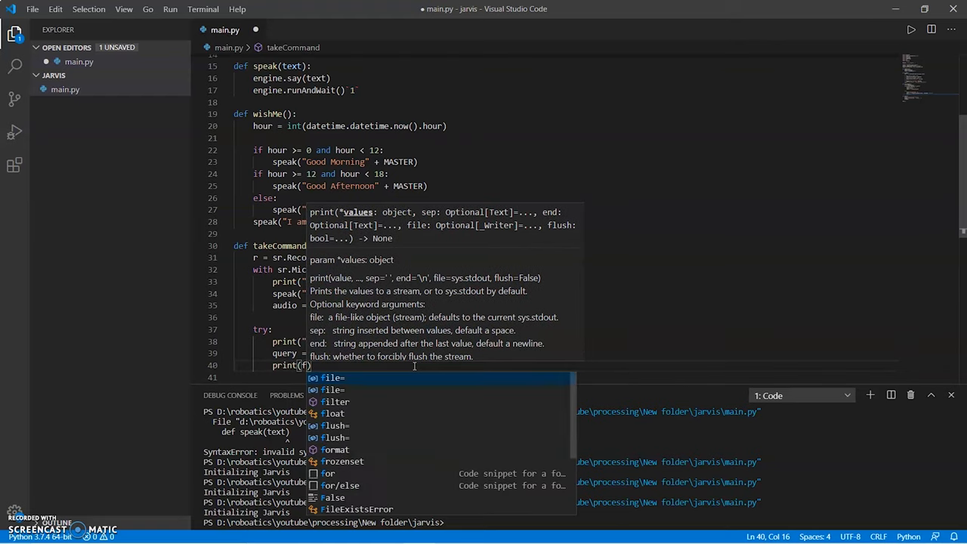
{"action": "type", "text": "\"user \""}
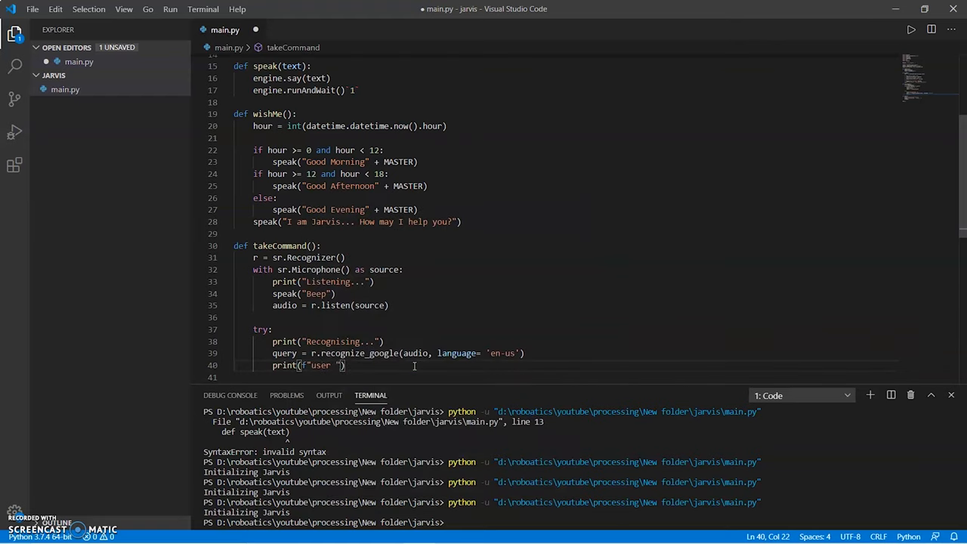
{"action": "type", "text": "said:"}
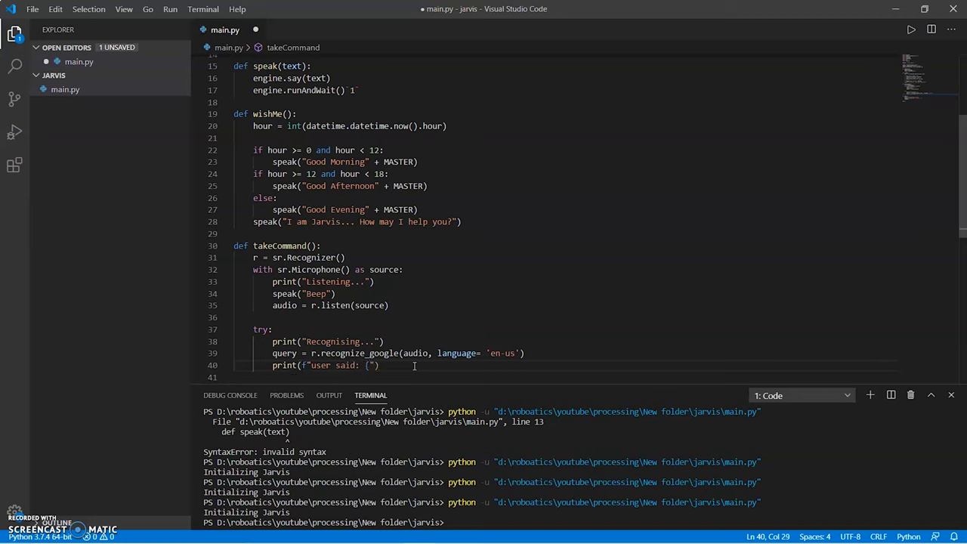
{"action": "type", "text": "{query}\\n"}
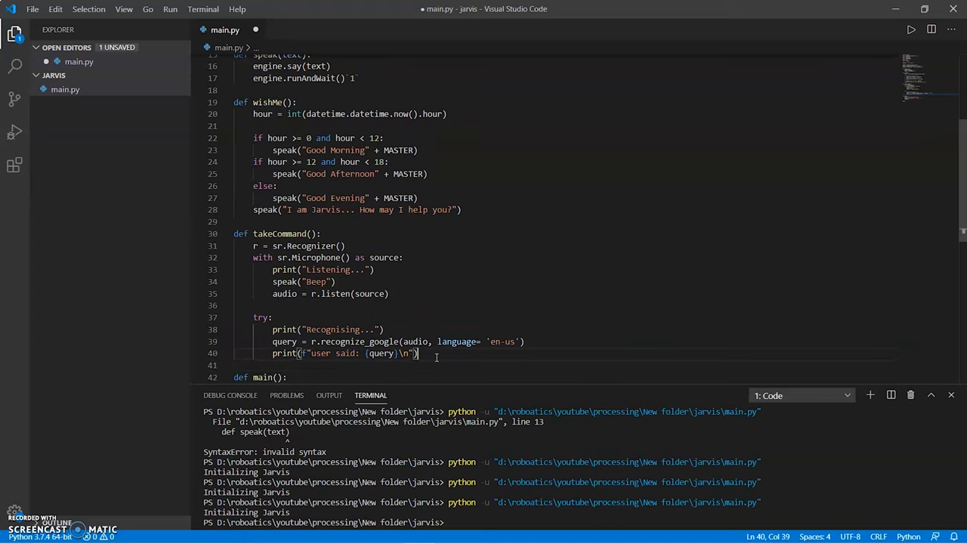
{"action": "key", "text": "Enter"}
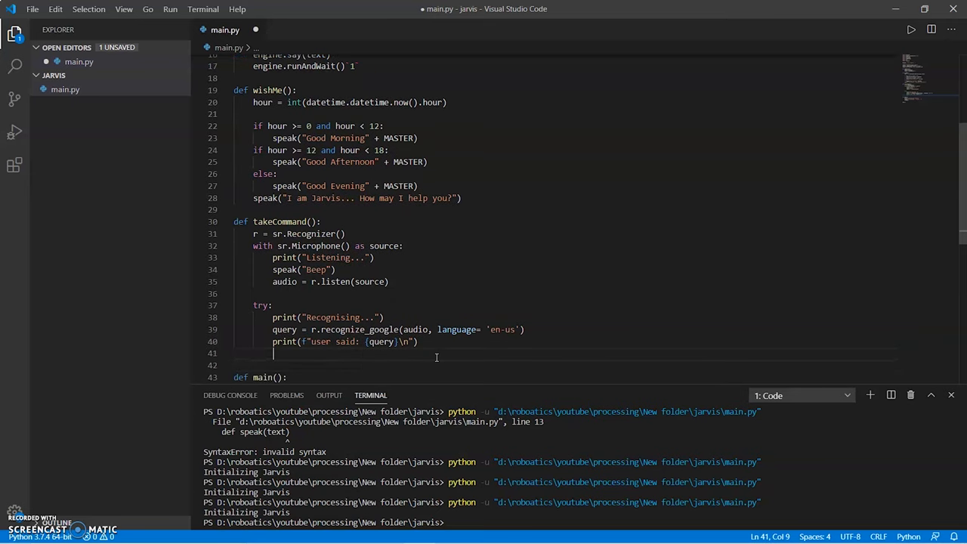
Step: Add an except Exception block that prints and speaks "Say that again please..."
{"action": "type", "text": "except"}
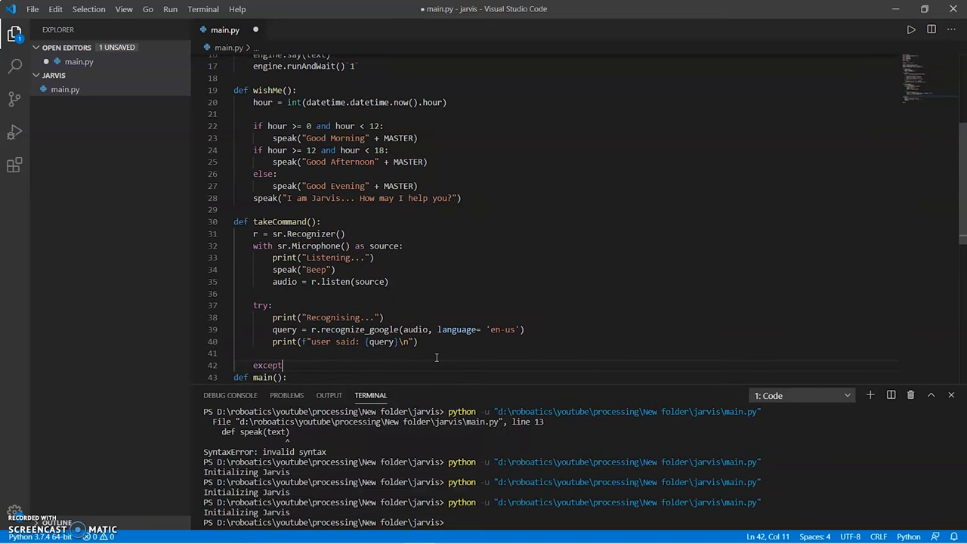
{"action": "type", "text": "Exception:"}
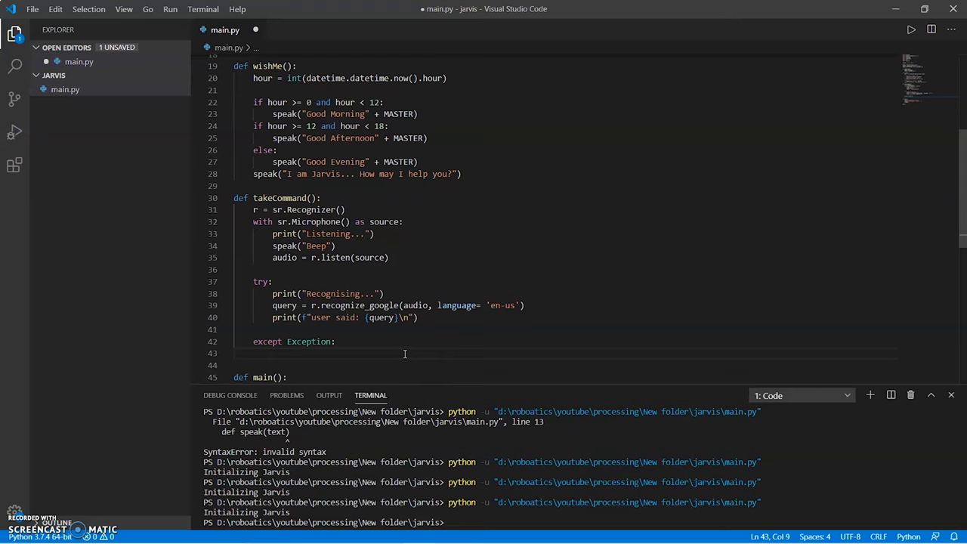
{"action": "type", "text": "print(\"Sa\""}
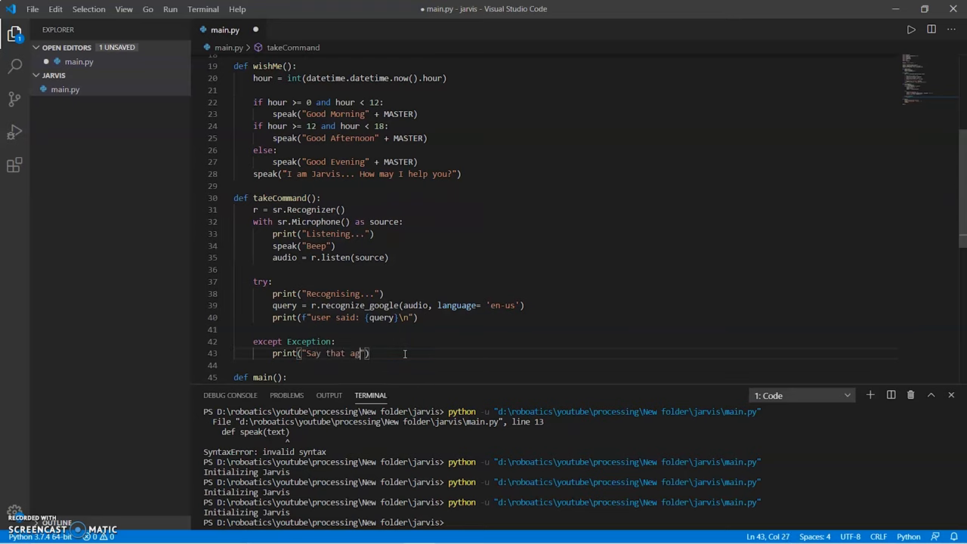
{"action": "type", "text": "in please..."}
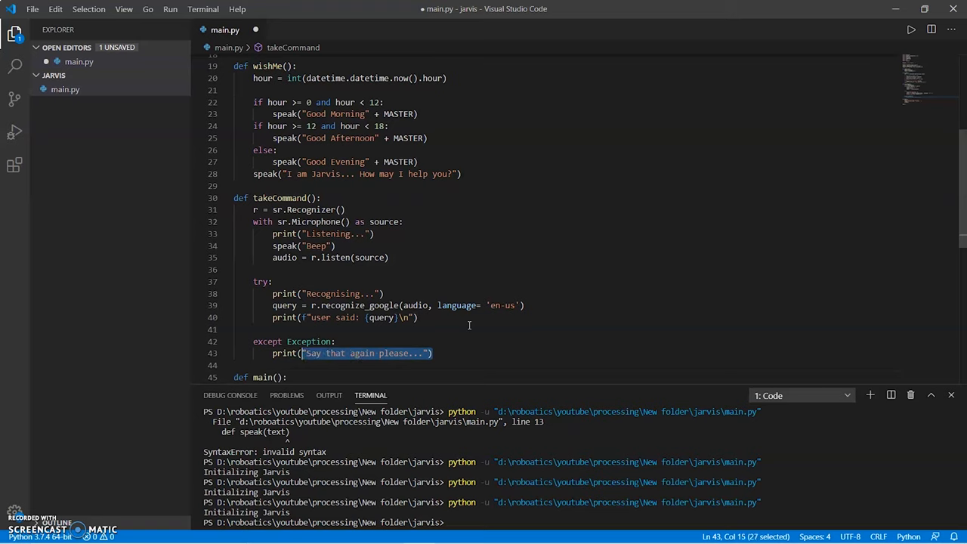
{"action": "type", "text": "speak"}
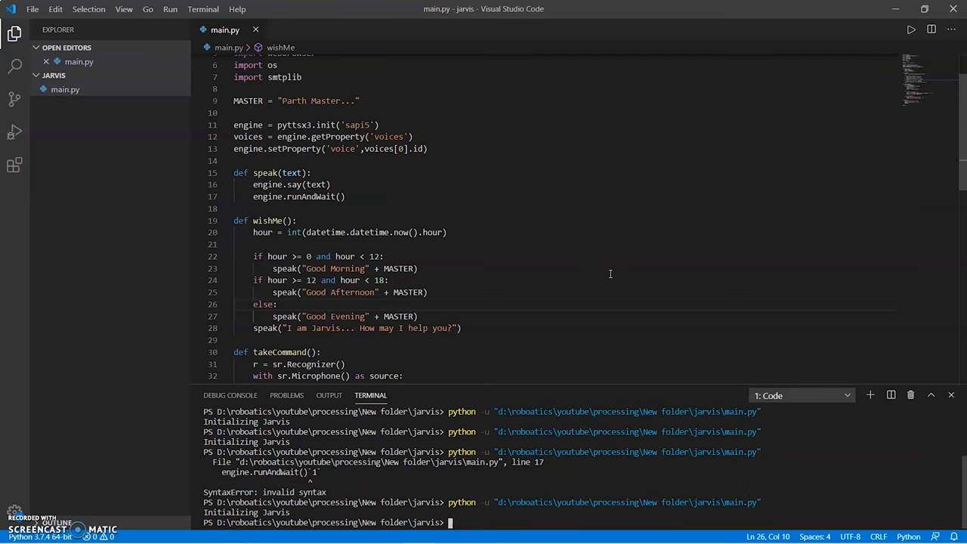
Step: Add a takeCommand() call after wishMe() in main and test-run the script
{"action": "scroll", "scroll_direction": "down", "scroll_amount": 3}
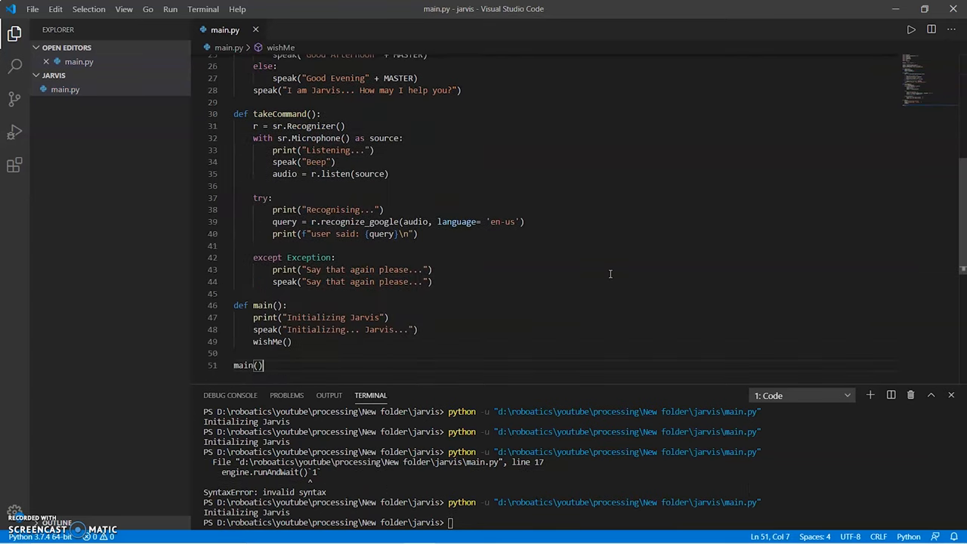
{"action": "key", "text": "Enter"}
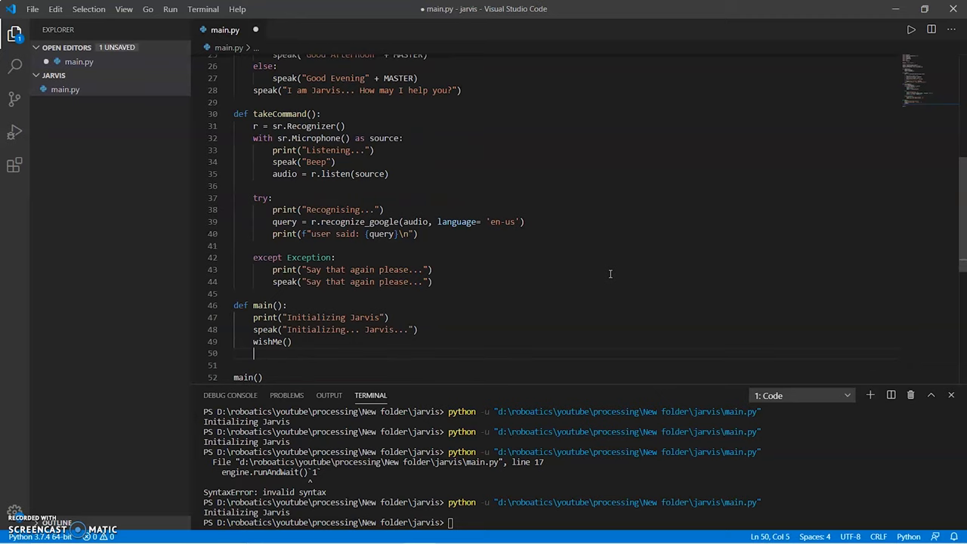
{"action": "type", "text": "takeCommand("}
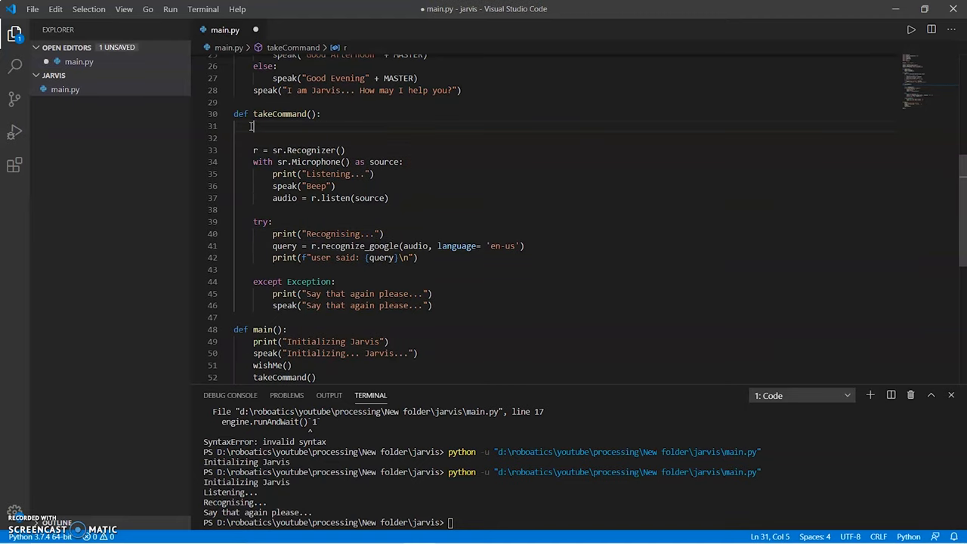
Step: Set query = None, loop while query is None around the listening code, and reset query in the except block
{"action": "type", "text": "query = None"}
{"action": "left_click", "coordinate": [562, 137]}
{"action": "type", "text": "w"}
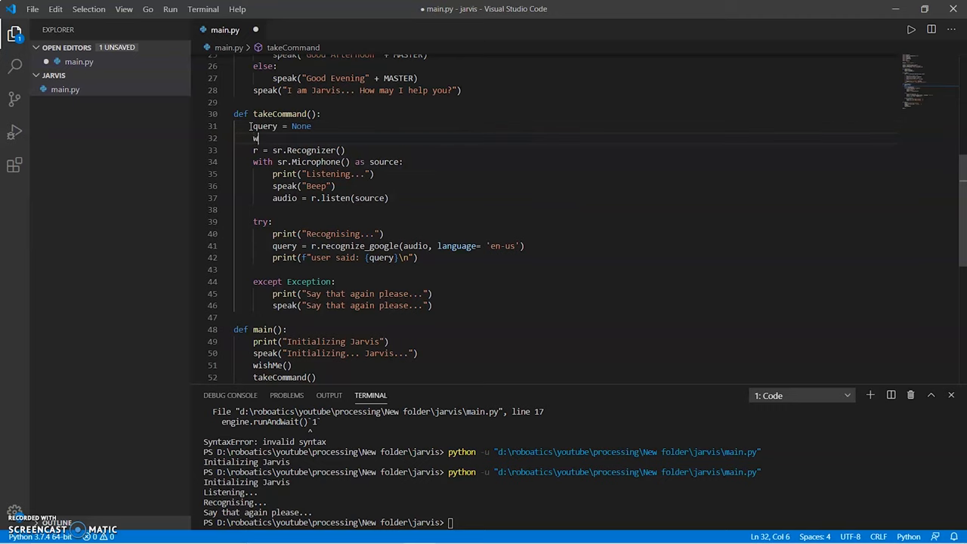
{"action": "type", "text": "hile queryi"}
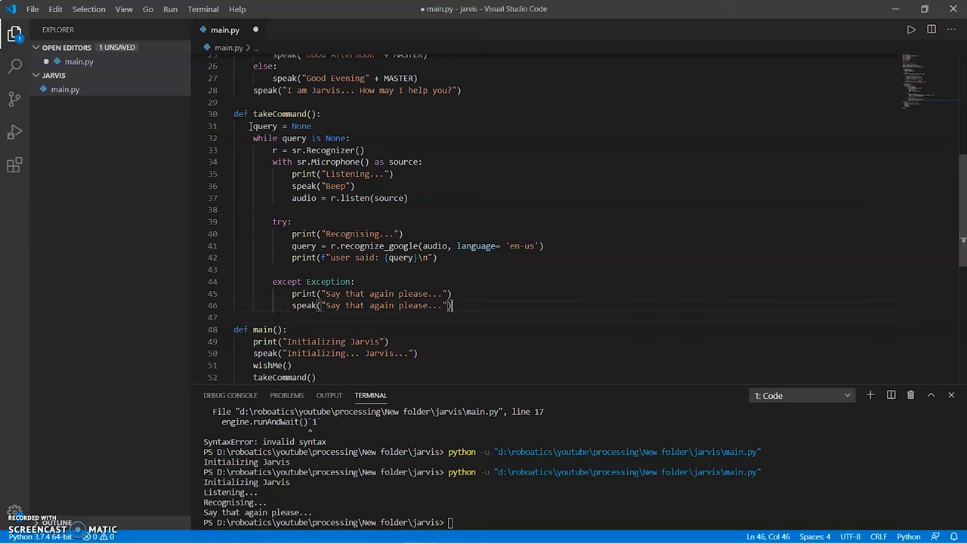
{"action": "type", "text": "query = None"}
{"action": "type", "text": "if '"}
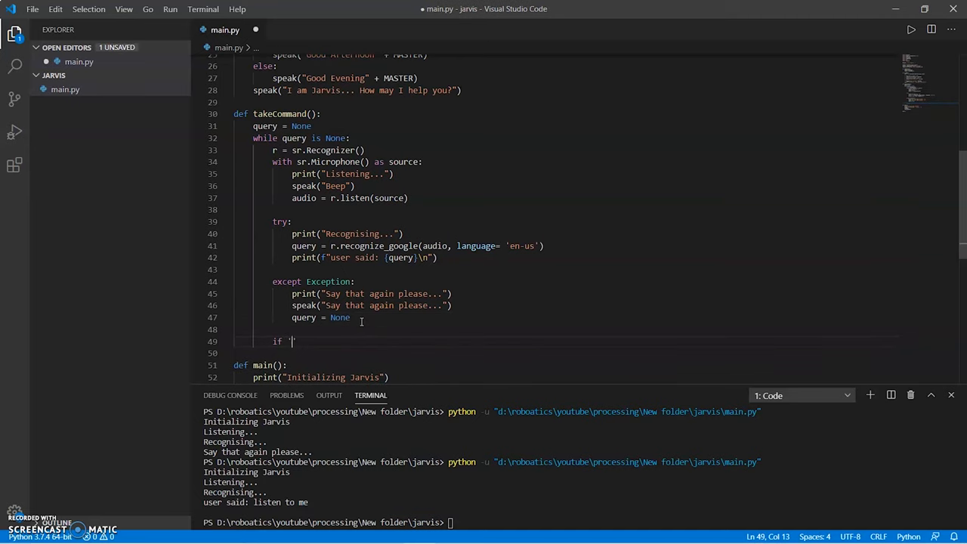
Step: Add an if 'wikipedia' in query branch with a speak call and a query assignment
{"action": "type", "text": "Wikipedia in qu"}
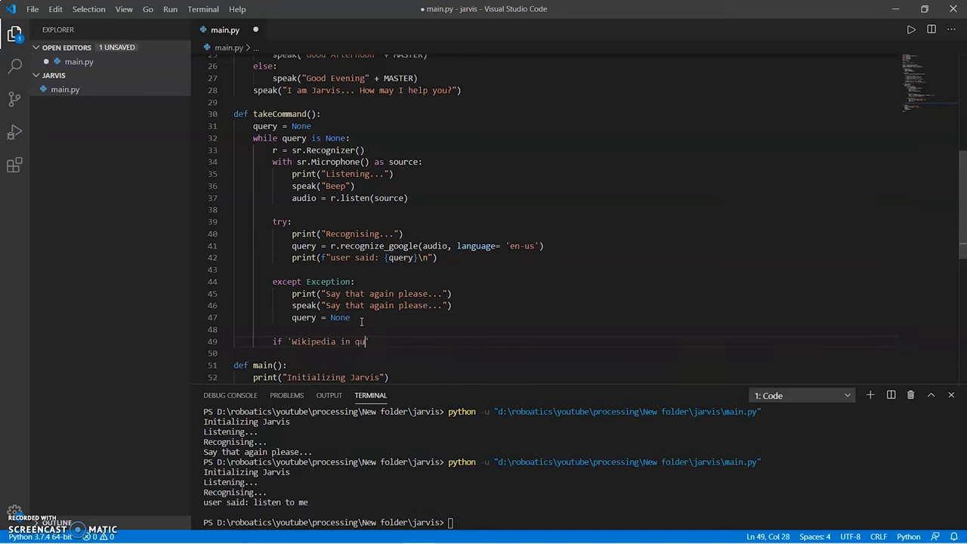
{"action": "key", "text": "Backspace"}
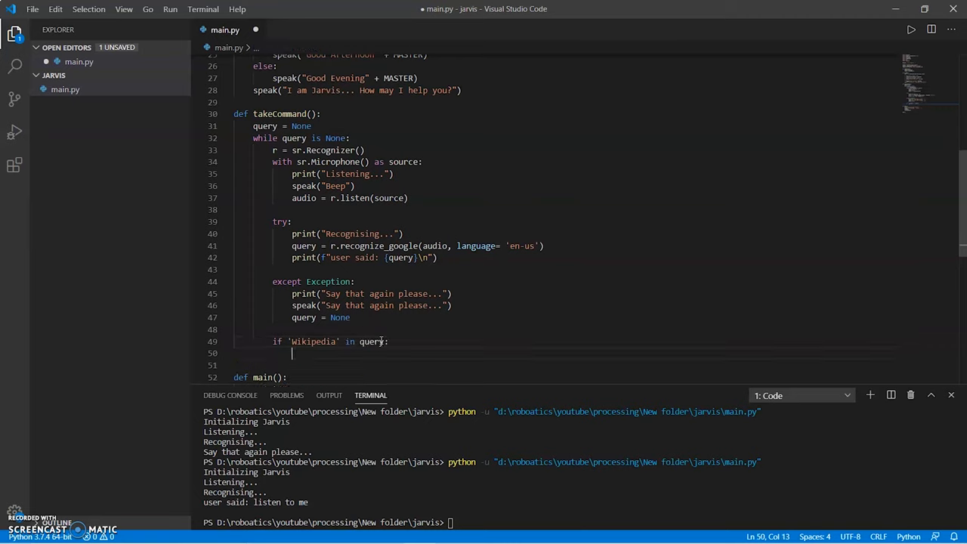
{"action": "type", "text": "query = qery.lower("}
{"action": "left_click", "coordinate": [589, 366]}
{"action": "type", "text": "sp"}
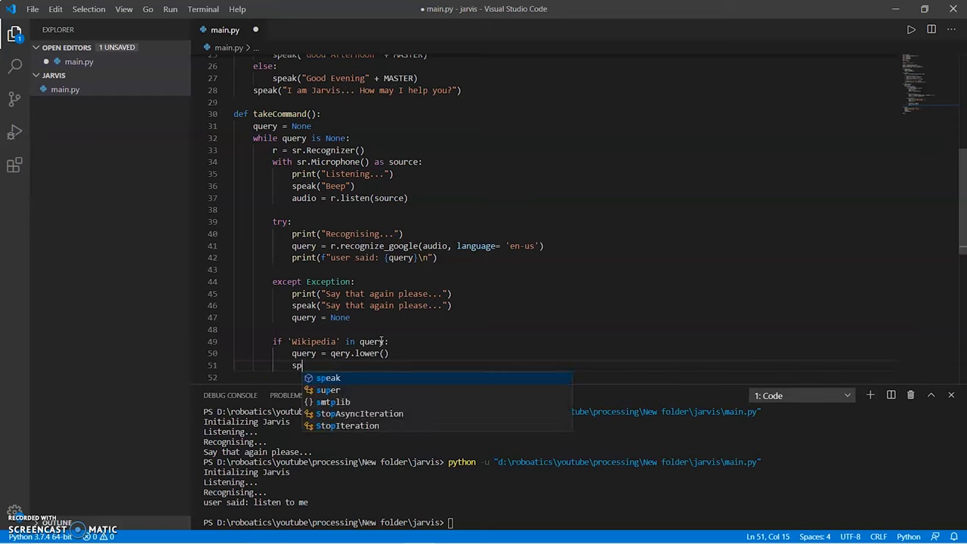
{"action": "type", "text": "eak(\"Ok... I am searching in wikipedia"}
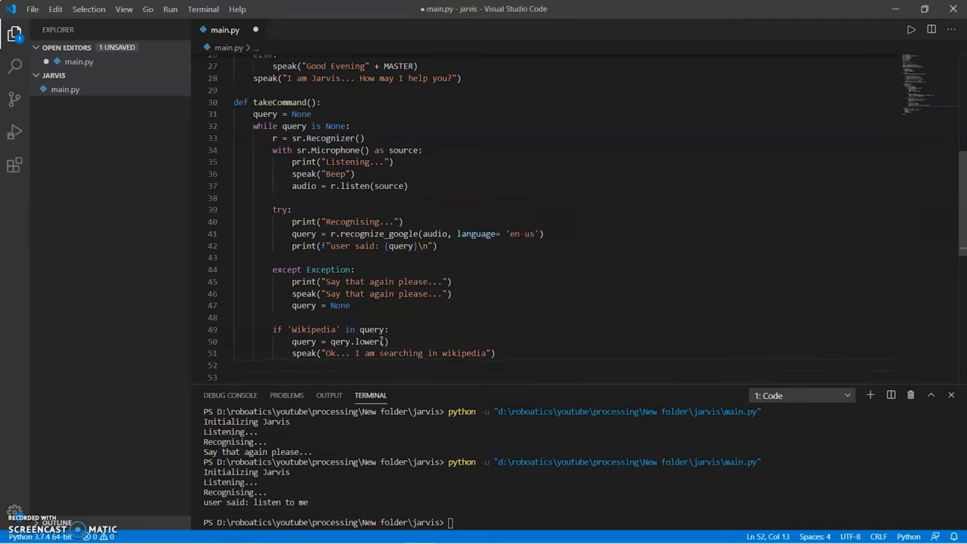
Step: Strip "wikipedia" from the query with replace and fetch results via wikipedia.summary
{"action": "type", "text": "query = query.replac"}
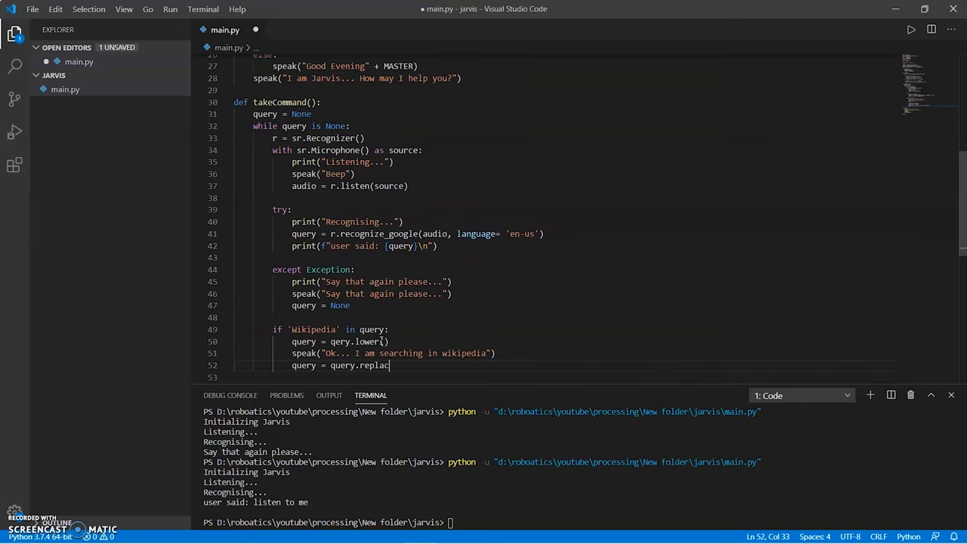
{"action": "type", "text": "(\"wikipedia\")"}
{"action": "type", "text": "resultd"}
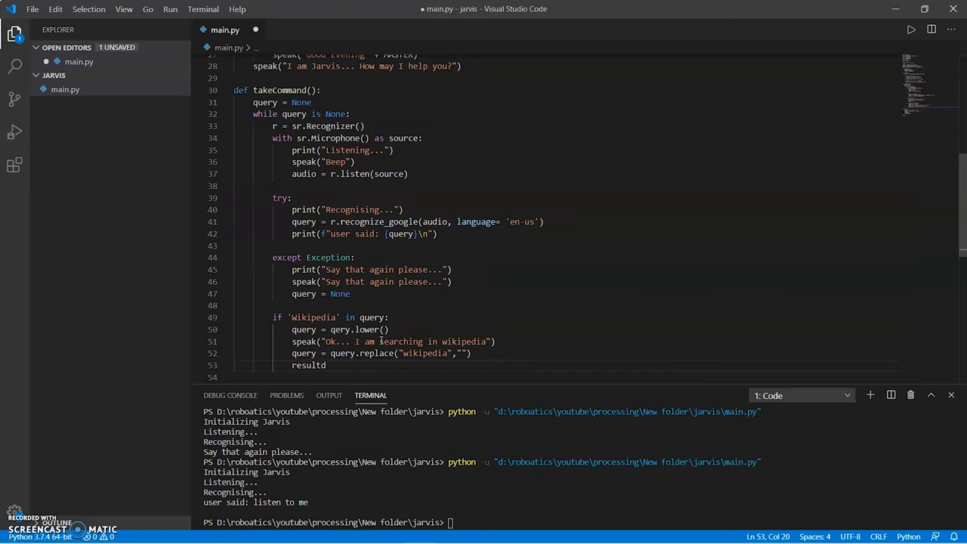
{"action": "type", "text": "results = wikipedia.summary(query, sentences = 2"}
{"action": "type", "text": "if 'YouTube' in query:"}
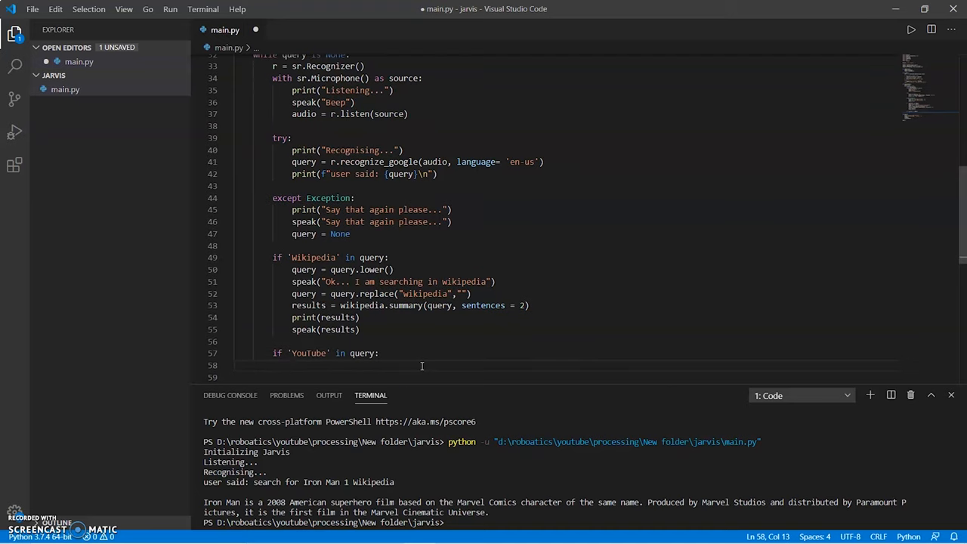
Step: Make the YouTube branch call webbrowser.get().open(url="youtube.com") and start a crome_path variable
{"action": "type", "text": "webbrowser.get("}
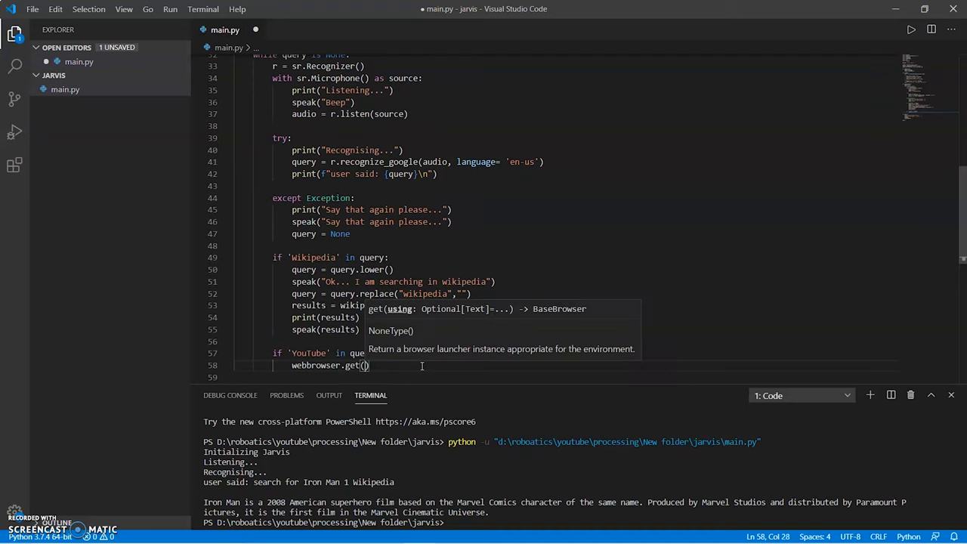
{"action": "type", "text": "open"}
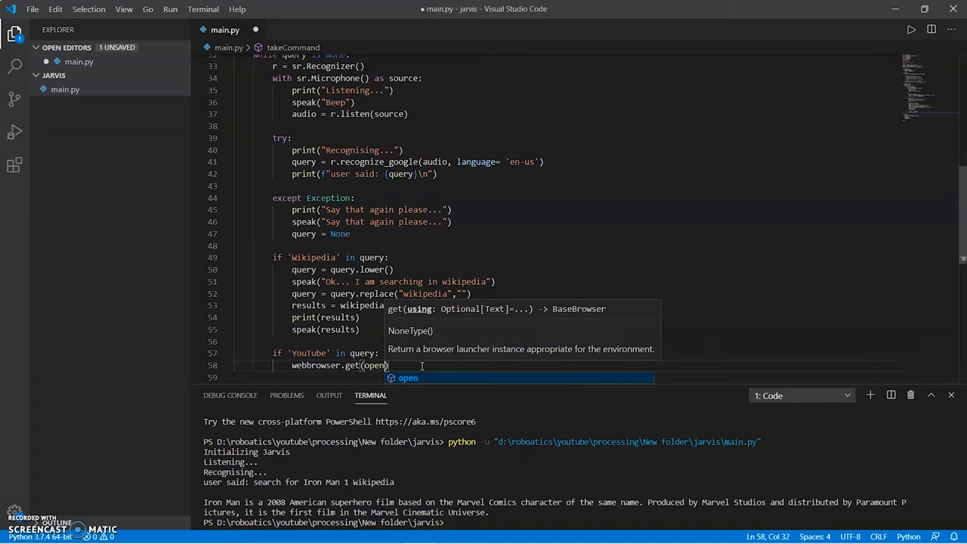
{"action": "type", "text": "url = \"youtube.com"}
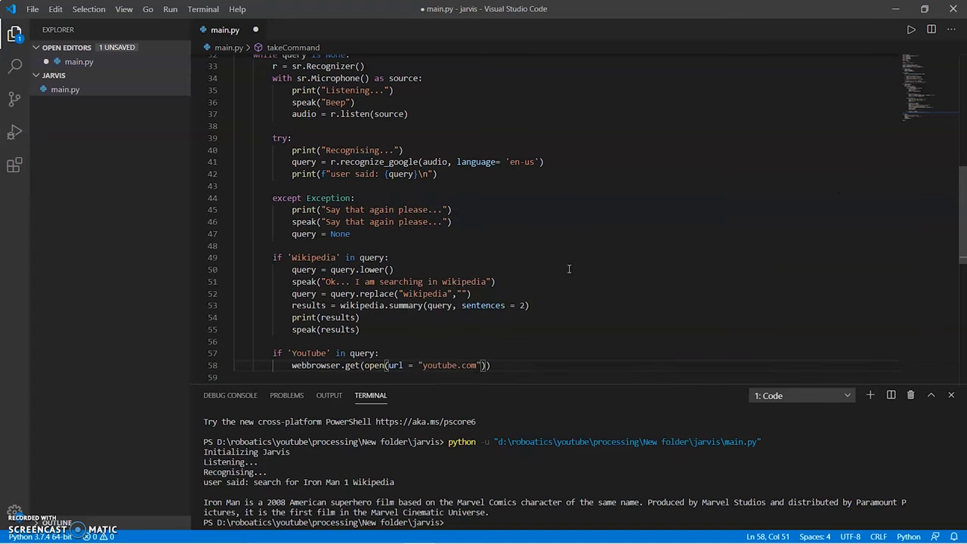
{"action": "type", "text": "crom"}
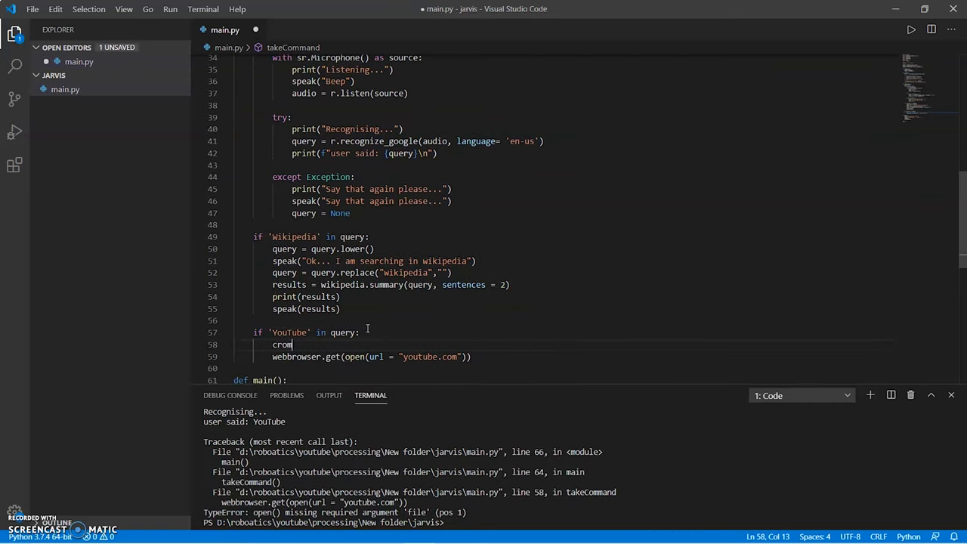
{"action": "type", "text": "e_"}
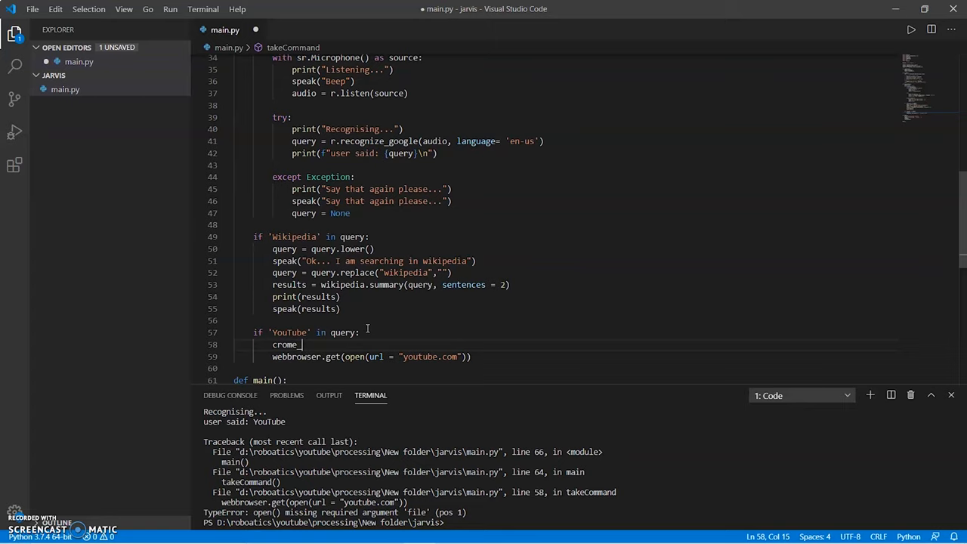
{"action": "type", "text": "path"}
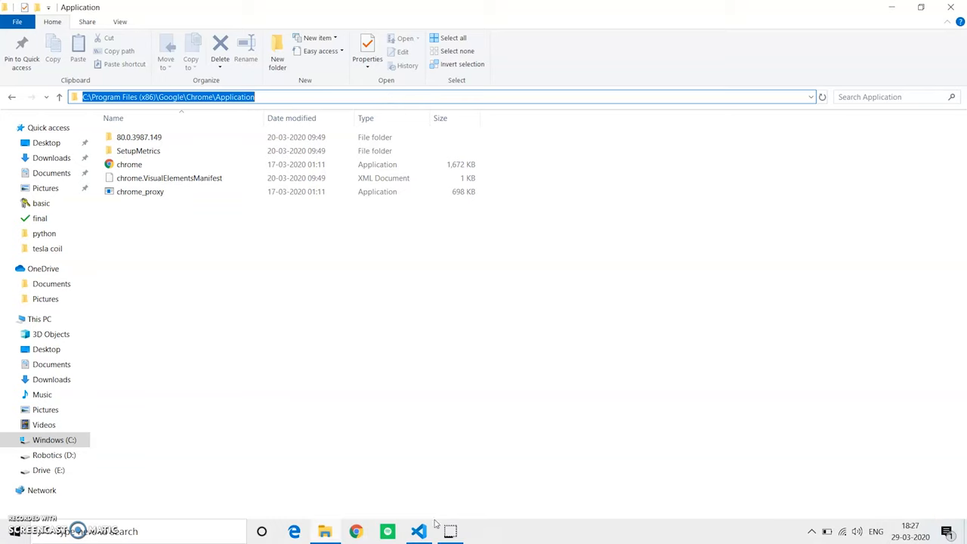
{"action": "left_click", "coordinate": [419, 531]}
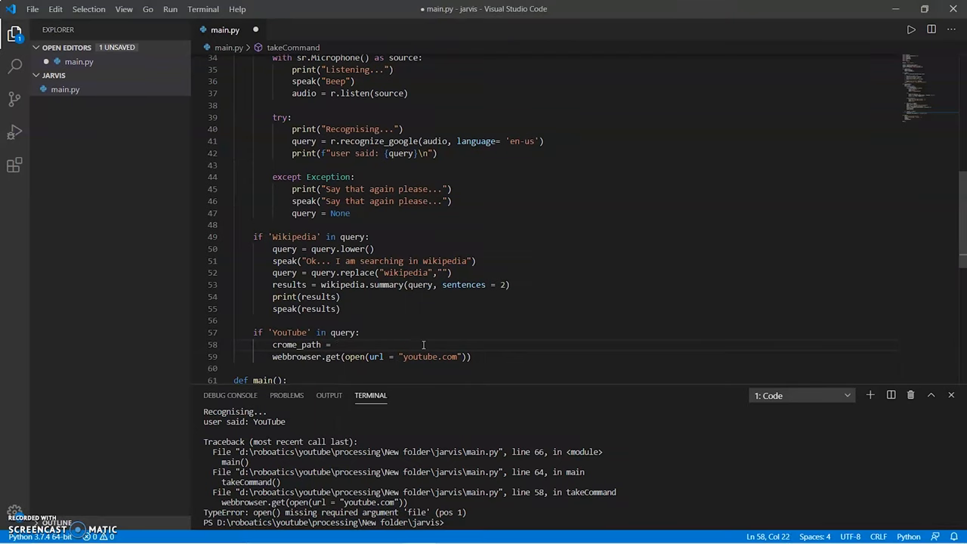
Step: Set crome_path to "C:/Program Files (x86)/Google/Chrome/Application/chrome.exe %s"
{"action": "type", "text": "\"C:/Program Files (x86)/Google\\Chrome\\Application\""}
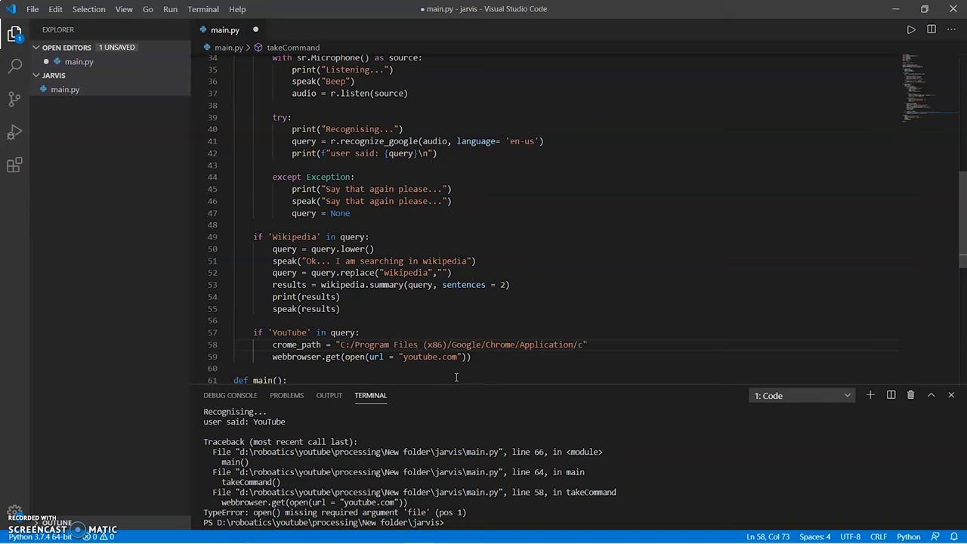
{"action": "type", "text": "hrome.exe %s"}
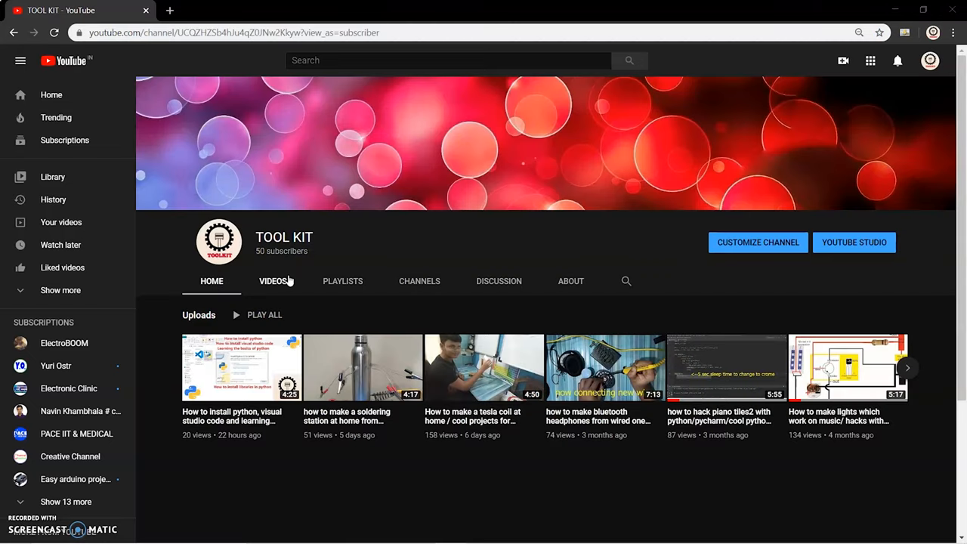
{"action": "mouse_move", "coordinate": [275, 284]}
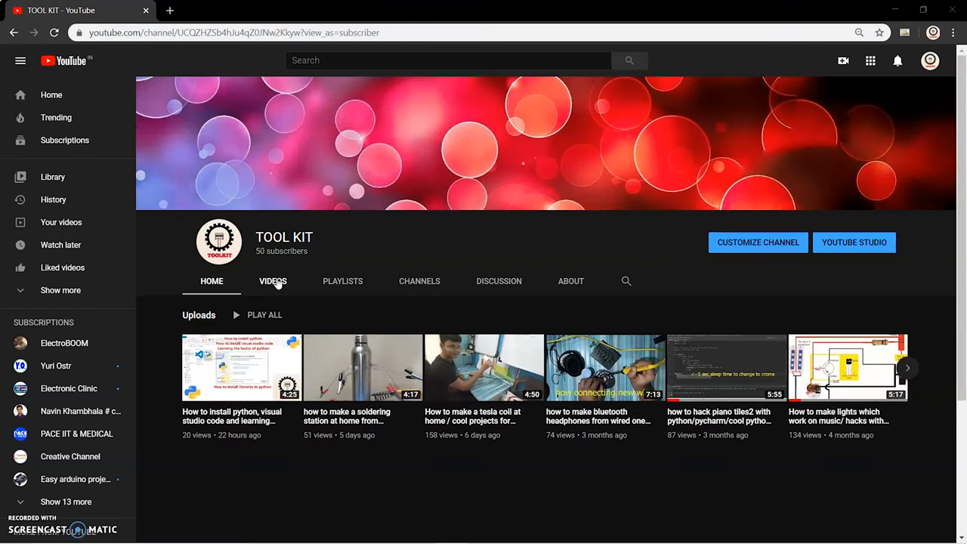
Step: Switch the TOOL KIT channel page to its VIDEOS list
{"action": "left_click", "coordinate": [272, 281]}
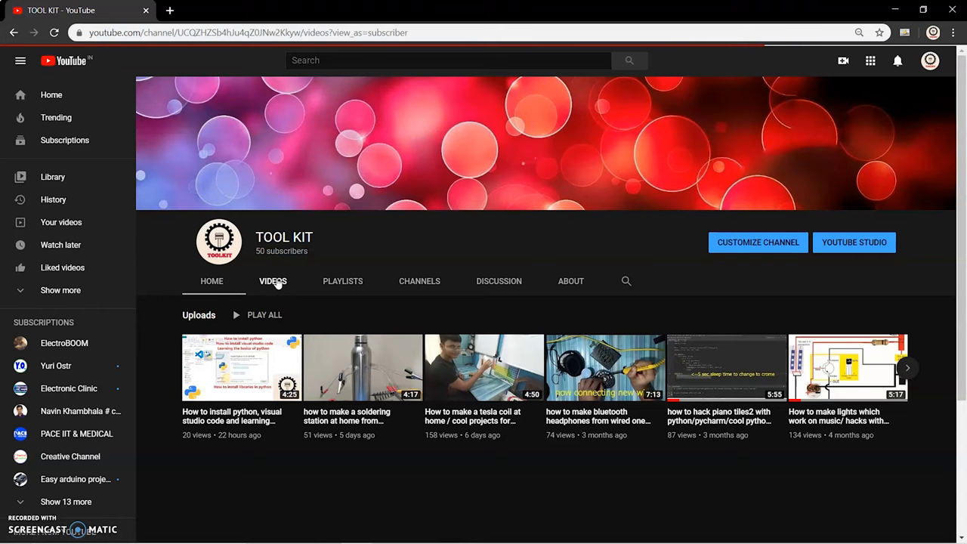
{"action": "left_click", "coordinate": [272, 281]}
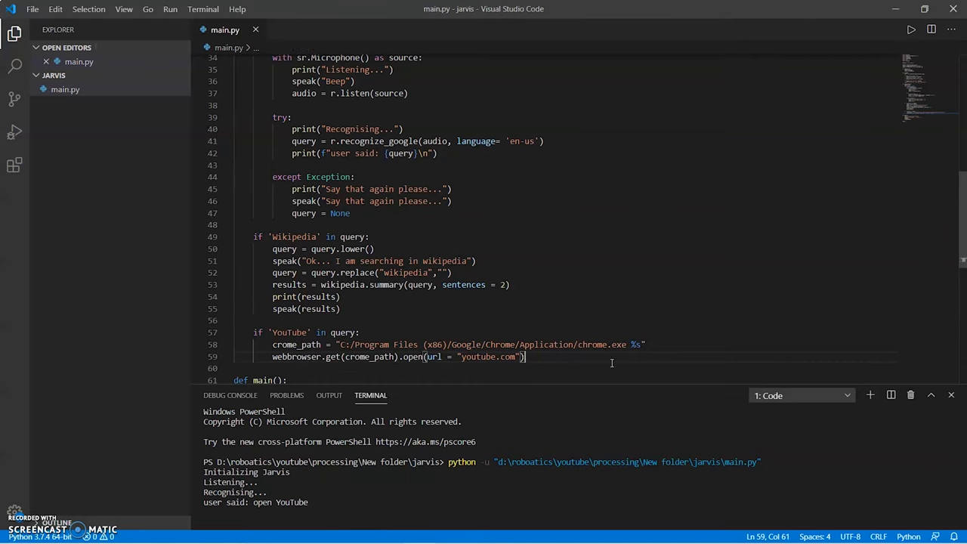
Step: Add a time branch setting strTime from datetime.datetime.now() below the YouTube branch
{"action": "key", "text": "enter"}
{"action": "type", "text": "elif 'time' in query:"}
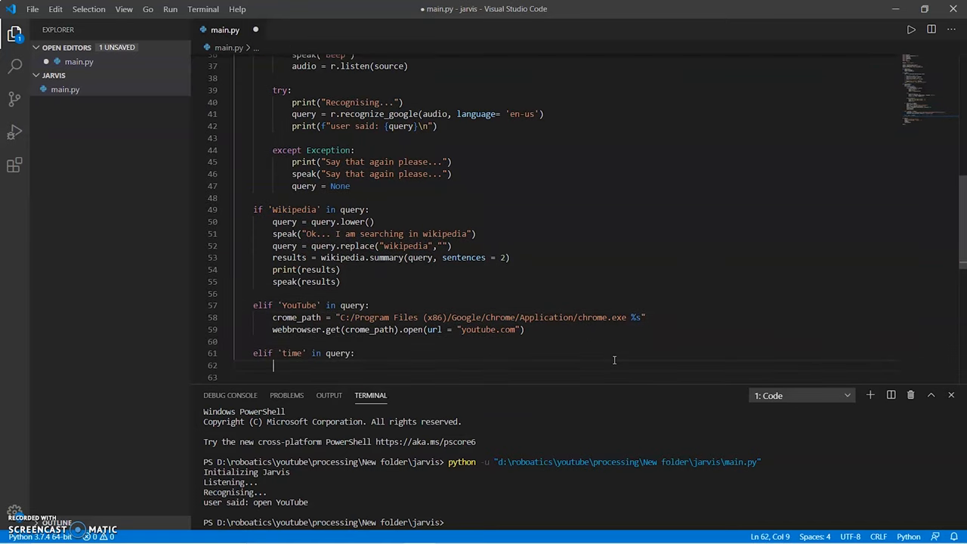
{"action": "type", "text": "strTime = datetime"}
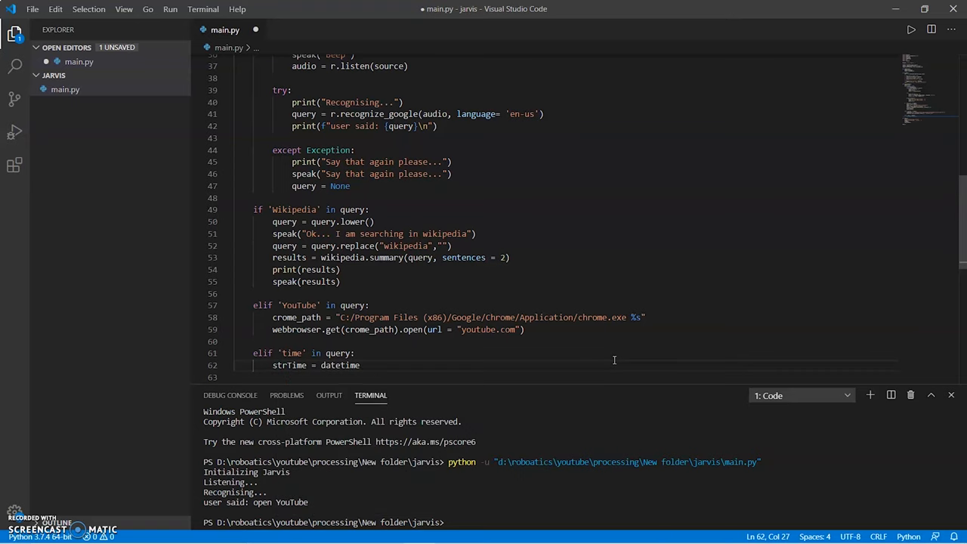
{"action": "type", "text": ".datetime.now().strftime(\"%H:%M:%S"}
{"action": "type", "text": "speak(\"{MASTER} what do "}
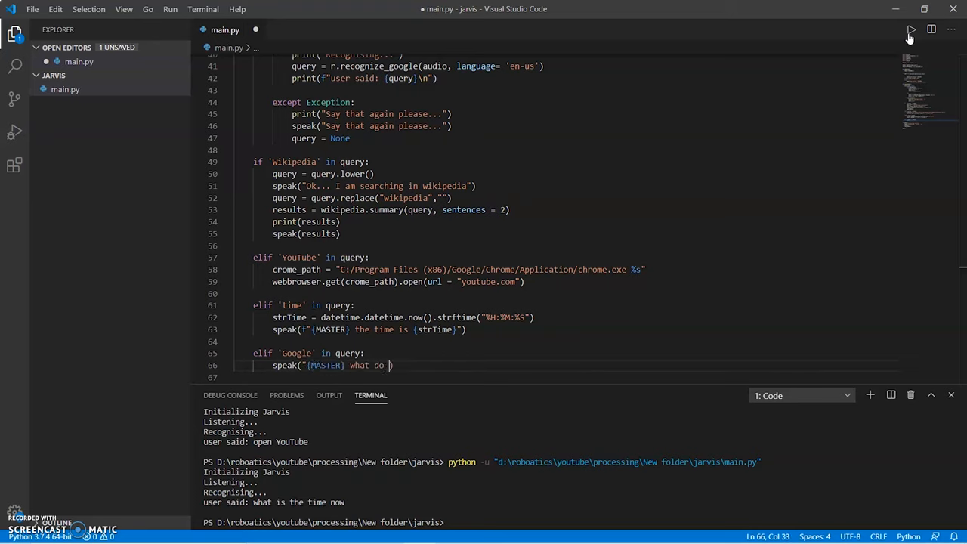
Step: Have the Google branch speak "what do you want to search?" and start a while loop on query2 = None
{"action": "type", "text": "you want to search?\")\\"}
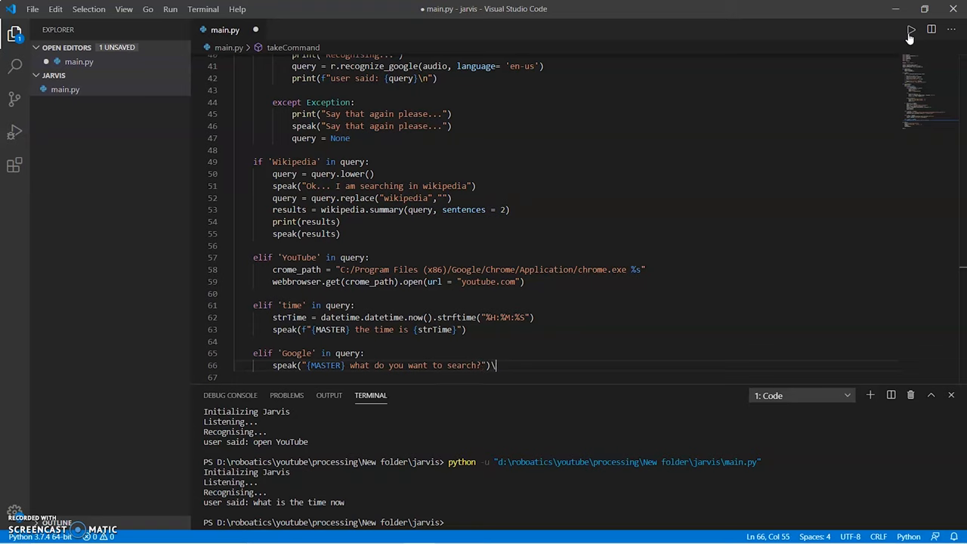
{"action": "type", "text": "query2 ="}
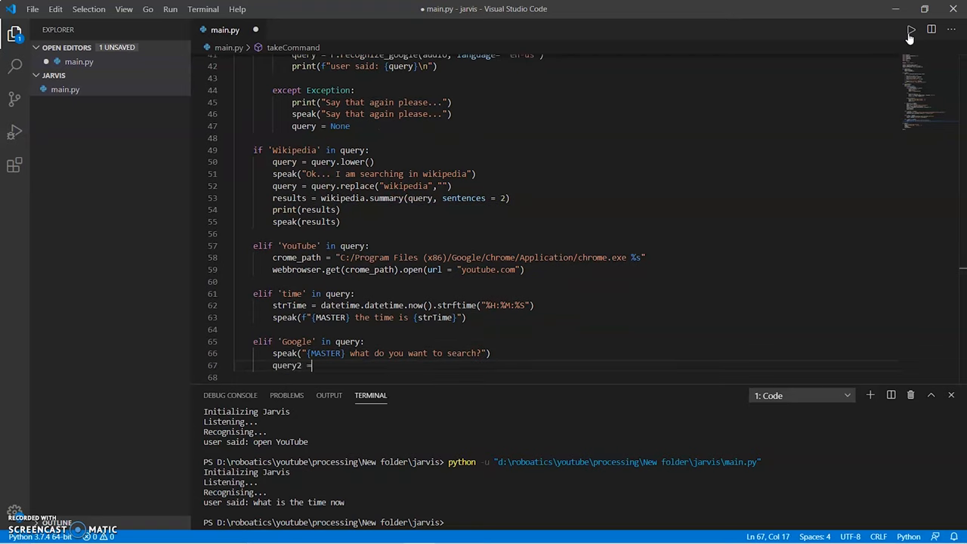
{"action": "type", "text": "None"}
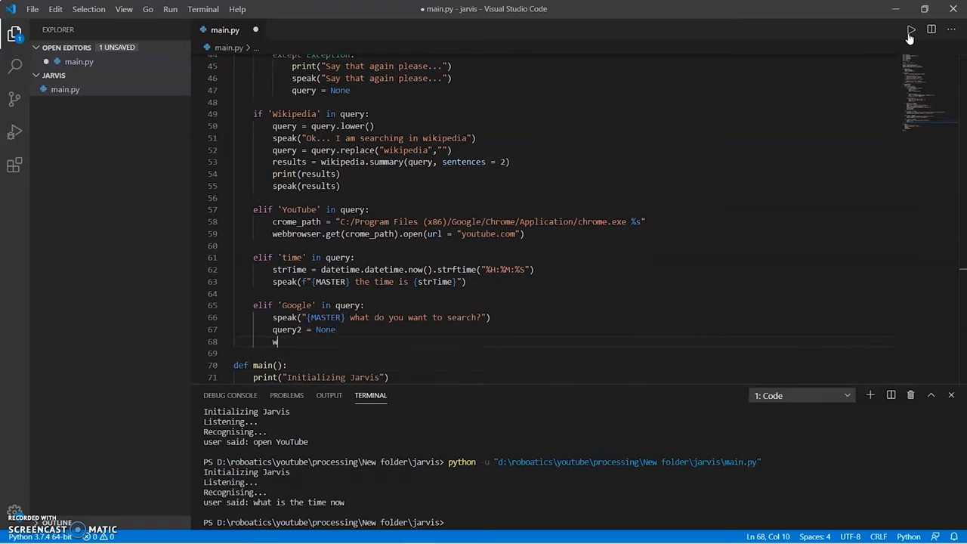
{"action": "type", "text": "while que"}
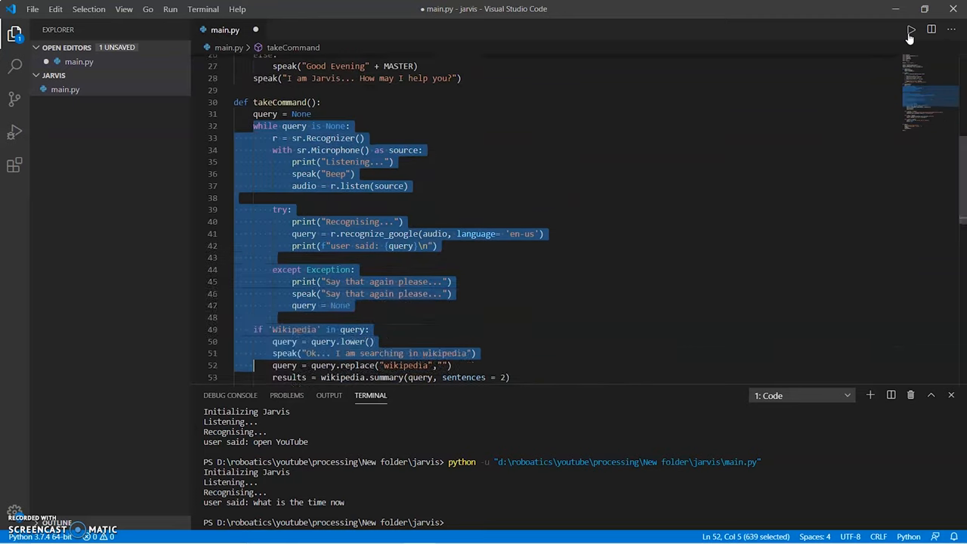
{"action": "scroll", "scroll_direction": "down", "scroll_amount": 3}
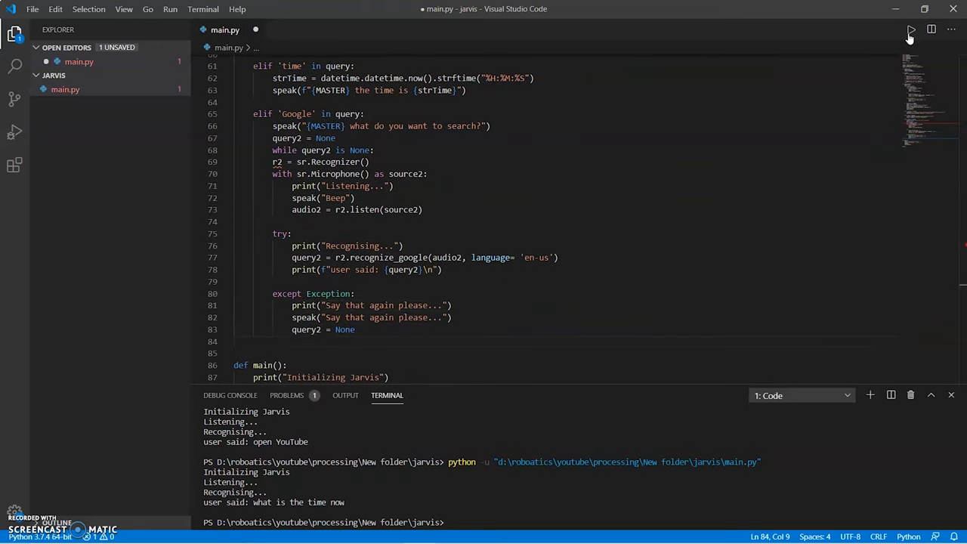
Step: Assign the recognised speech to query2 and replace its spaces with "+"
{"action": "type", "text": "query2 = query2.replace"}
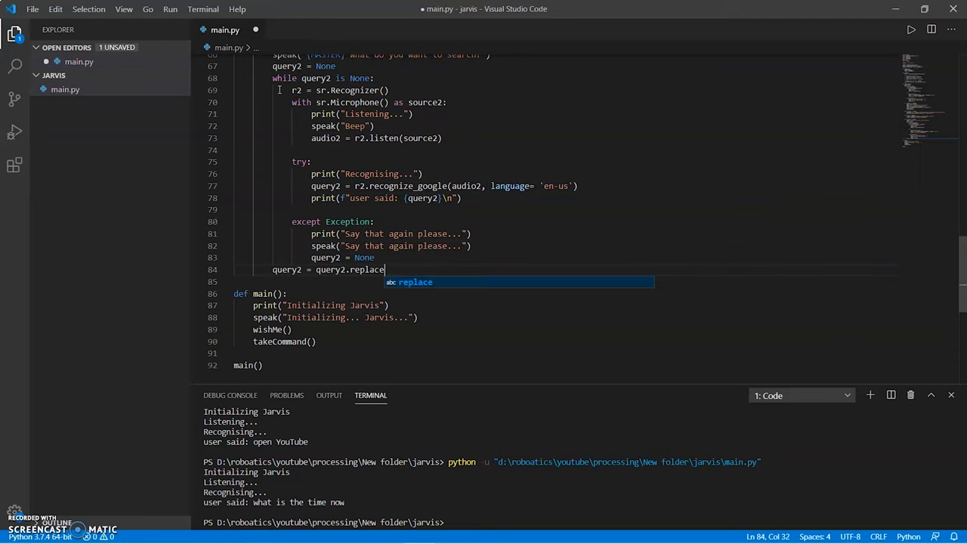
{"action": "type", "text": "(\" \",\"+00\")"}
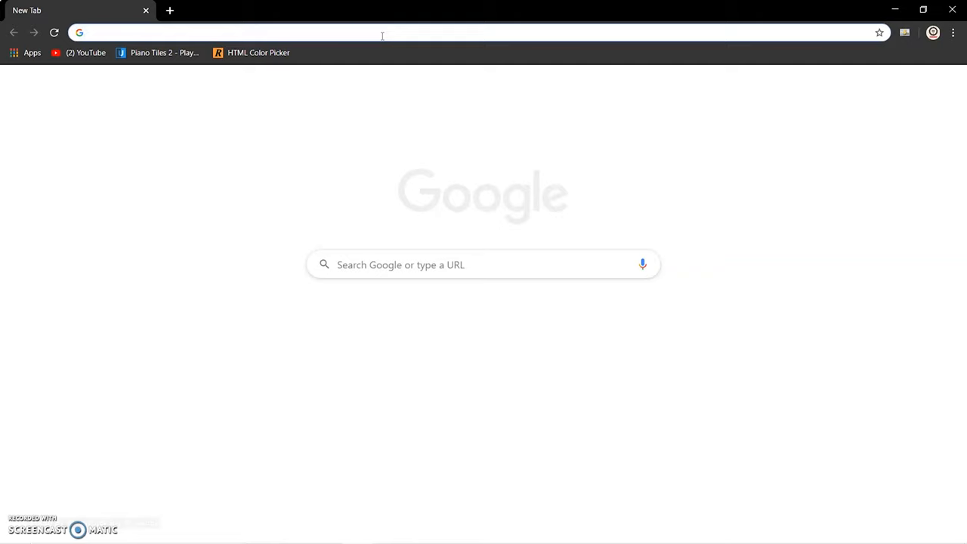
Step: Run a Chrome test search for "tool kit" and select the youtube.com address to replace it
{"action": "type", "text": "123"}
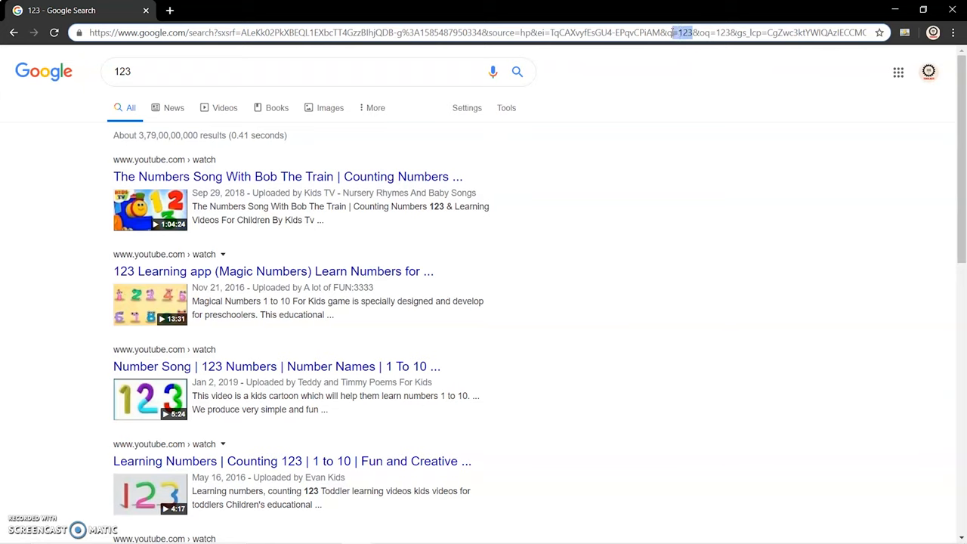
{"action": "type", "text": "tool kit"}
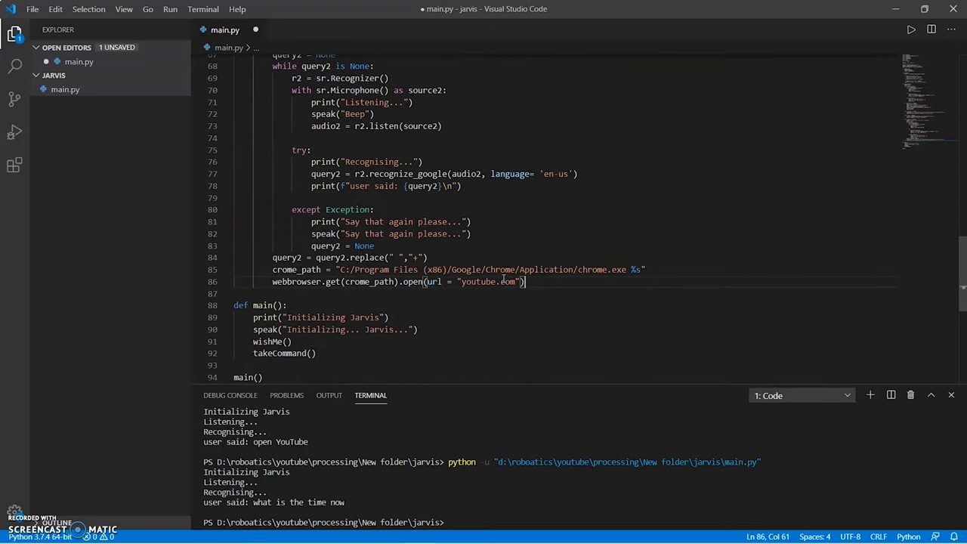
{"action": "double_click", "coordinate": [489, 283]}
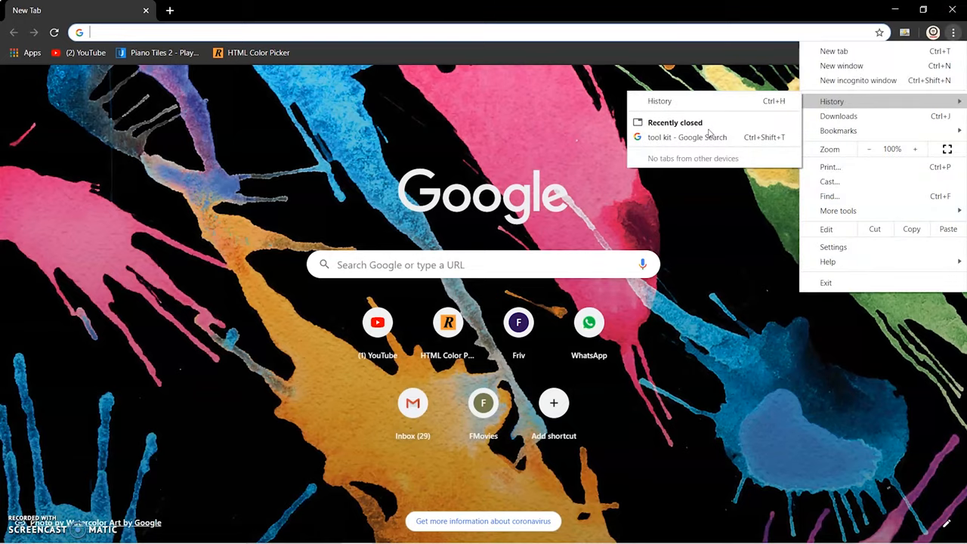
Step: Reopen the recently closed "tool kit - Google Search" tab from Chrome history
{"action": "left_click", "coordinate": [686, 136]}
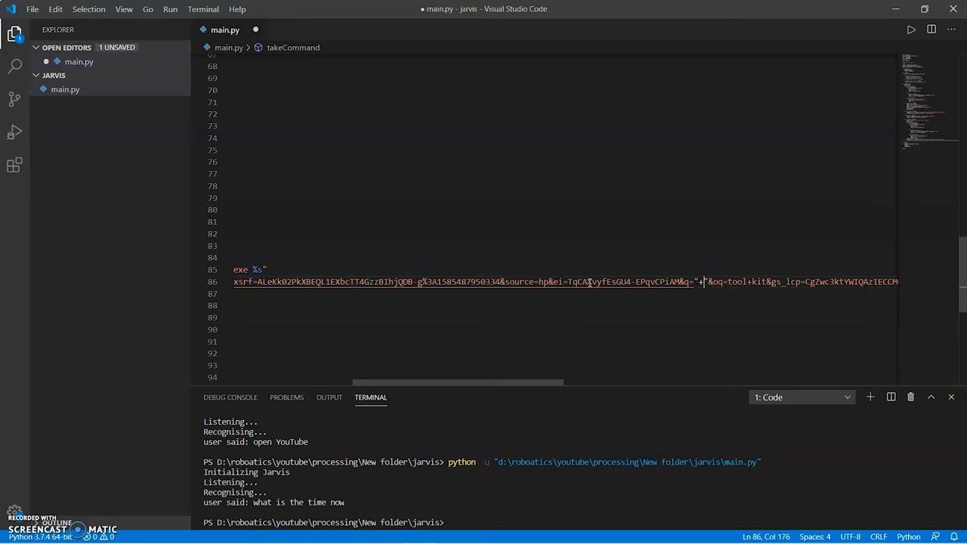
Step: Insert query2+ after &q= so the Google search URL uses the spoken query
{"action": "type", "text": "query2+"}
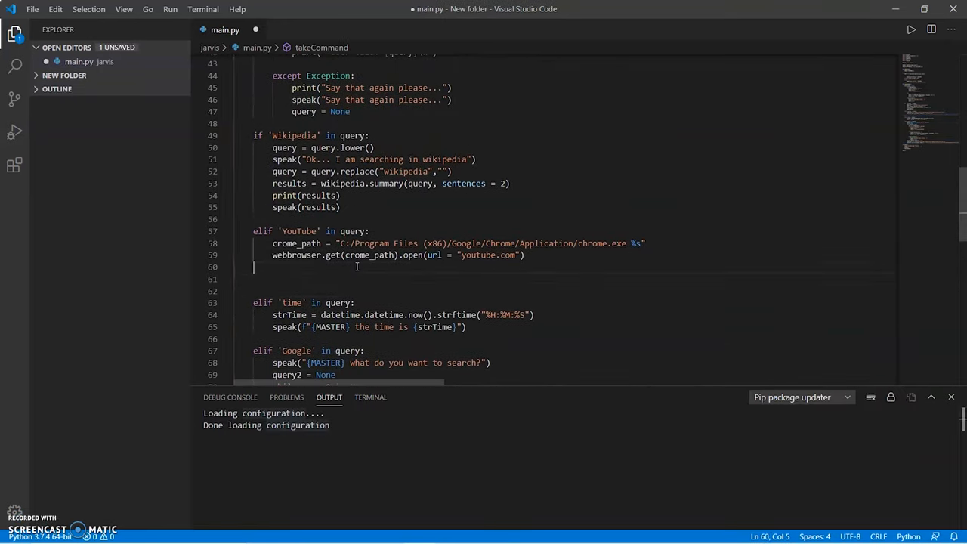
Step: Add an elif 'timer' branch that speaks "how much time do you want to set"
{"action": "type", "text": "elif '"}
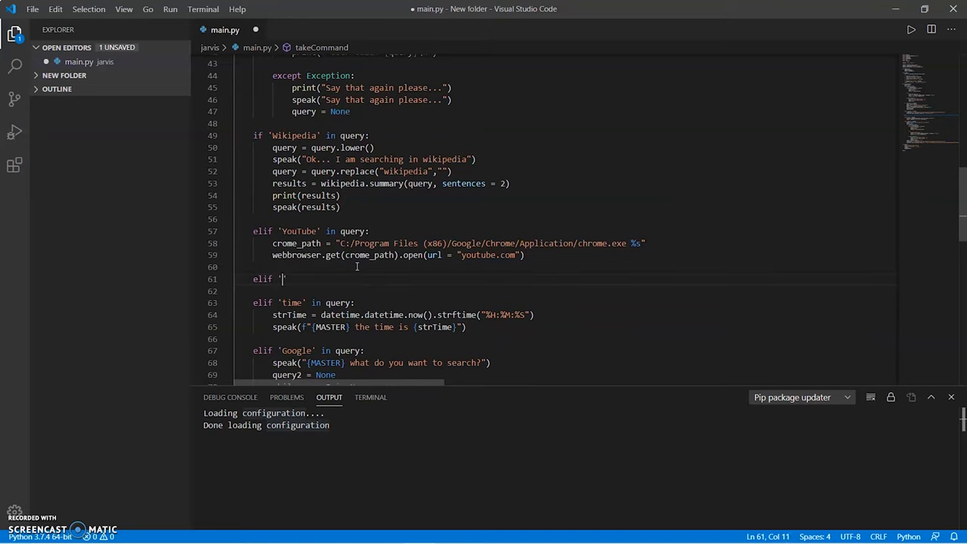
{"action": "type", "text": "timer' in query:"}
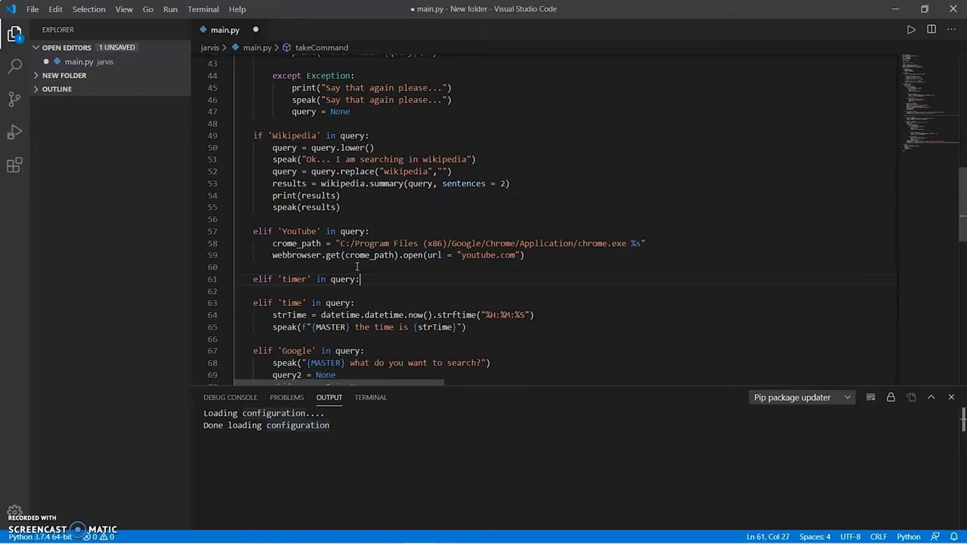
{"action": "type", "text": "sper"}
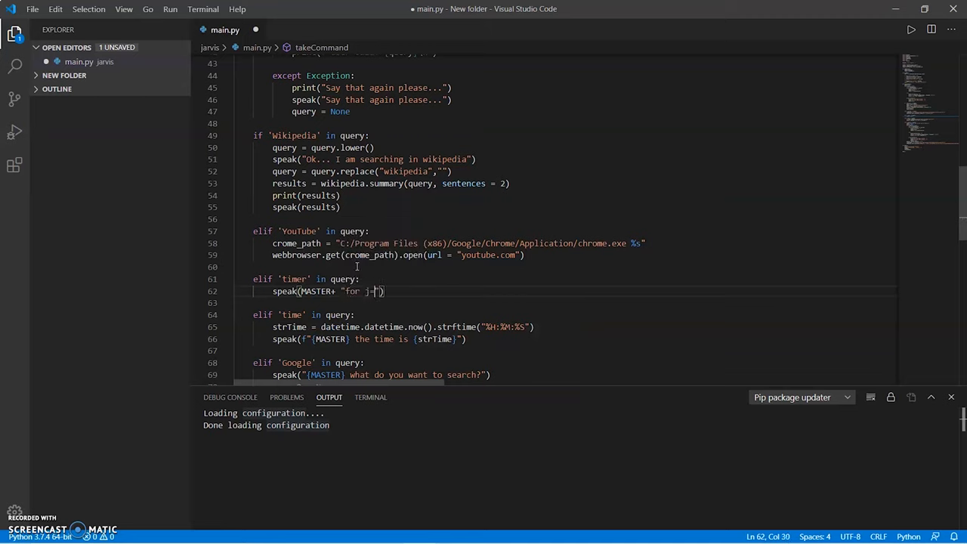
{"action": "type", "text": "how much time do you want to set?"}
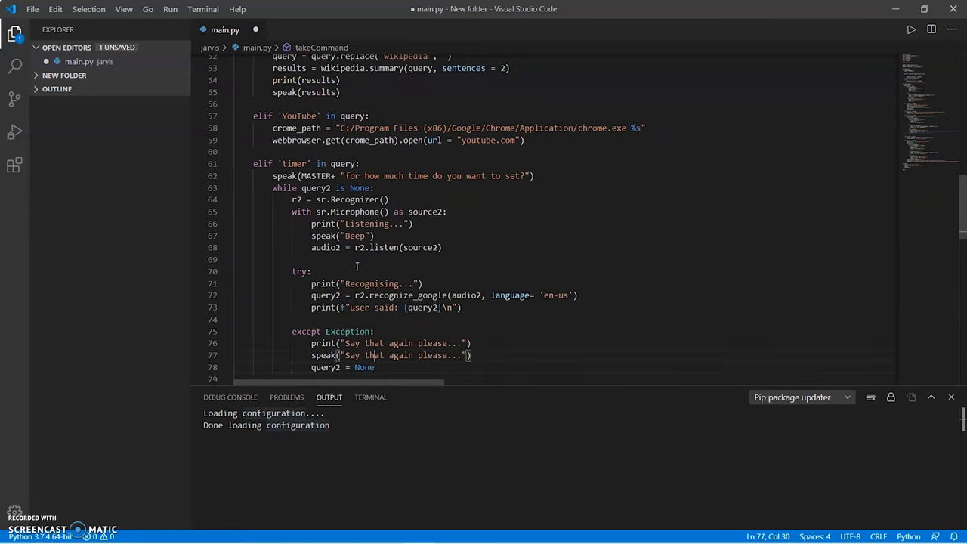
Step: Collect query2's digits into time1 with i.isdigit() and convert to integer time2
{"action": "type", "text": "time1 = \""}
{"action": "type", "text": "if"}
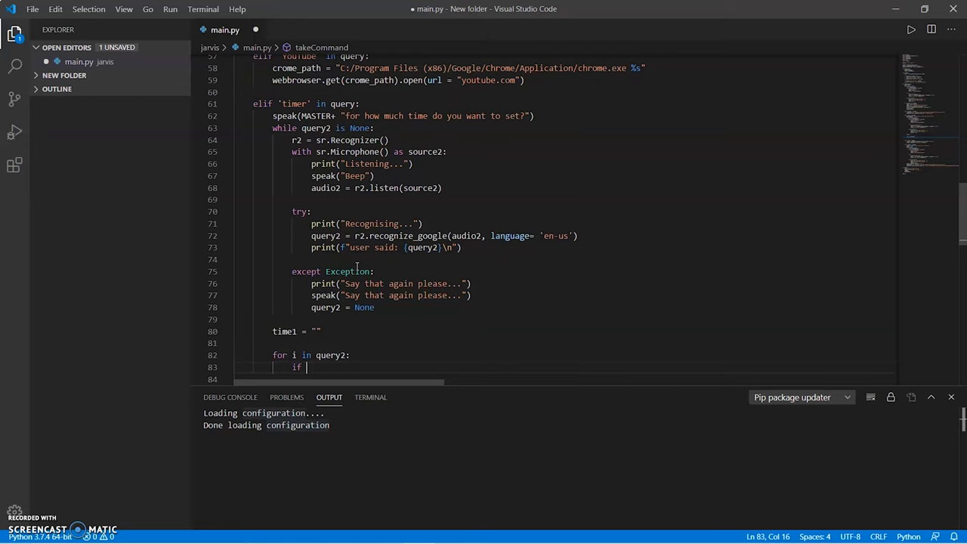
{"action": "type", "text": "i.isdi"}
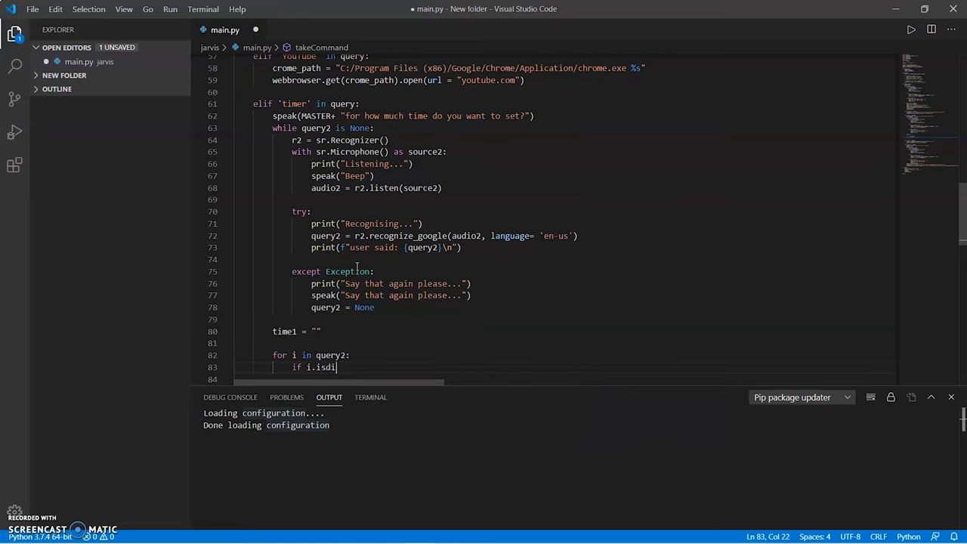
{"action": "type", "text": "git():"}
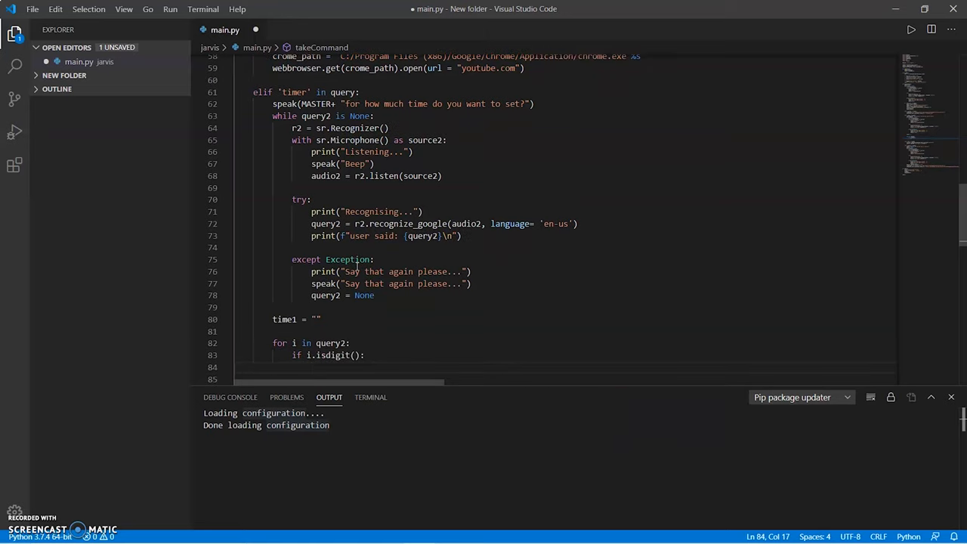
{"action": "type", "text": "time1 ="}
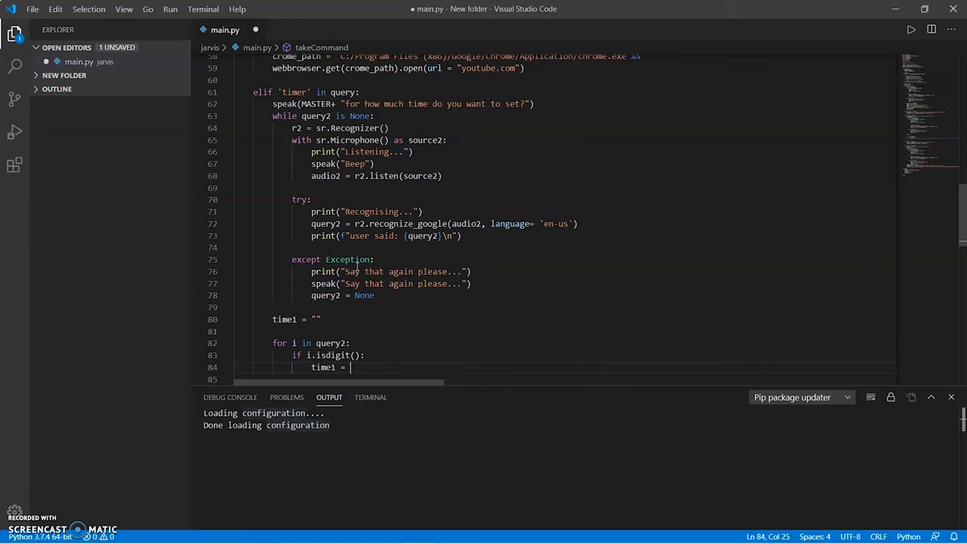
{"action": "type", "text": "time1 + i"}
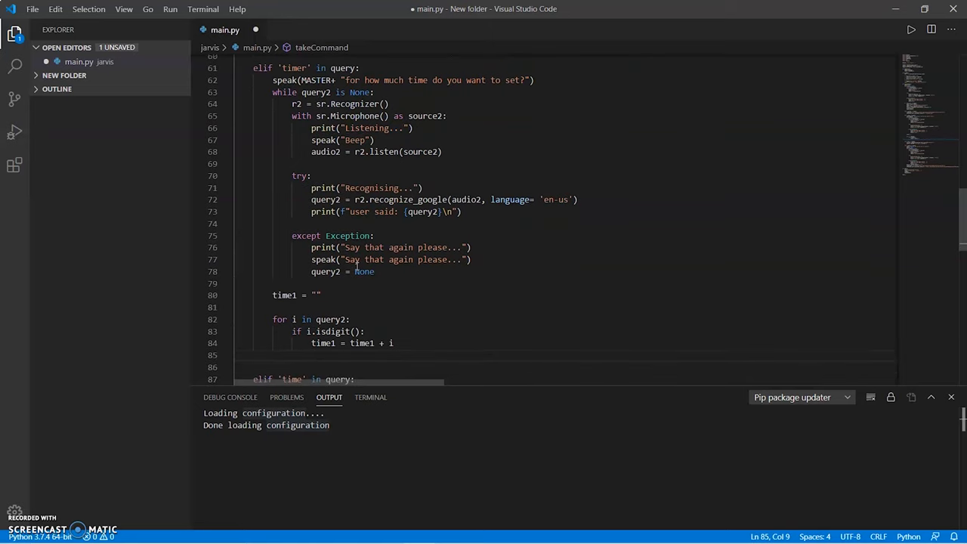
{"action": "type", "text": "time2 = int(time1"}
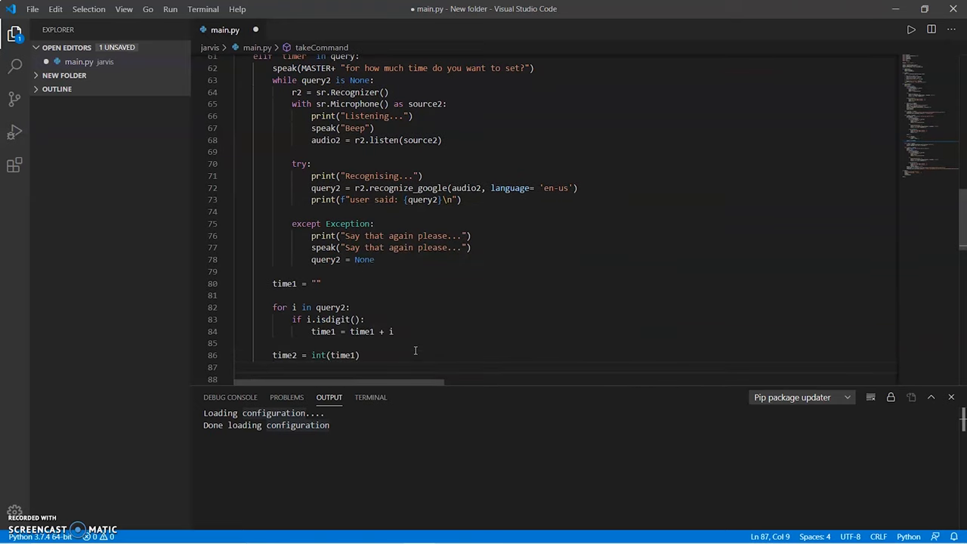
Step: Start the if 'minutes' or 'minute' in query2 case speaking "Ok, your t…"
{"action": "type", "text": "if '"}
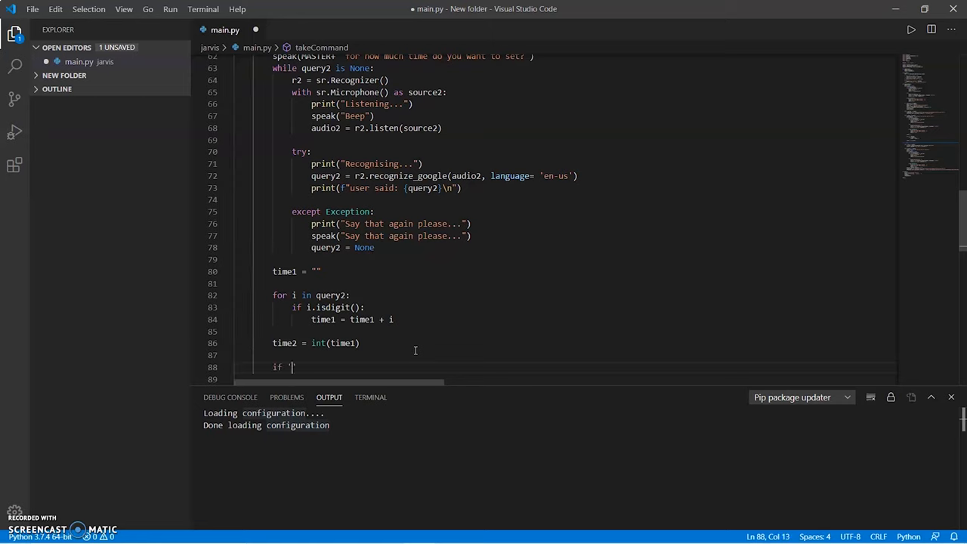
{"action": "type", "text": "minutes' or 'minute"}
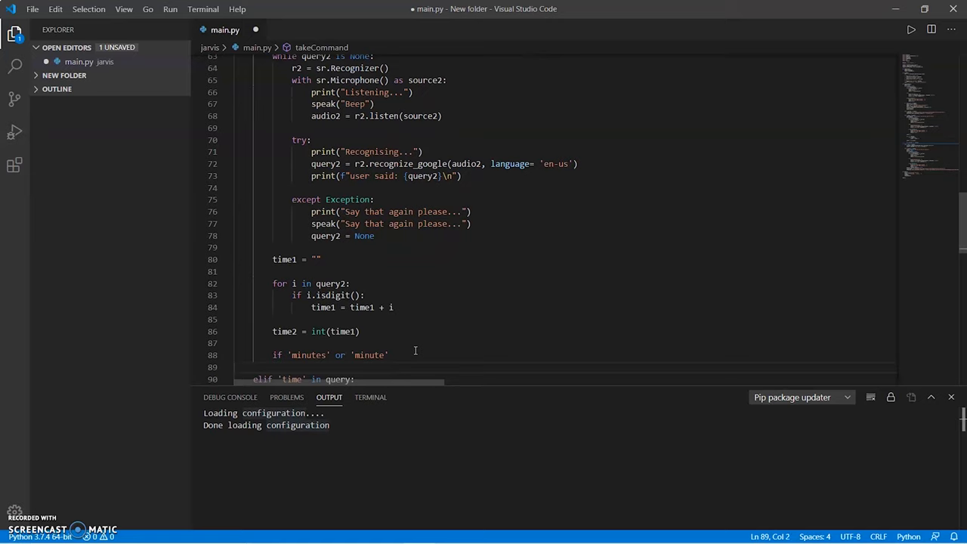
{"action": "type", "text": "query2:"}
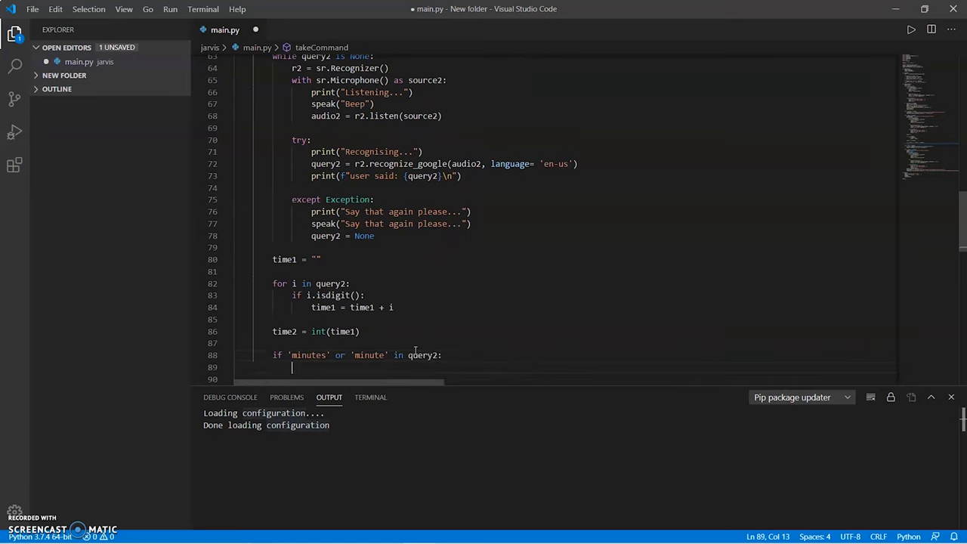
{"action": "type", "text": "speak"}
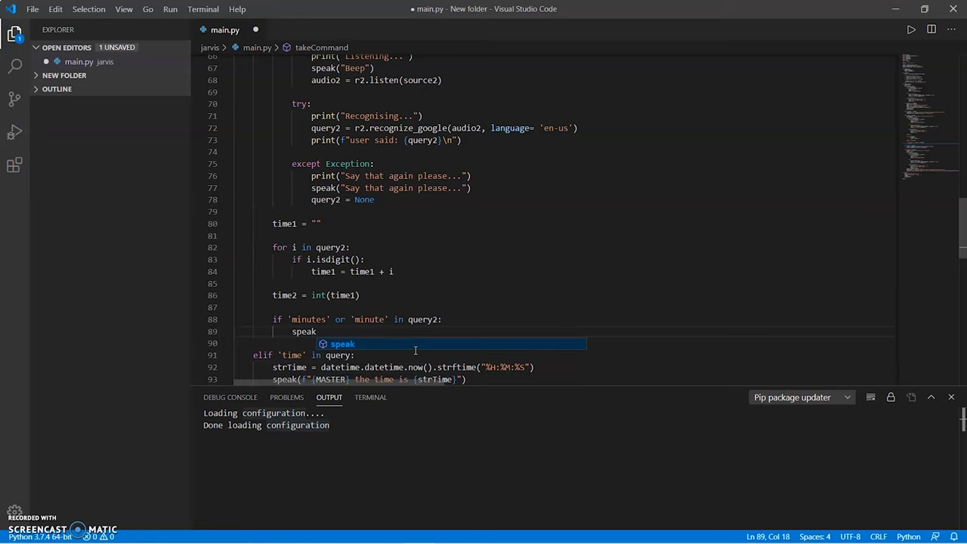
{"action": "type", "text": "("}
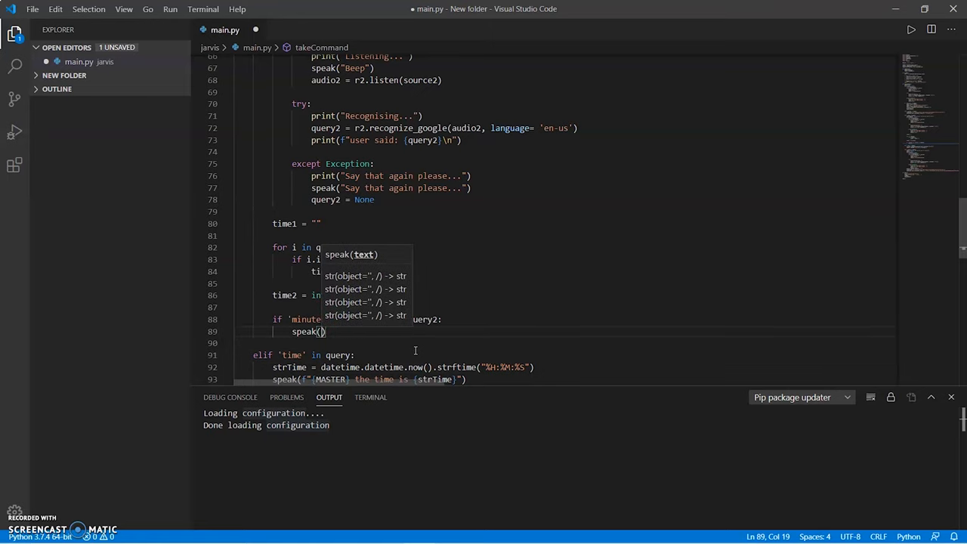
{"action": "type", "text": "Ok, your t"}
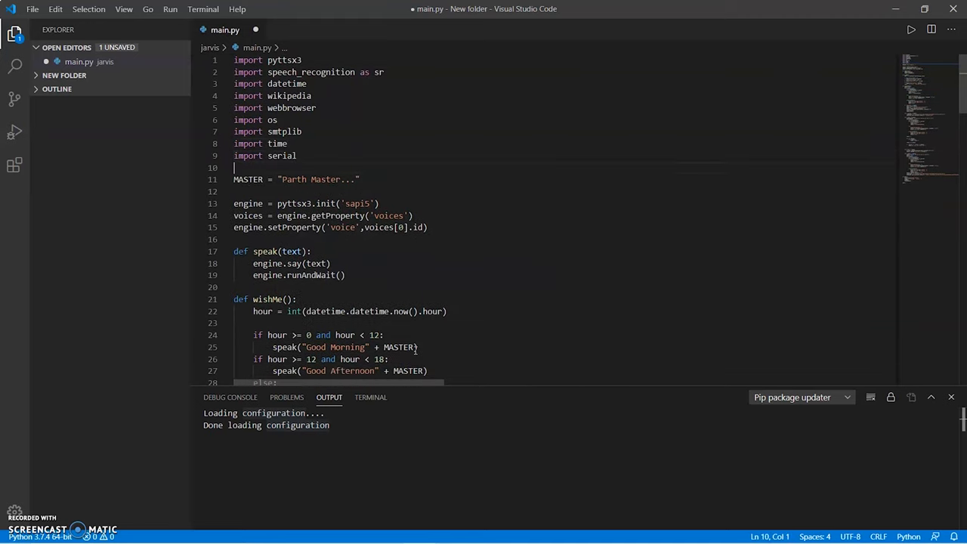
Step: Make the minutes case wait with time.sleep(60*time2)
{"action": "scroll", "scroll_direction": "down", "scroll_amount": 3}
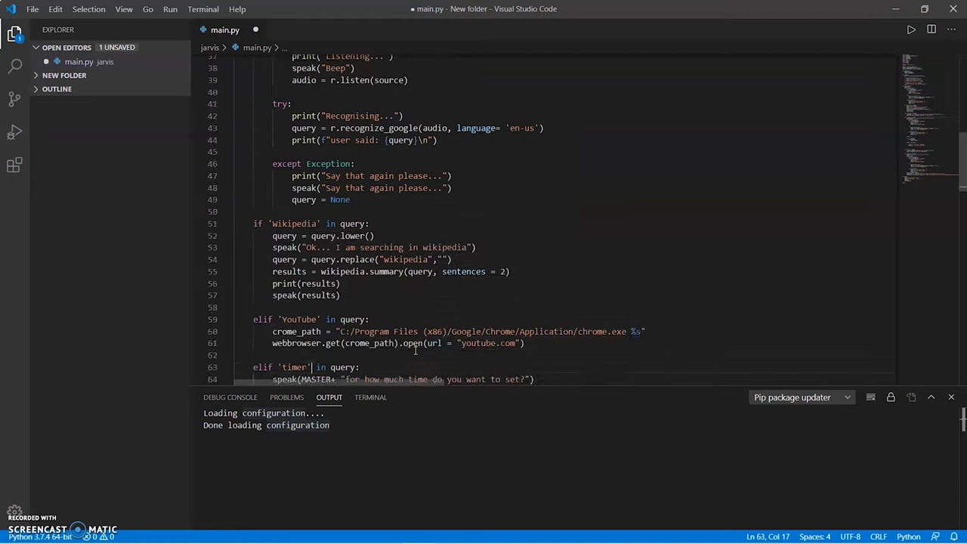
{"action": "type", "text": "time"}
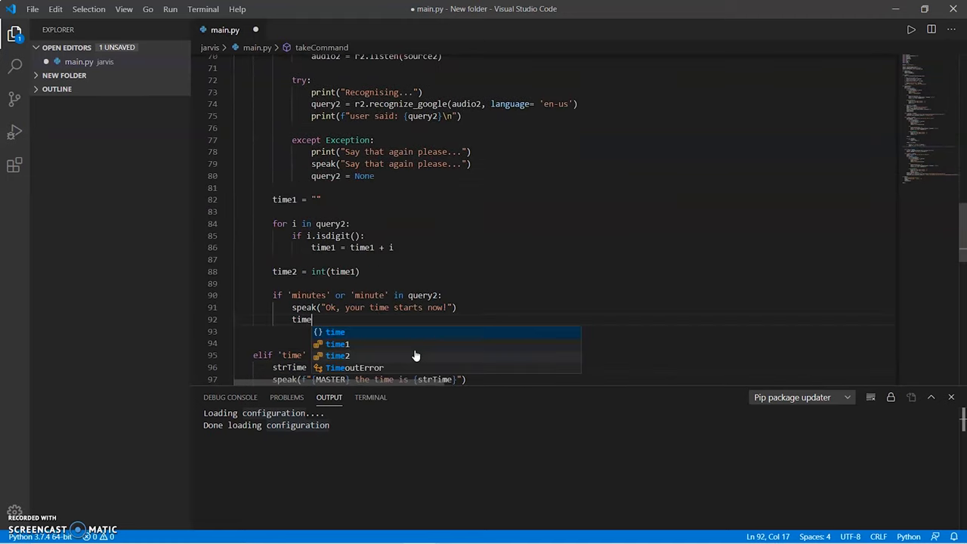
{"action": "type", "text": ".sleep(60)"}
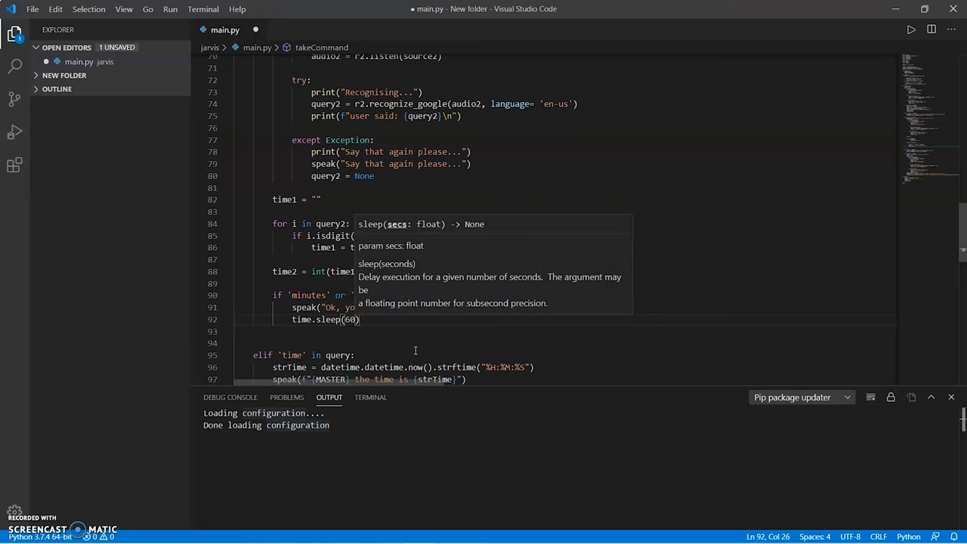
{"action": "type", "text": "*time2"}
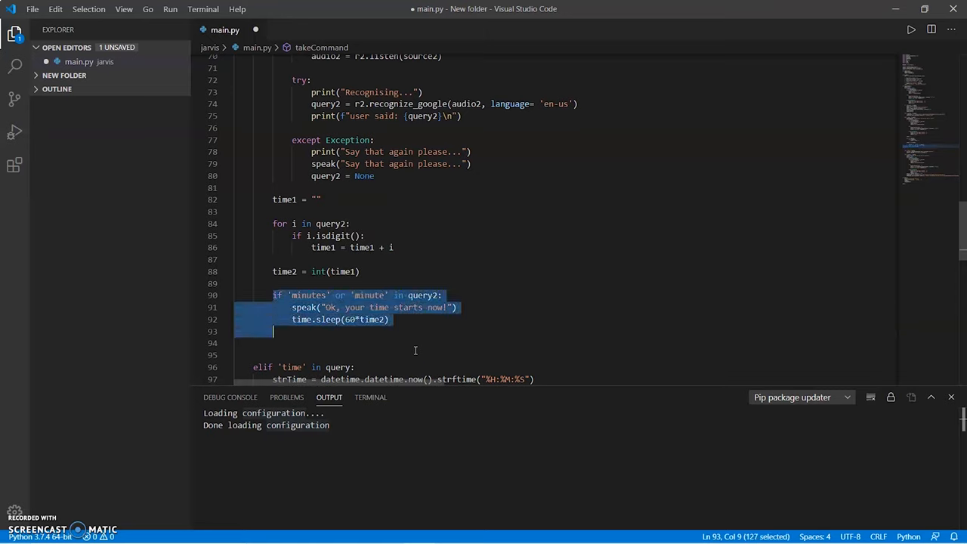
Step: Paste a duplicate block as elif 'seconds' or 'second' waiting time2 seconds
{"action": "key", "text": "ctrl+v"}
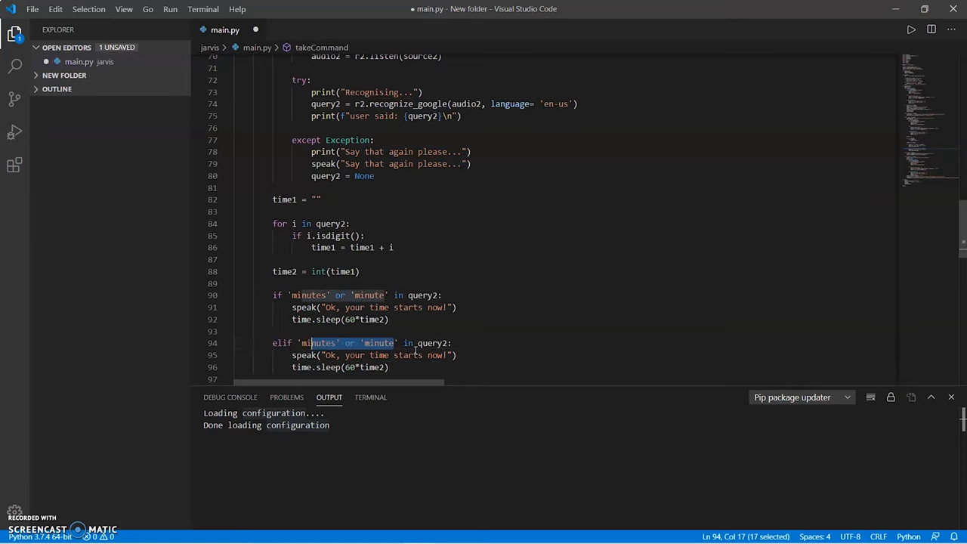
{"action": "type", "text": "seconds'"}
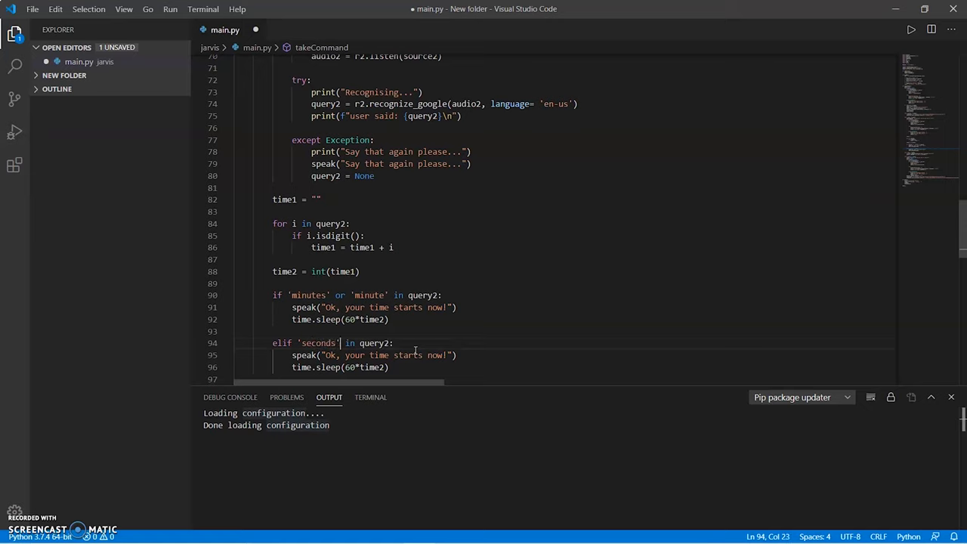
{"action": "type", "text": "or 'second'"}
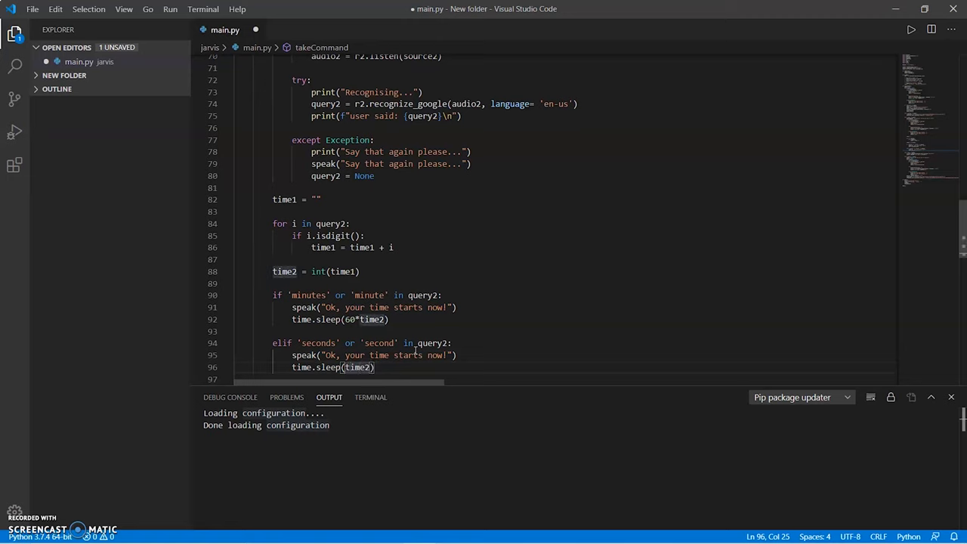
Step: Add speak("the time is up") after the wait and save main.py
{"action": "key", "text": "enter"}
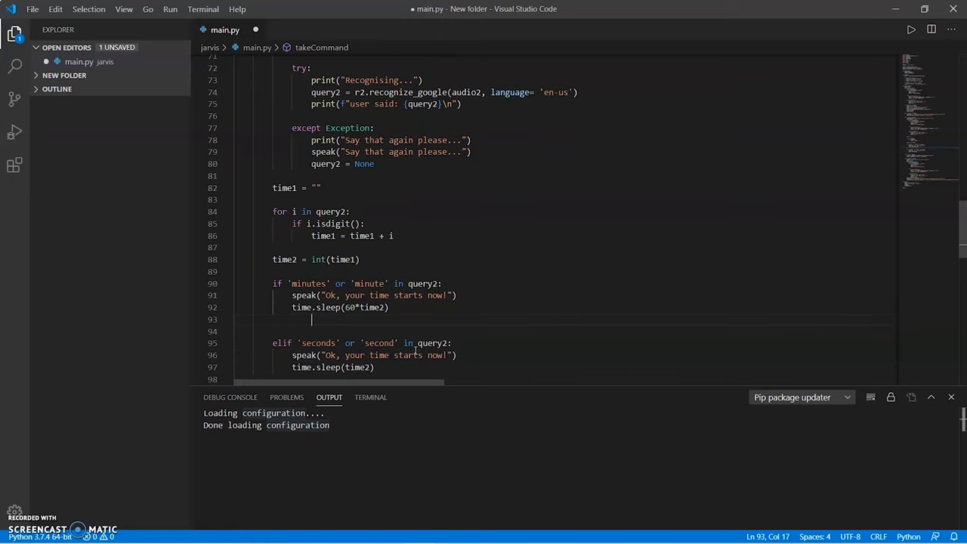
{"action": "type", "text": "speak(\"\")"}
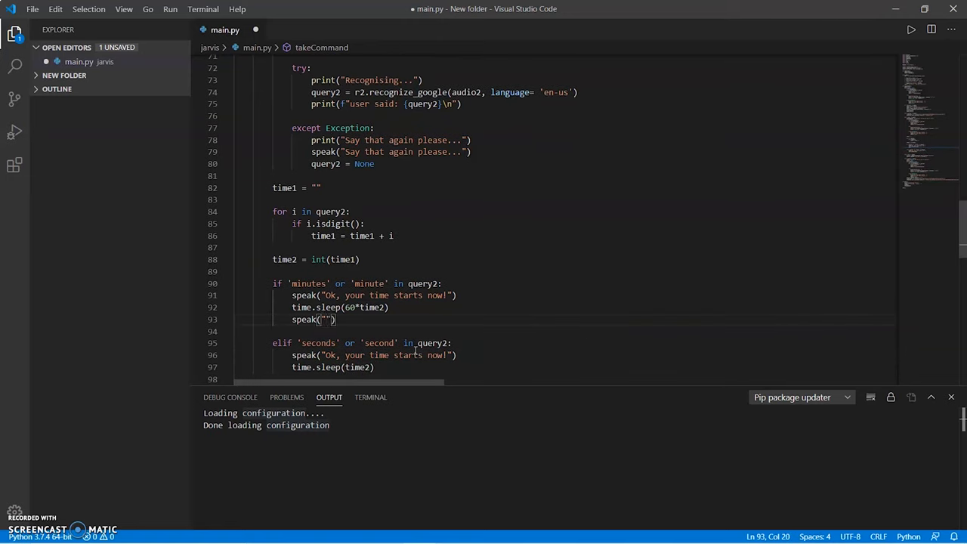
{"action": "type", "text": "the time is ip"}
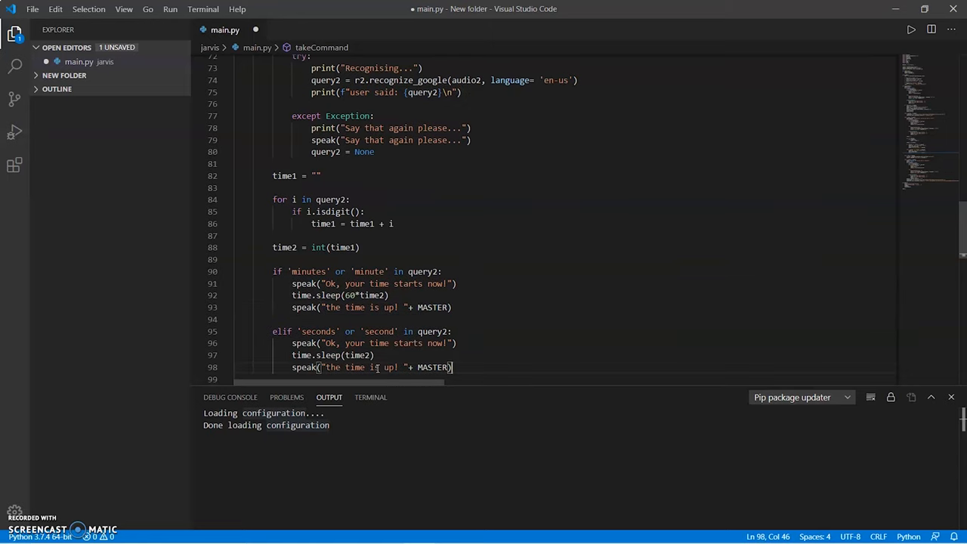
{"action": "key", "text": "Enter"}
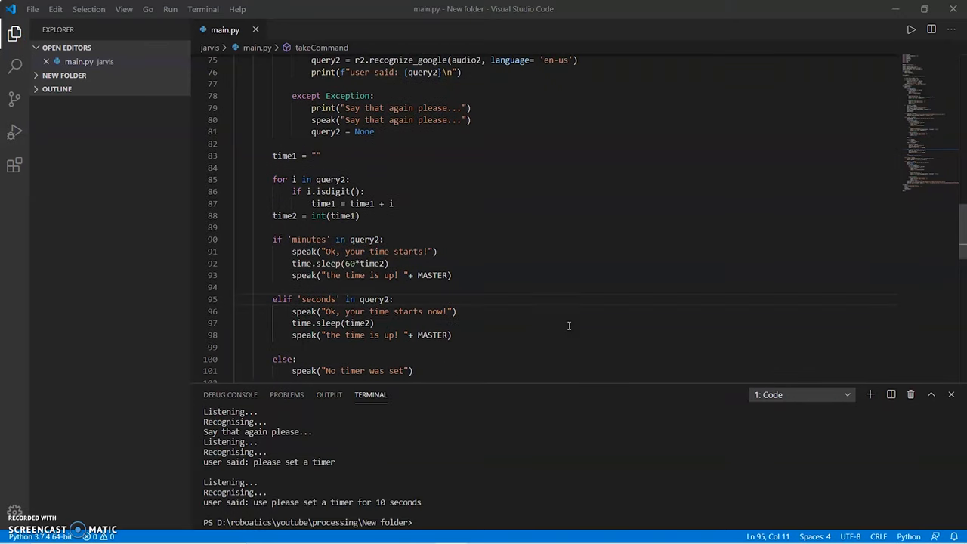
Step: Declare ArduinoSerial = serial.Serial(port = "", baudrate = 9600) on line 11 below the imports
{"action": "left_click", "coordinate": [239, 287]}
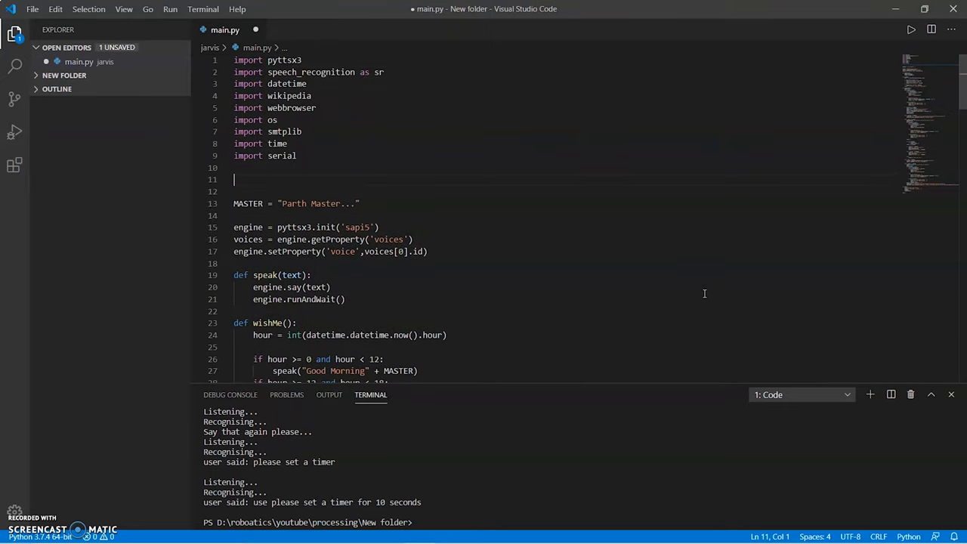
{"action": "type", "text": "ArduinoSerial ="}
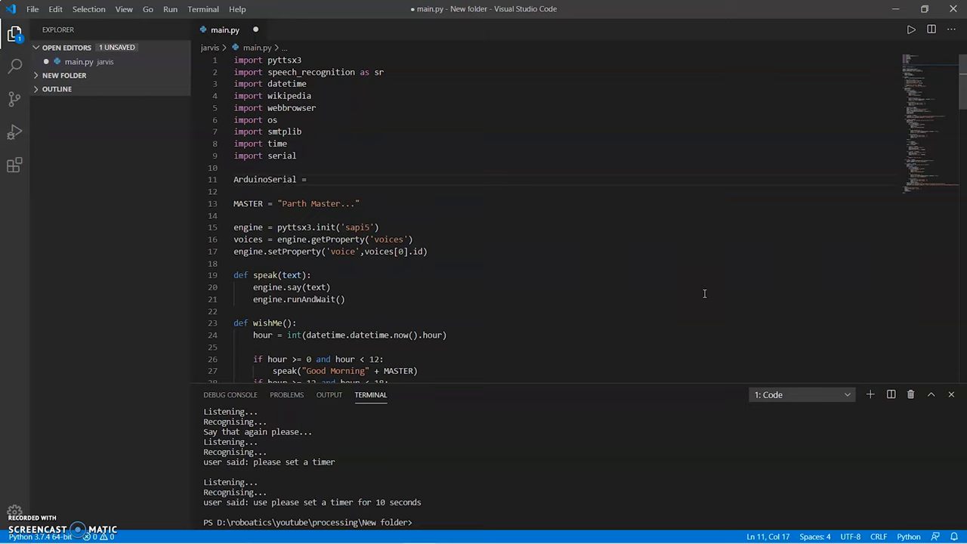
{"action": "type", "text": "serial.Serial"}
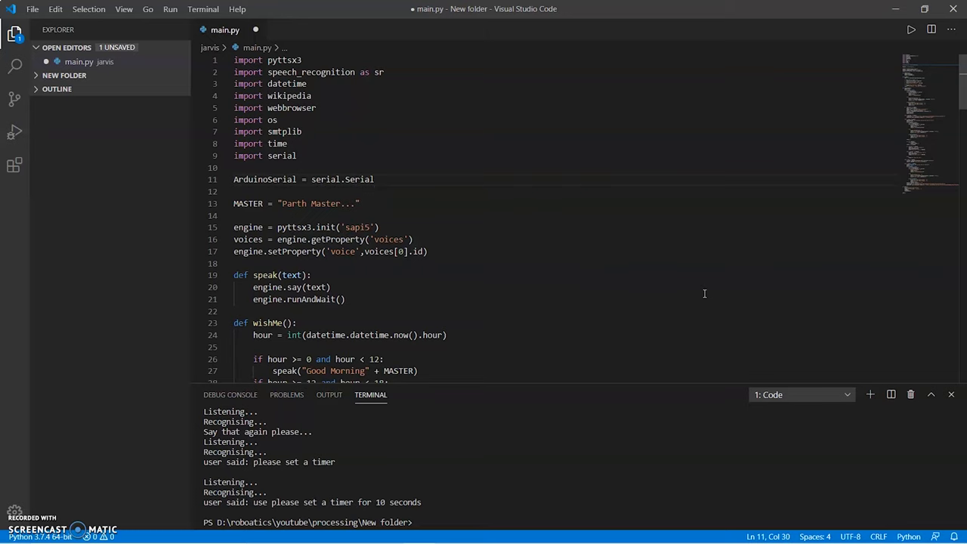
{"action": "type", "text": "(port)"}
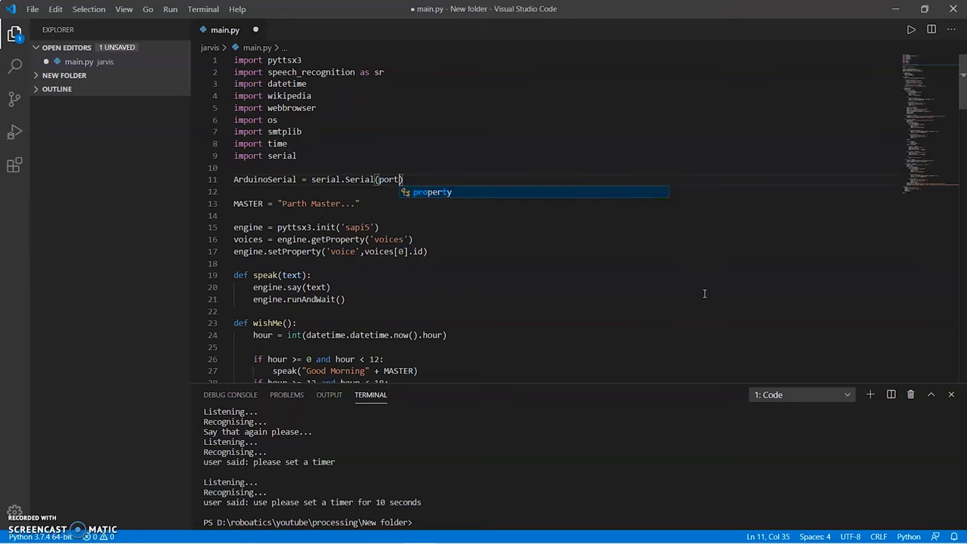
{"action": "type", "text": "= \"\""}
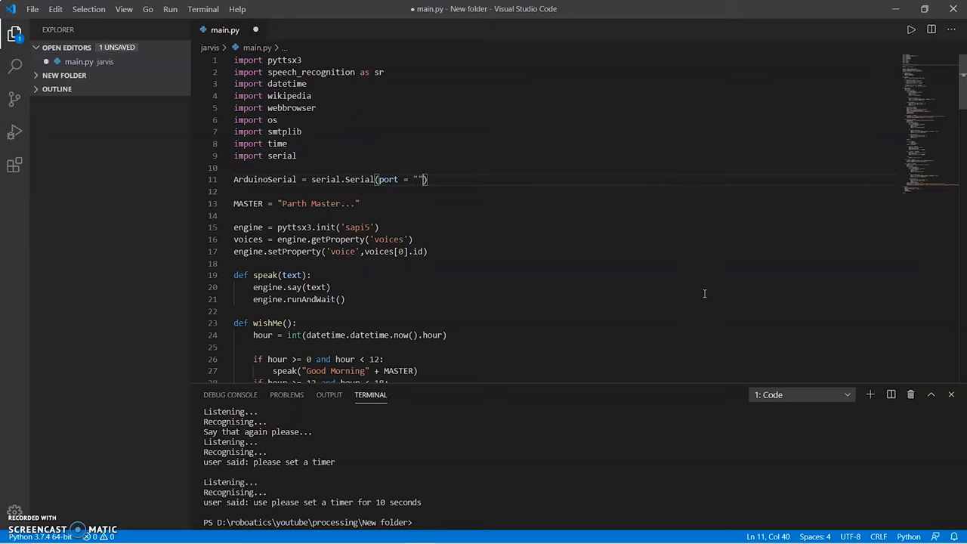
{"action": "type", "text": ",baudrate ="}
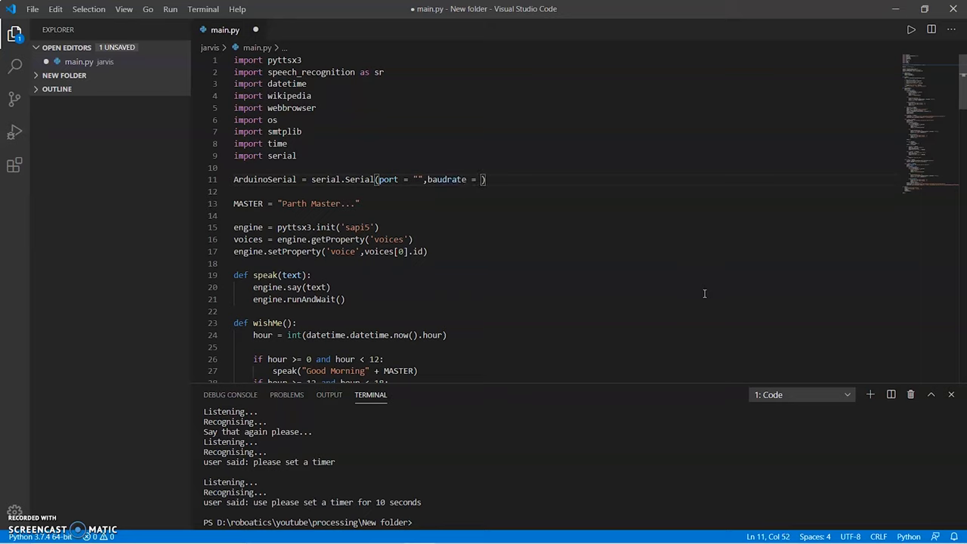
{"action": "type", "text": "9600"}
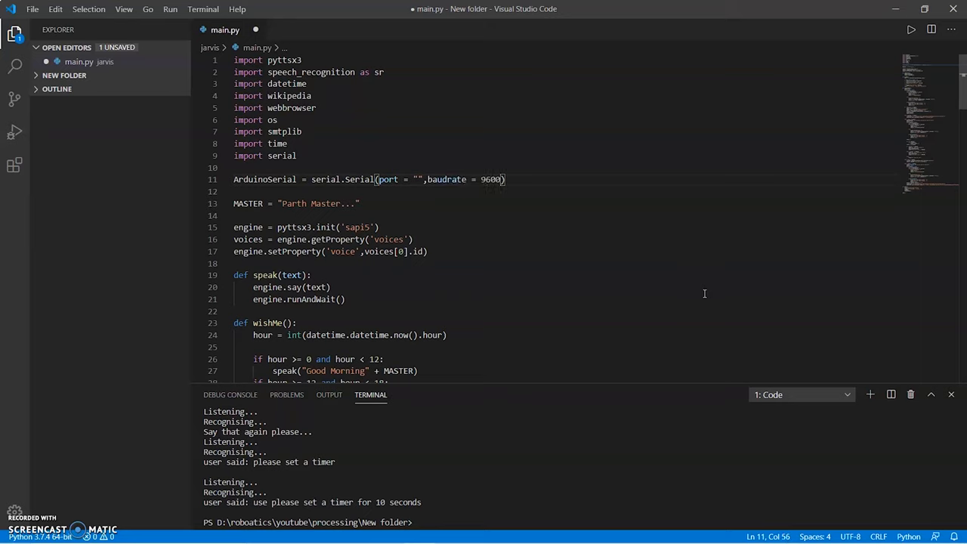
{"action": "type", "text": "ti"}
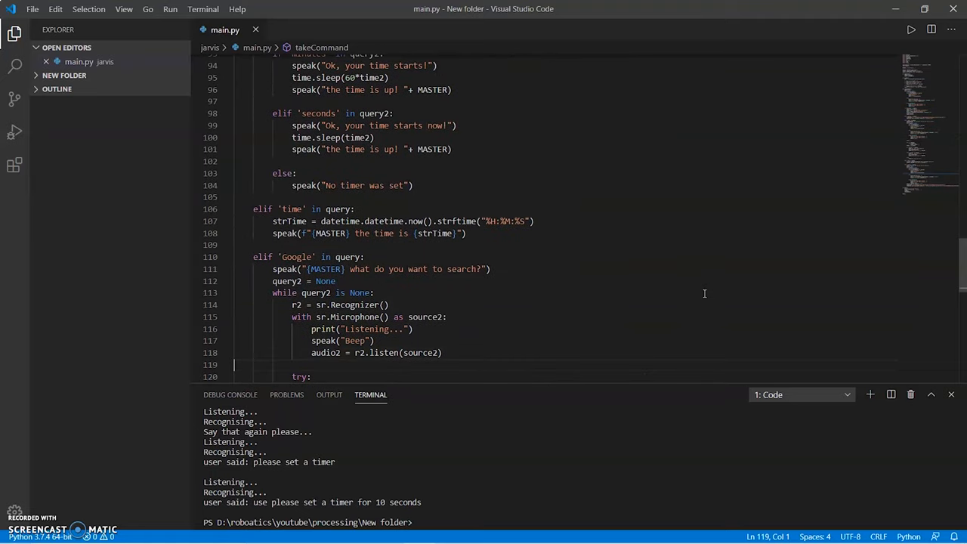
Step: Wrap main() in while True with incoming = str(ArduinoSerial.readline()) and start an if check on incoming
{"action": "scroll", "scroll_direction": "down", "scroll_amount": 3}
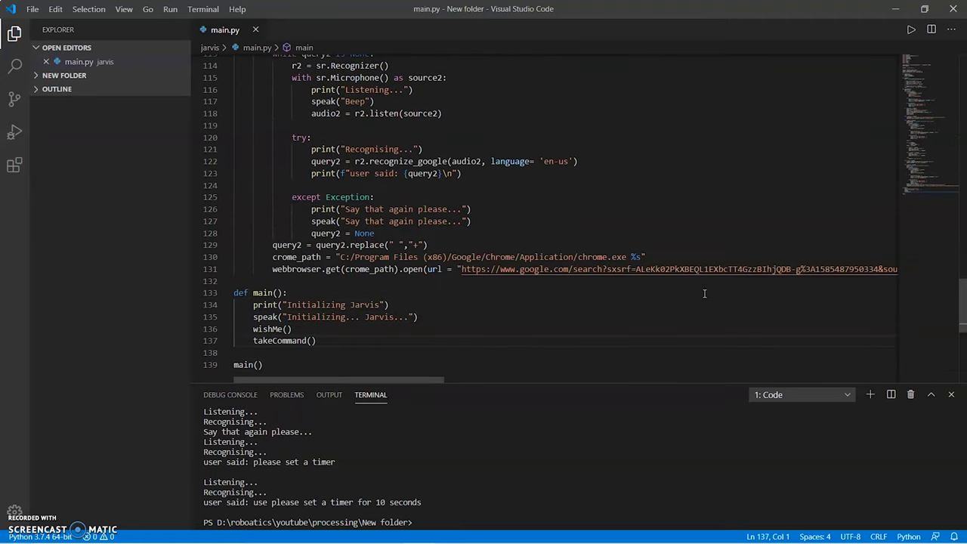
{"action": "type", "text": "0"}
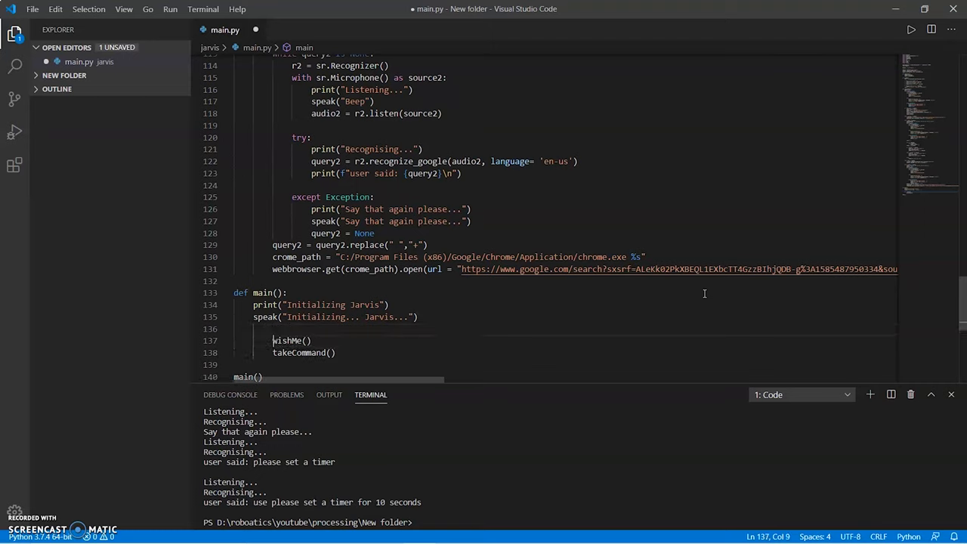
{"action": "type", "text": "while True:"}
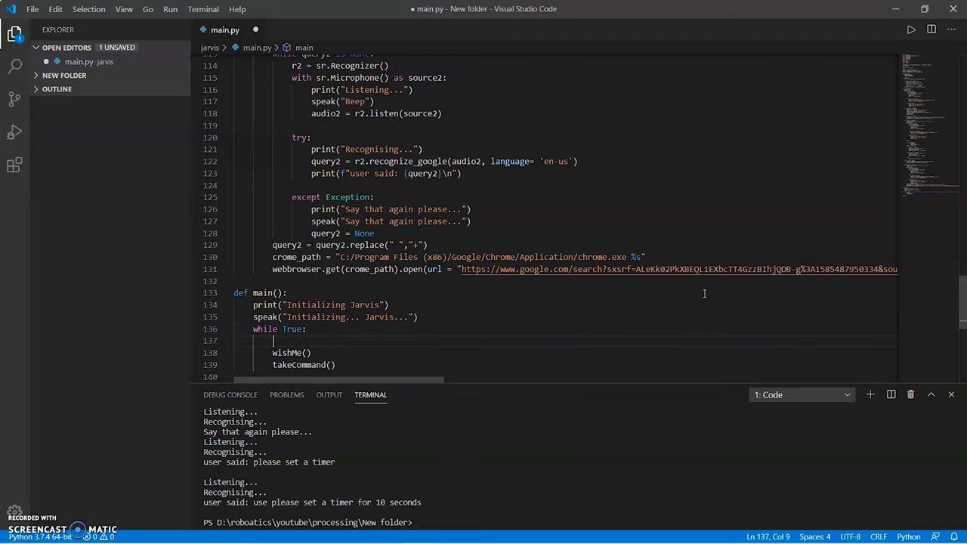
{"action": "type", "text": "incoming ="}
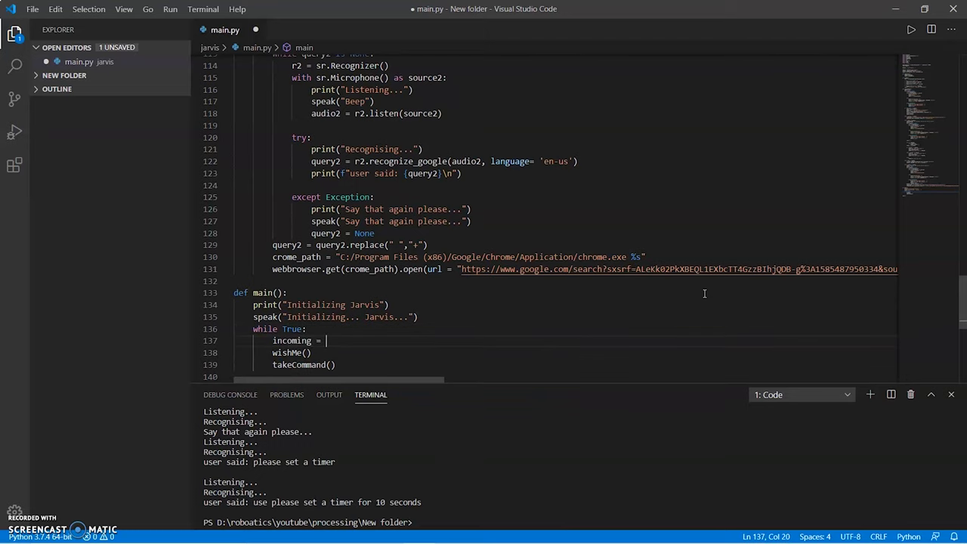
{"action": "type", "text": "str ()"}
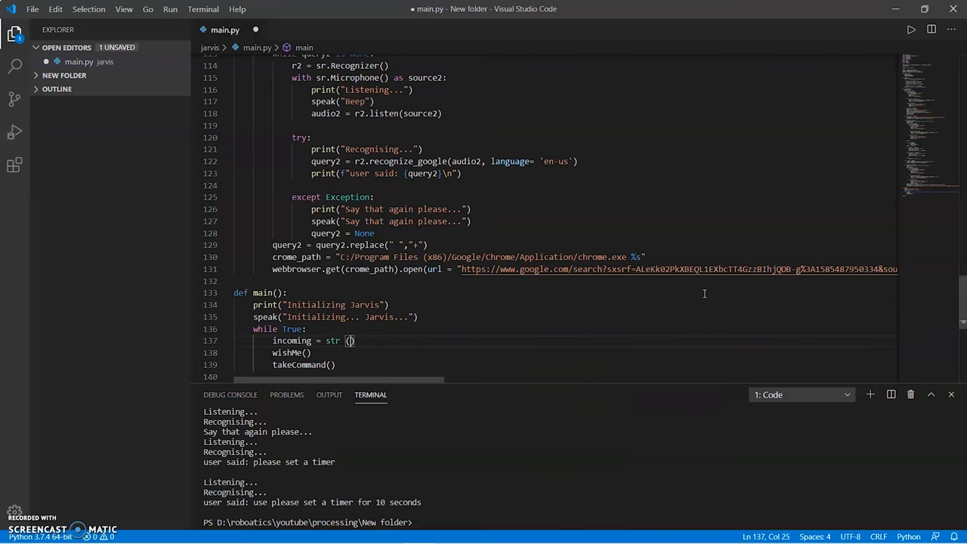
{"action": "type", "text": "ArduinoSerial.readline("}
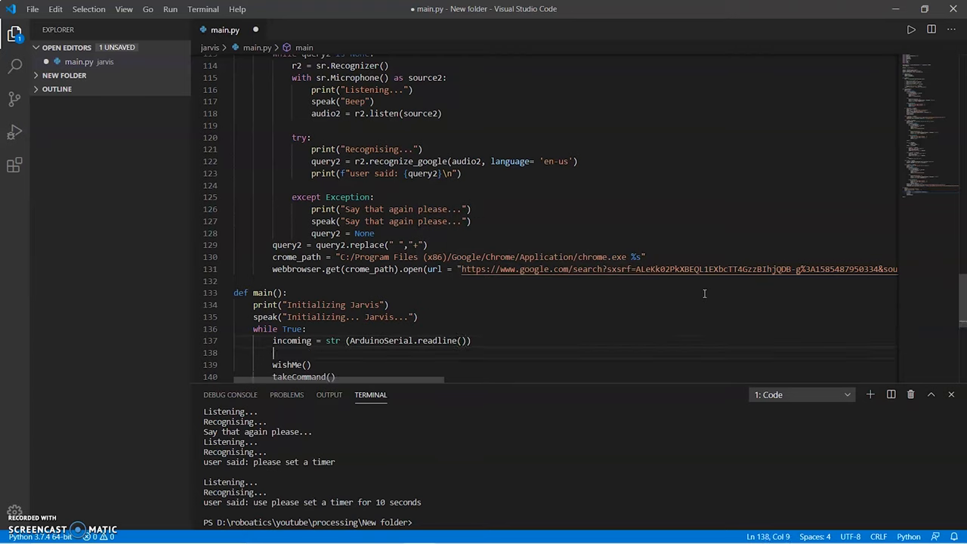
{"action": "type", "text": "if \"\""}
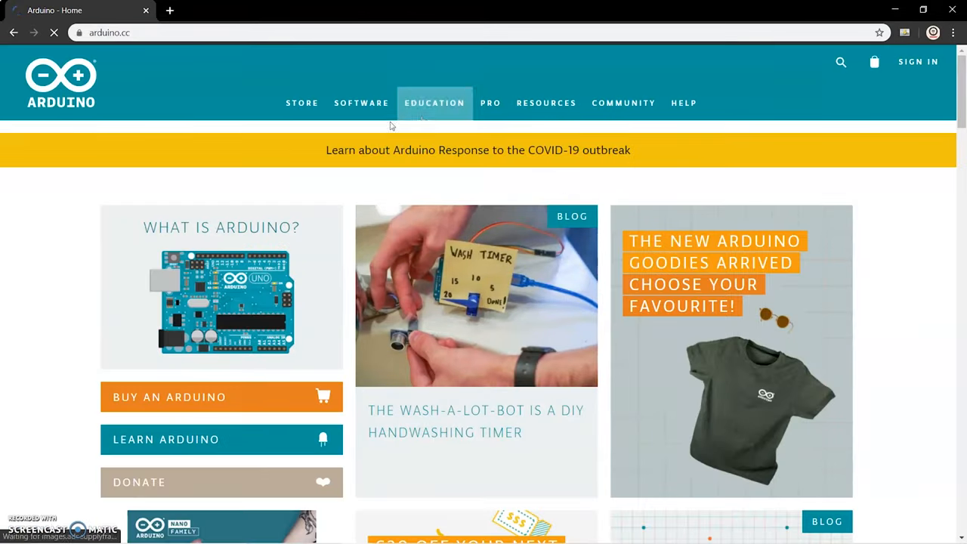
Step: Go to arduino.cc's Software page and reach the Arduino IDE 1.8.12 downloads
{"action": "left_click", "coordinate": [361, 102]}
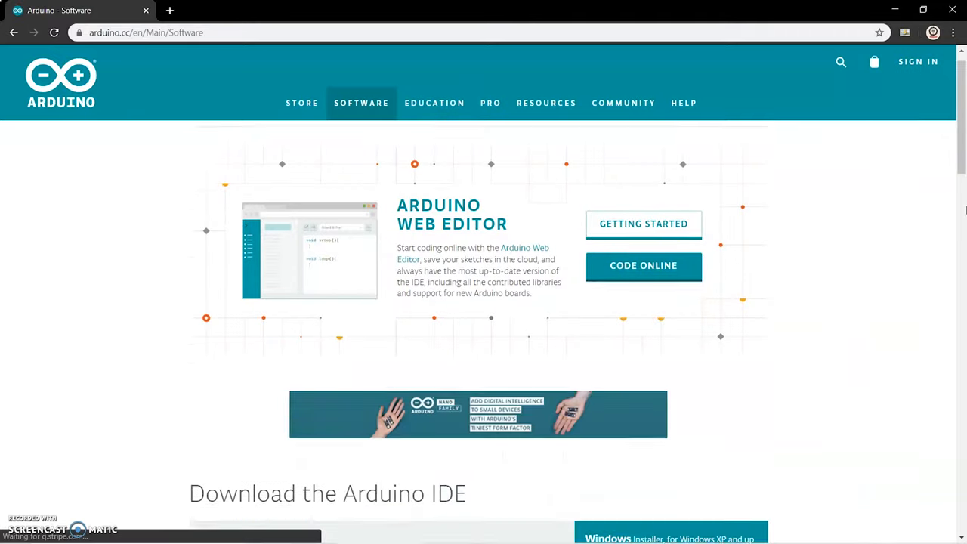
{"action": "scroll", "scroll_direction": "down", "scroll_amount": 3}
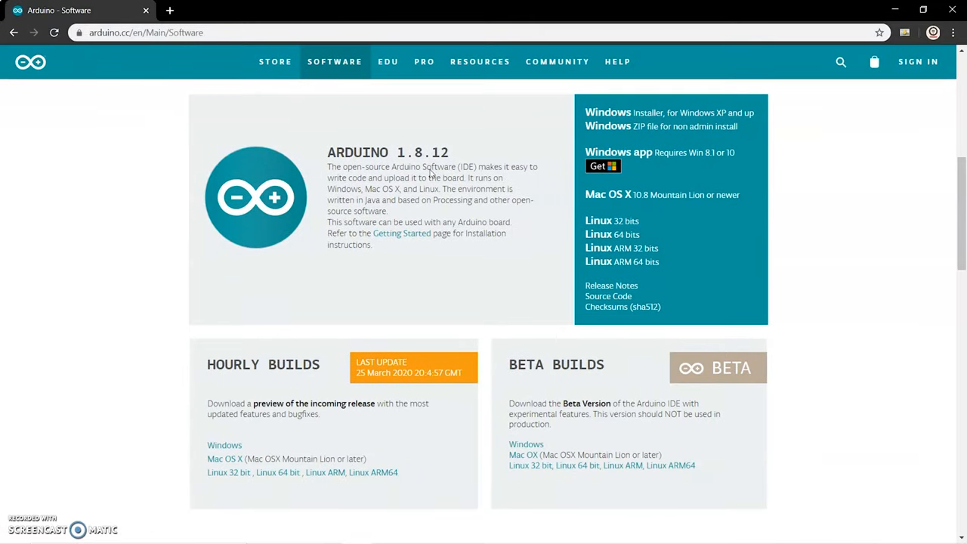
{"action": "mouse_move", "coordinate": [632, 248]}
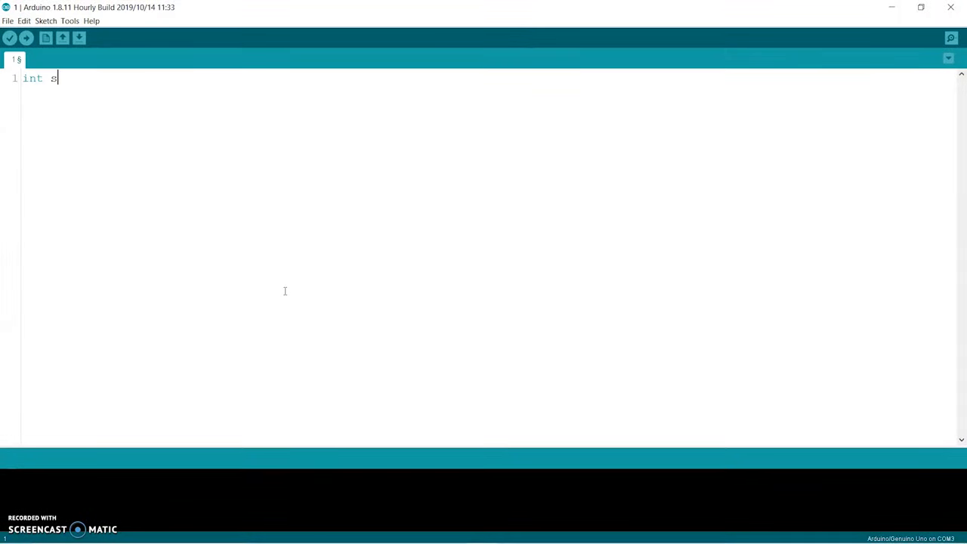
Step: Declare int s1 = 0; int s2 = 0; and begin void setup()
{"action": "type", "text": "1 = 0;"}
{"action": "type", "text": "int s2 ="}
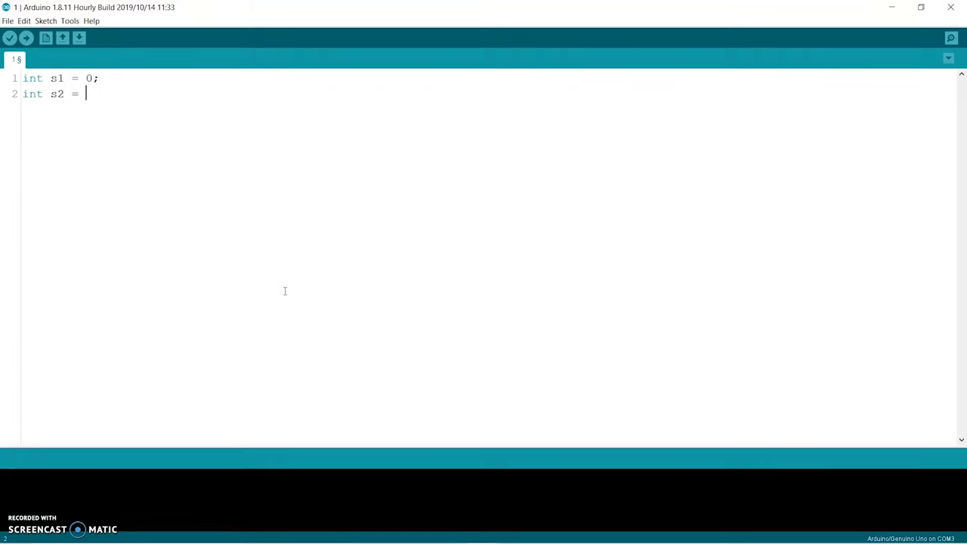
{"action": "type", "text": "0;"}
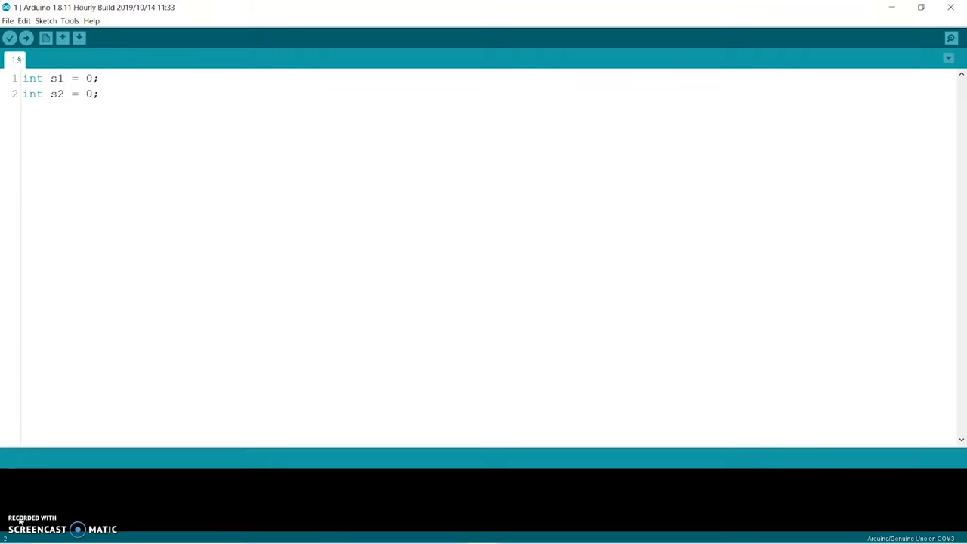
{"action": "type", "text": "void s"}
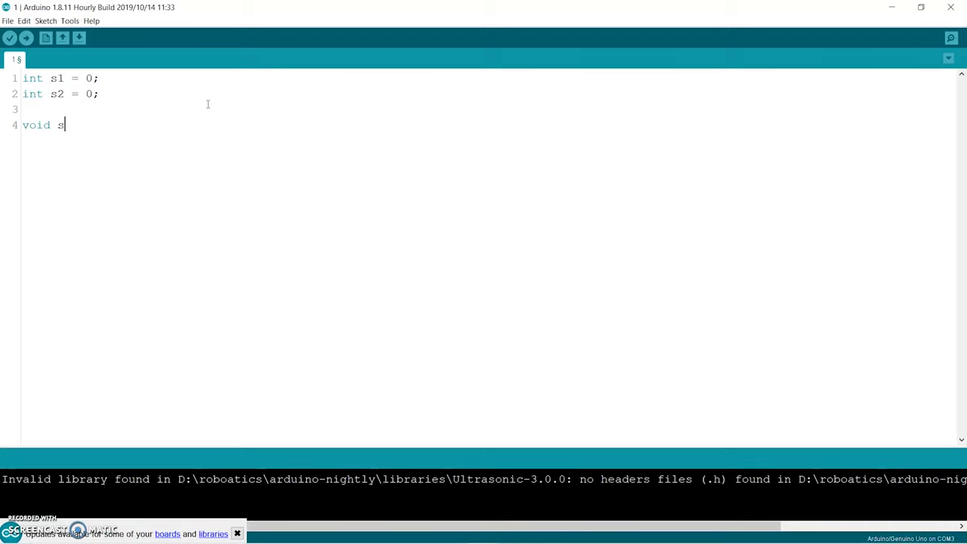
{"action": "type", "text": "teup()"}
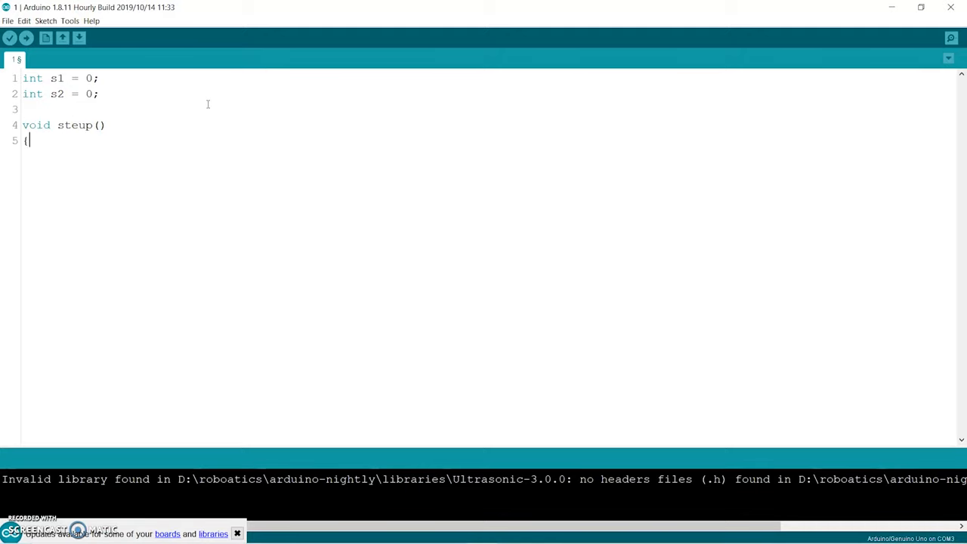
Step: In setup call pinMode(2, INPUT) and Serial.begin(9600), then begin void loop
{"action": "type", "text": "pinM"}
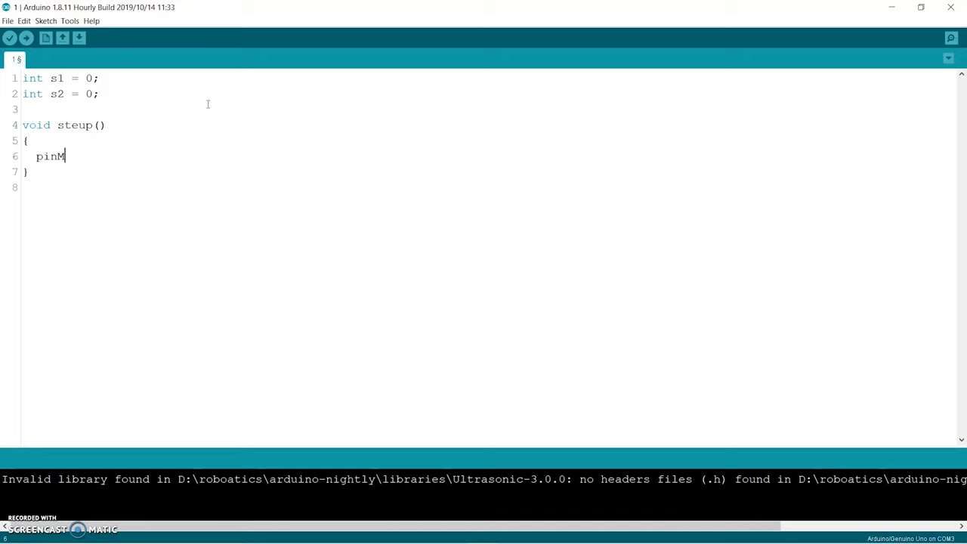
{"action": "type", "text": "ode(2,"}
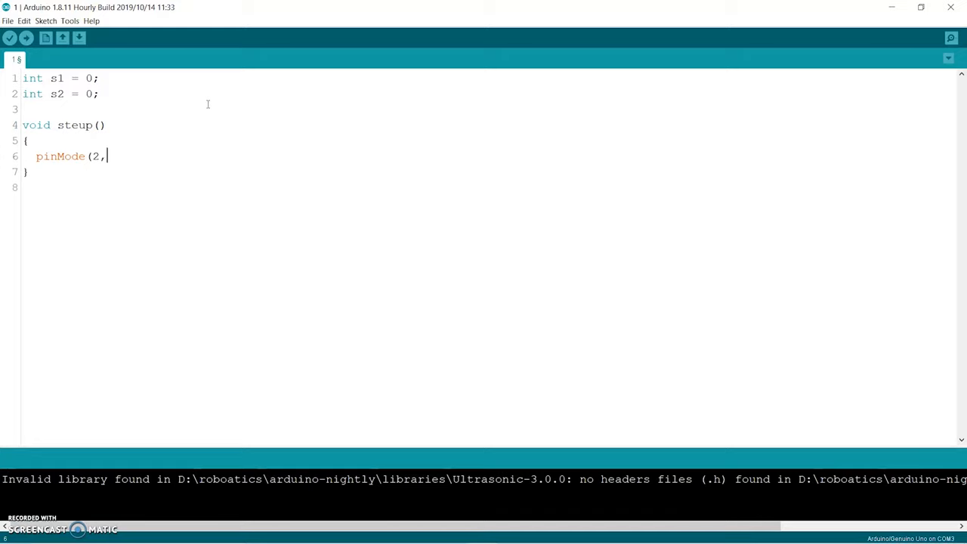
{"action": "type", "text": "INPUT);"}
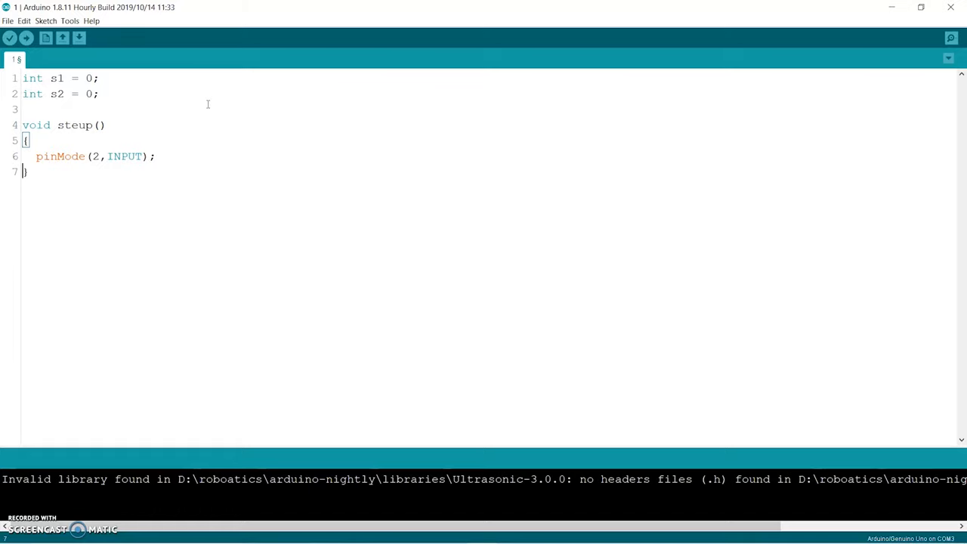
{"action": "type", "text": "Serial"}
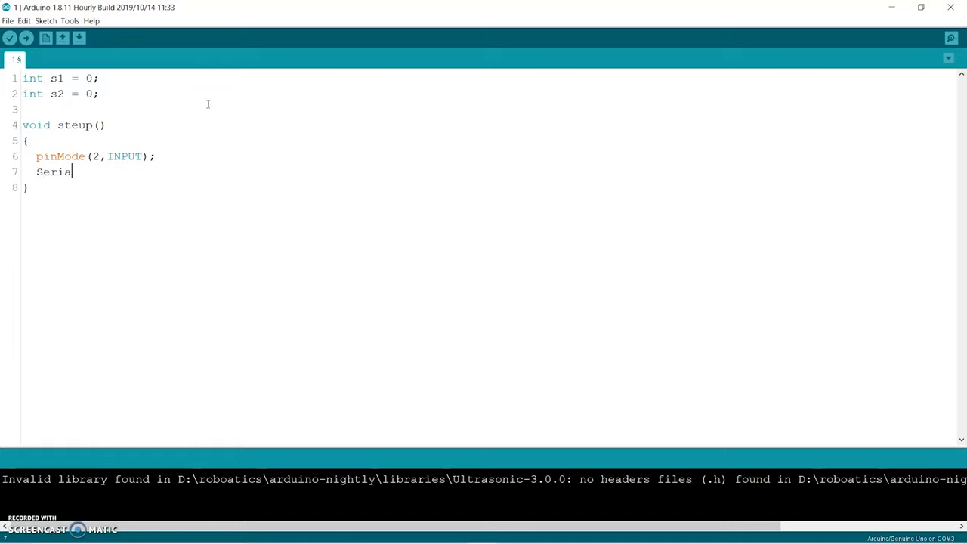
{"action": "type", "text": "l.begin(9"}
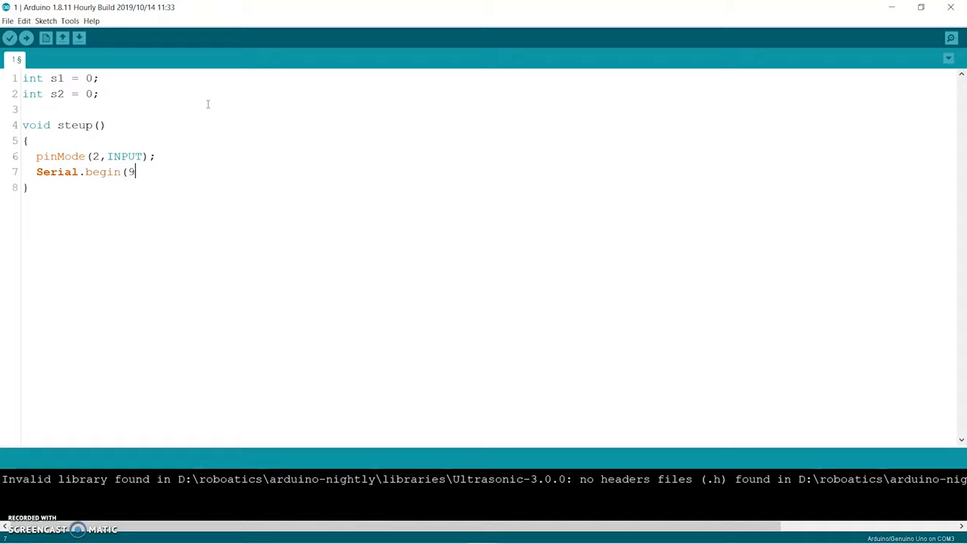
{"action": "type", "text": "600);"}
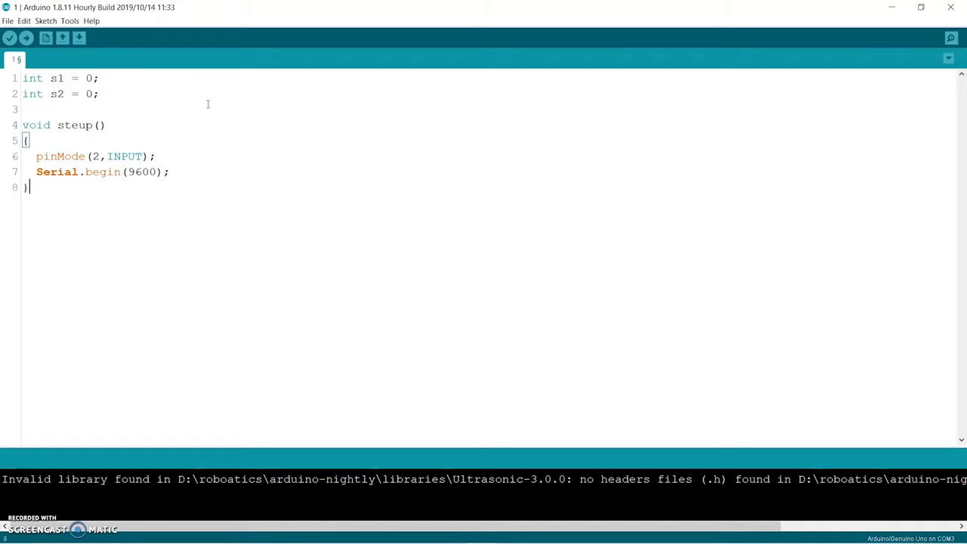
{"action": "type", "text": "void loop"}
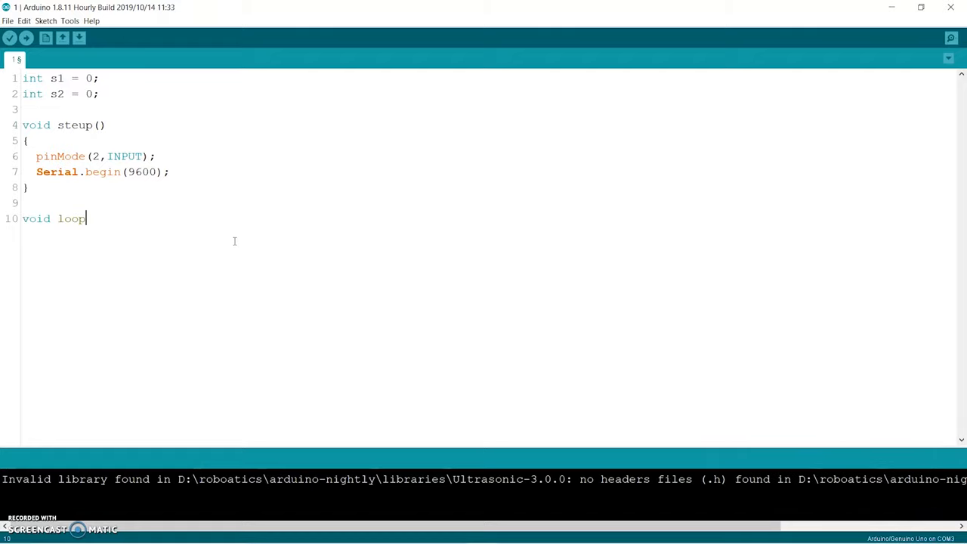
Step: In loop read pin 2's state and set s1 to 1 on HIGH or 0 on LOW, duplicating the block for s2
{"action": "type", "text": "()"}
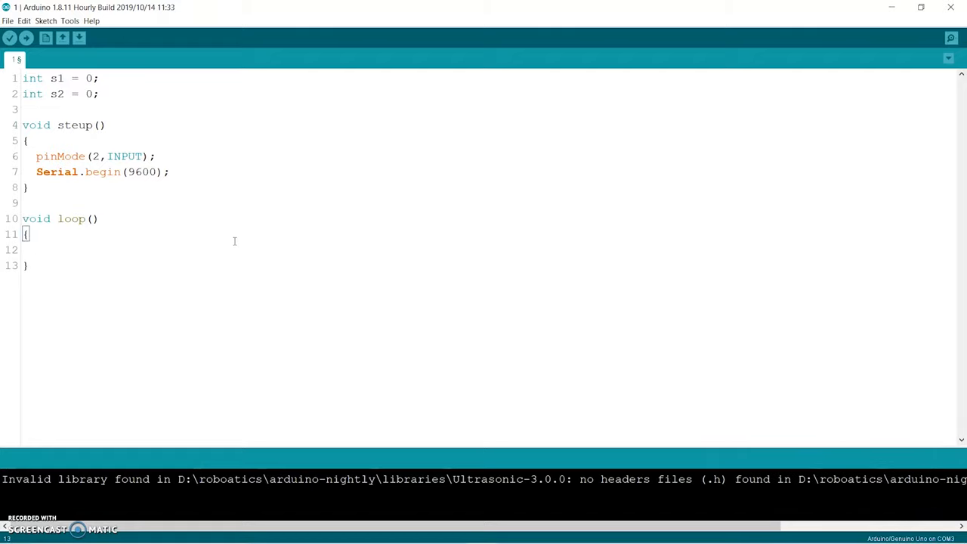
{"action": "type", "text": "int state = d"}
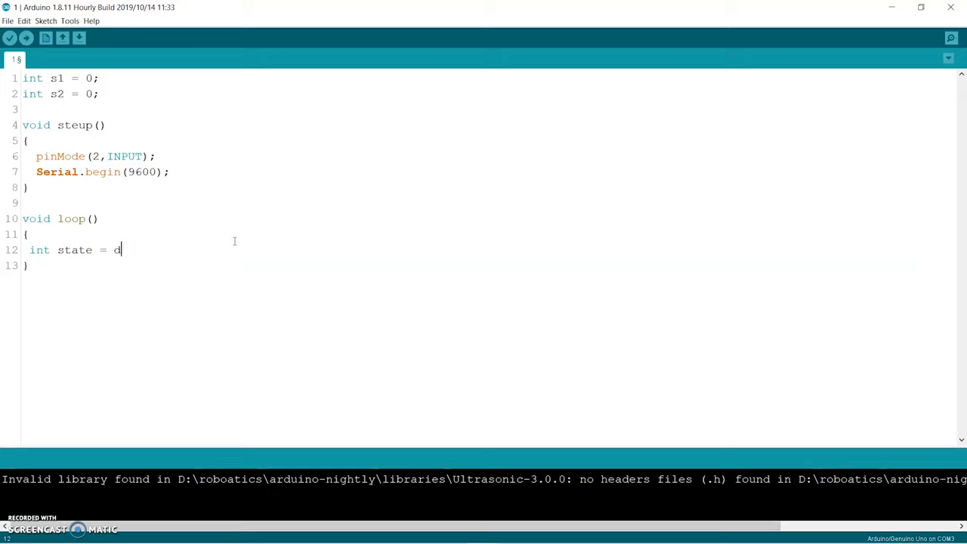
{"action": "type", "text": "igitalWrite(2);"}
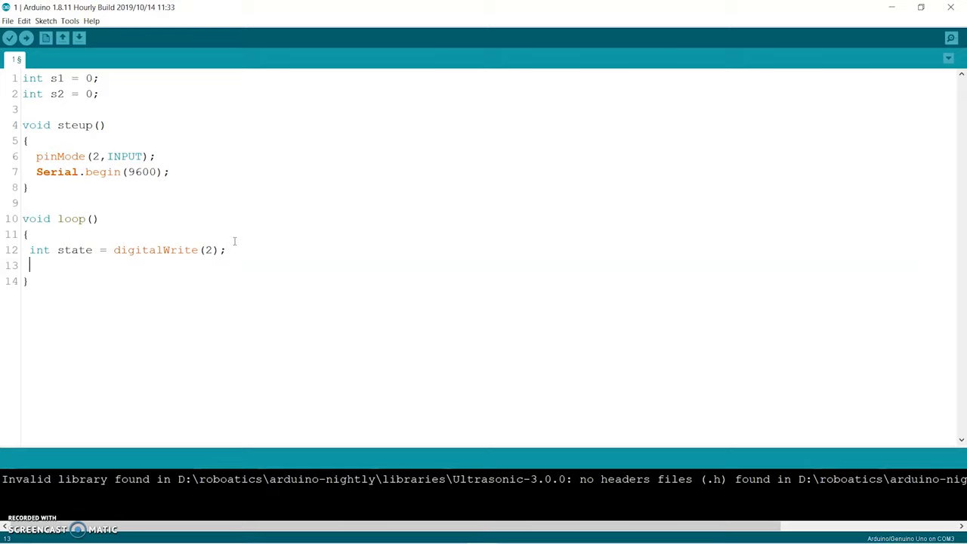
{"action": "type", "text": "if(state"}
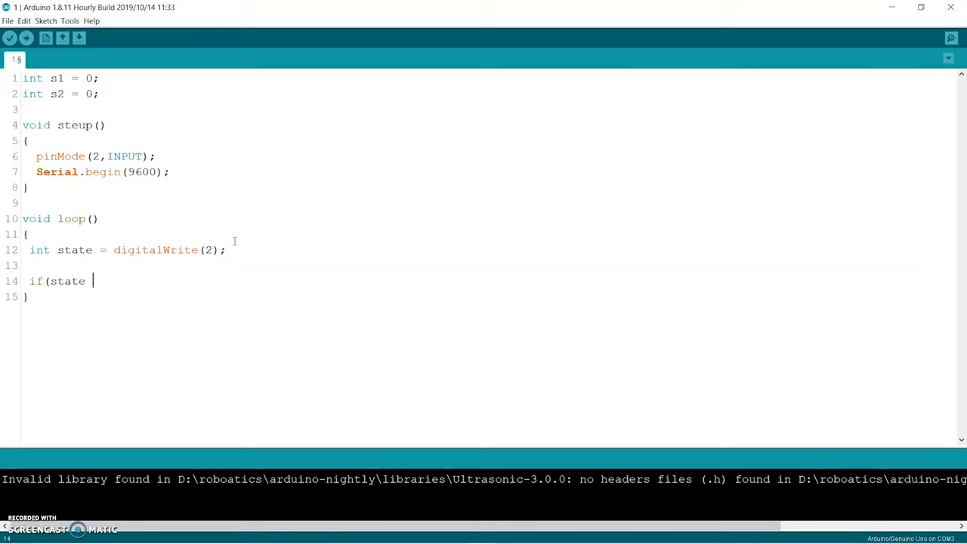
{"action": "type", "text": "== HIGH)"}
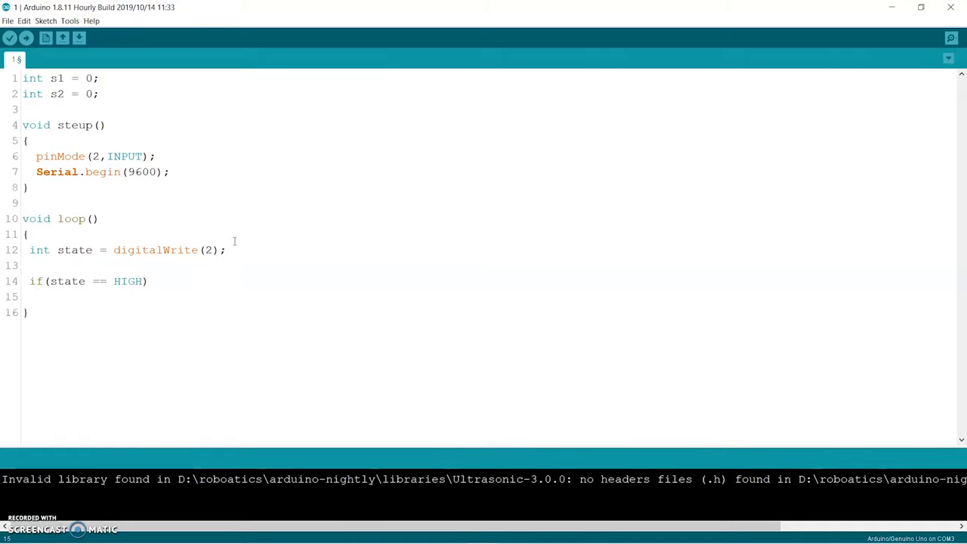
{"action": "type", "text": "s1 = 1;"}
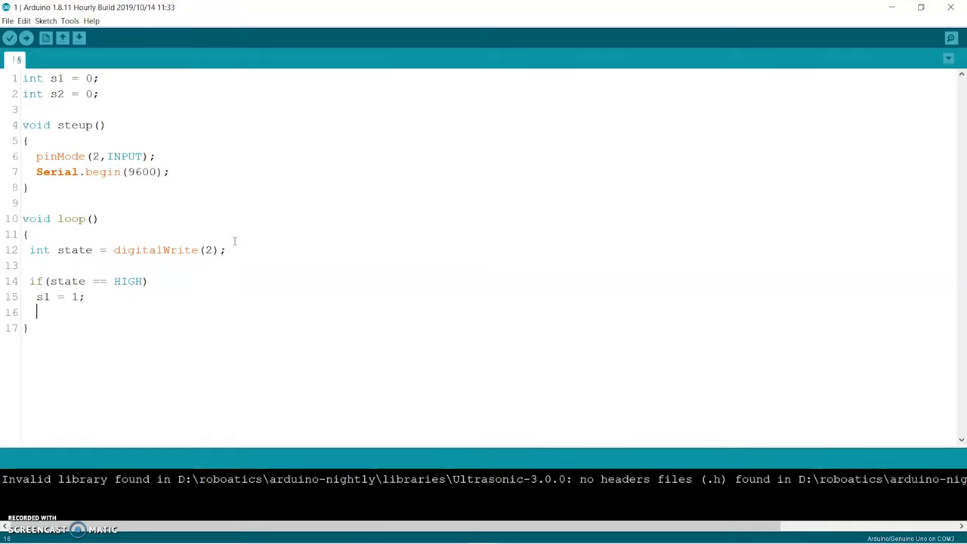
{"action": "type", "text": "if(state == LOW"}
{"action": "type", "text": "s1 = 0;"}
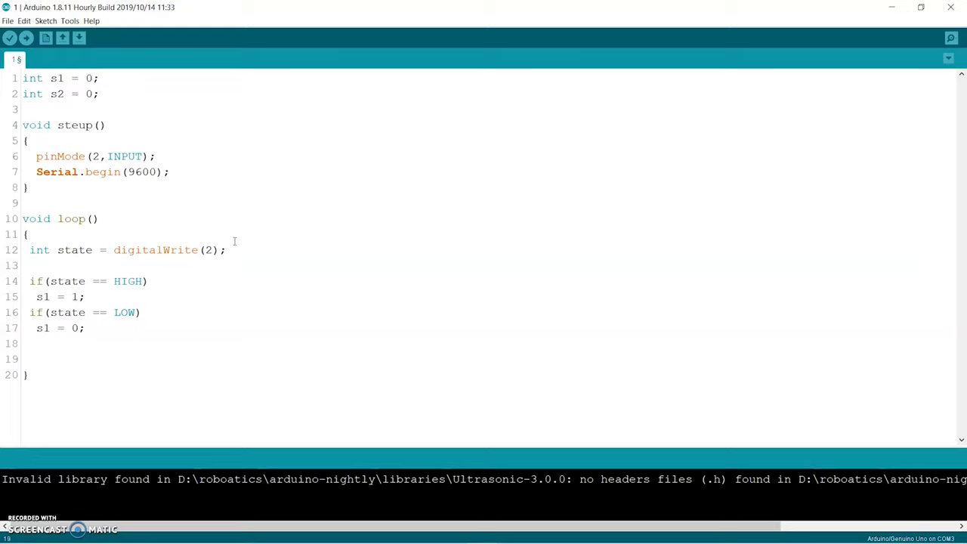
{"action": "left_click_drag", "start_coordinate": [30, 250], "coordinate": [85, 326]}
{"action": "type", "text": "i"}
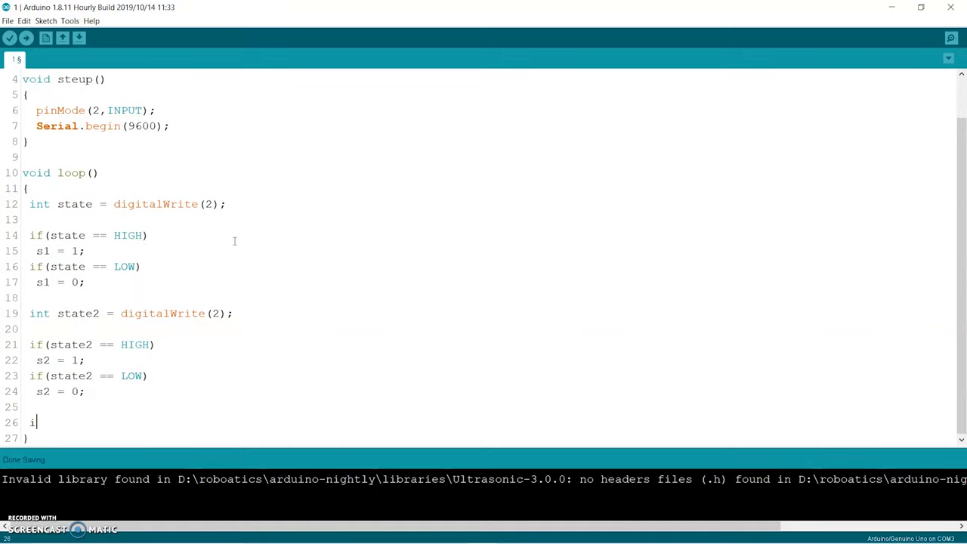
Step: Add if((s2 != s1)&&(s2 == 1)) Serial.println("Yes") and the matching "No" check
{"action": "type", "text": "f(s2 != s1))"}
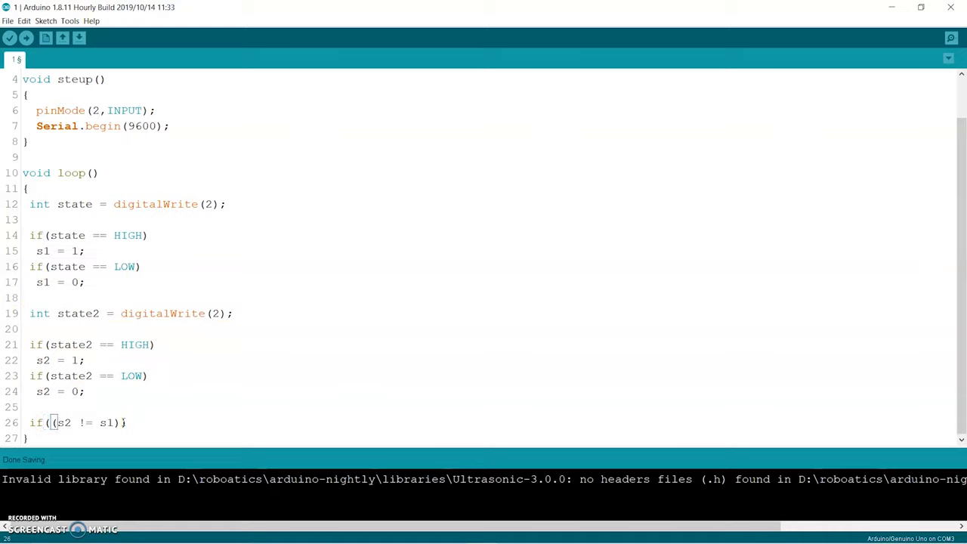
{"action": "type", "text": "&&(s2 == 1)"}
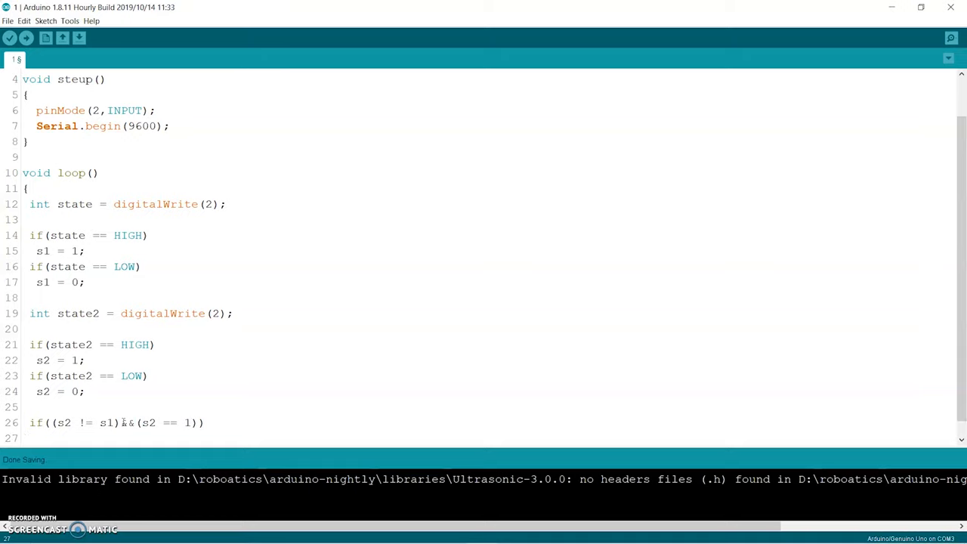
{"action": "type", "text": "Serial.printl"}
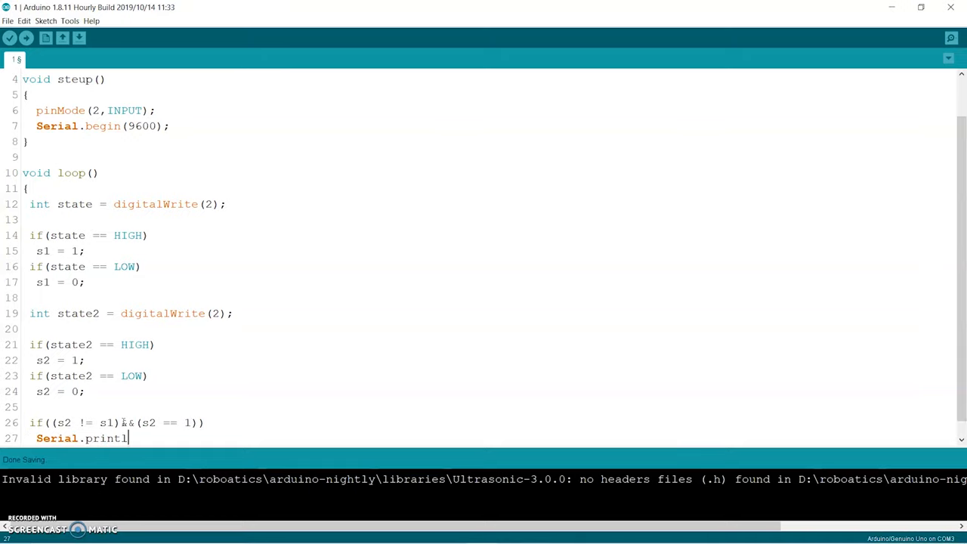
{"action": "type", "text": "n(\"Yes\");"}
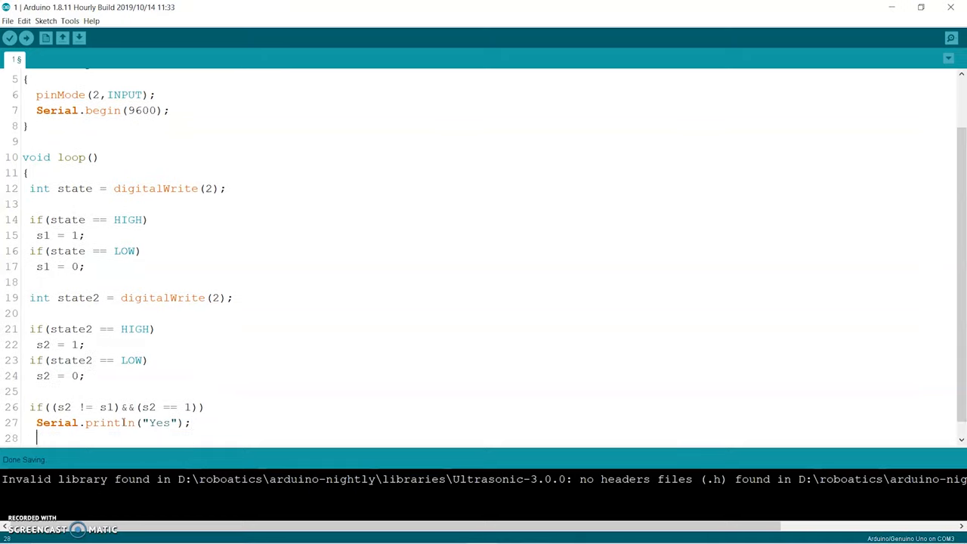
{"action": "type", "text": "if((s2 !="}
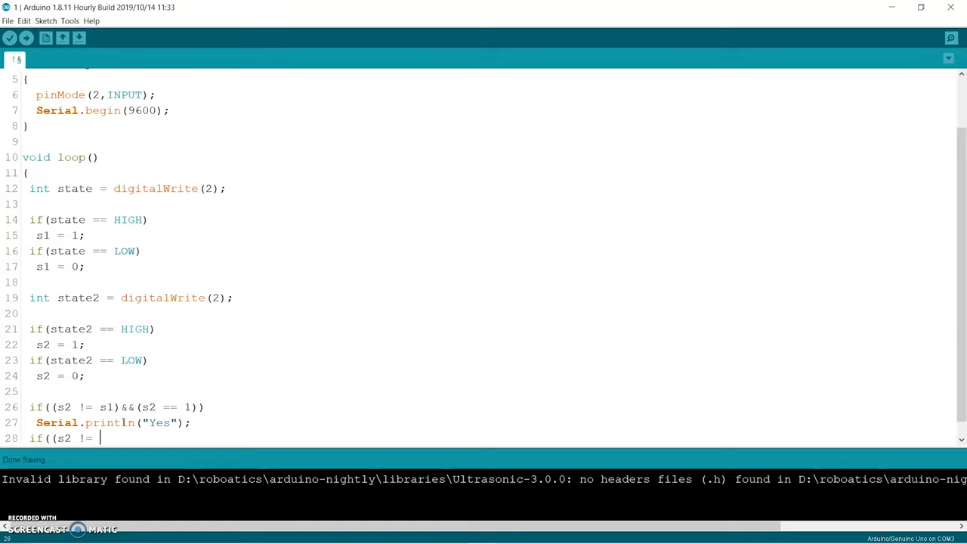
{"action": "type", "text": "s1)&&(s2 == 1"}
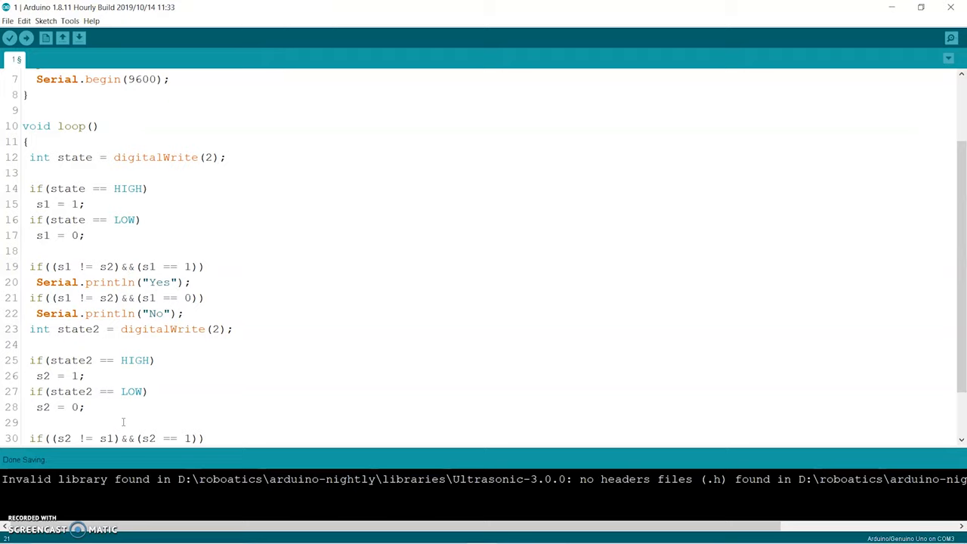
{"action": "left_click", "coordinate": [9, 38]}
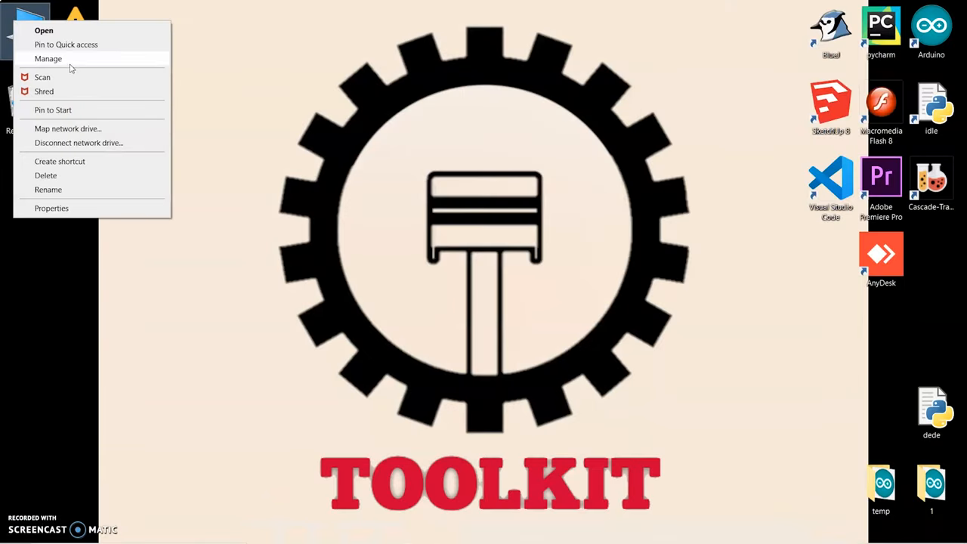
Step: In Device Manager expand Ports to find the USB Serial Device on COM3, then close Computer Management
{"action": "left_click", "coordinate": [48, 58]}
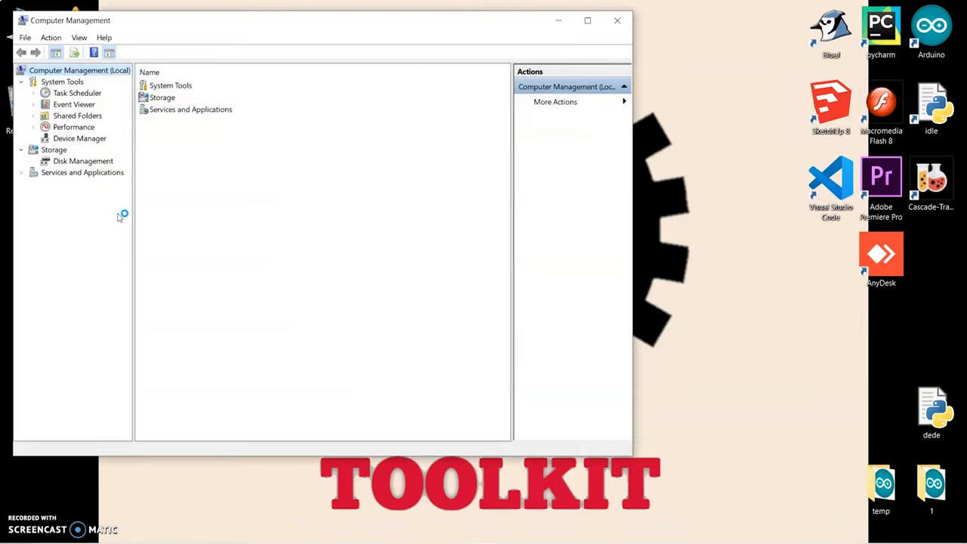
{"action": "left_click", "coordinate": [79, 139]}
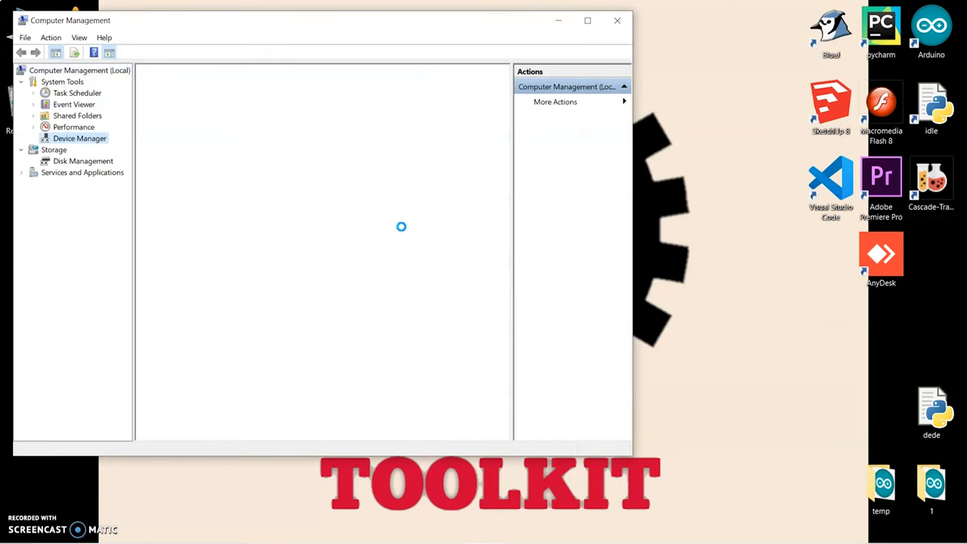
{"action": "left_click", "coordinate": [78, 139]}
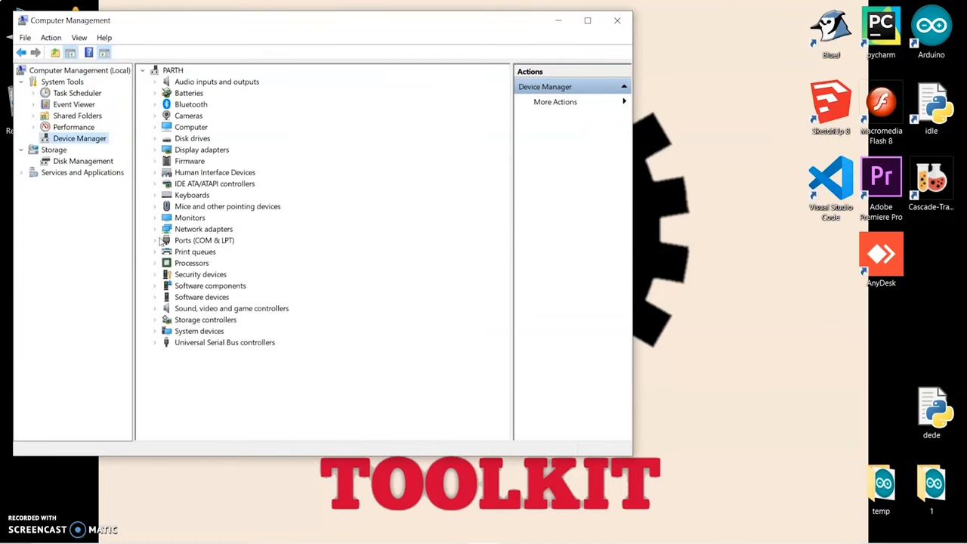
{"action": "left_click", "coordinate": [154, 240]}
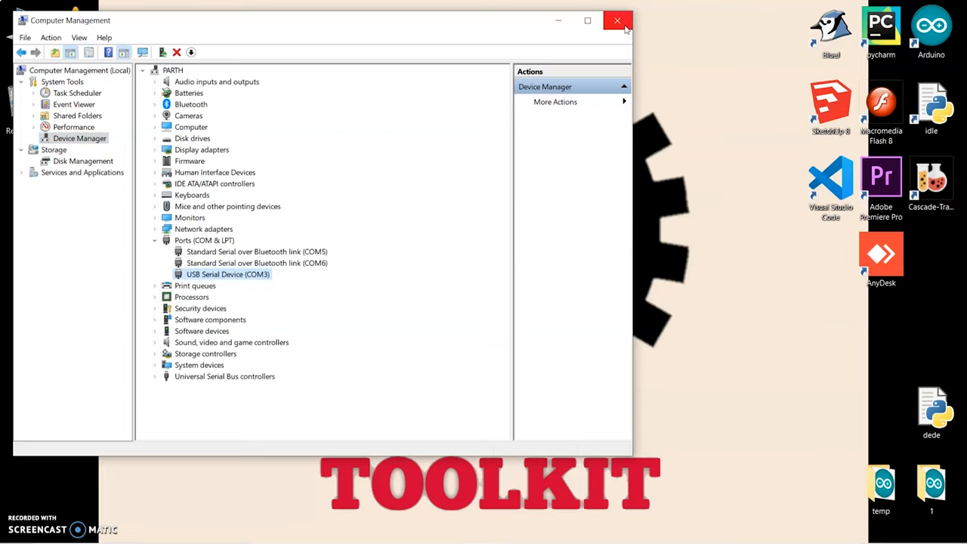
{"action": "left_click", "coordinate": [617, 21]}
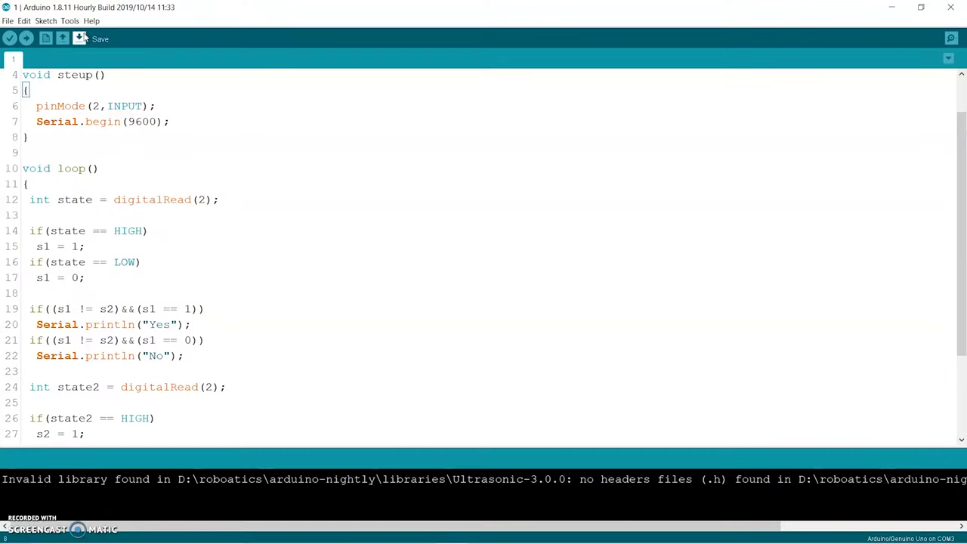
Step: Select COM3 (Arduino/Genuino Uno) as the board's port under Tools
{"action": "left_click", "coordinate": [70, 22]}
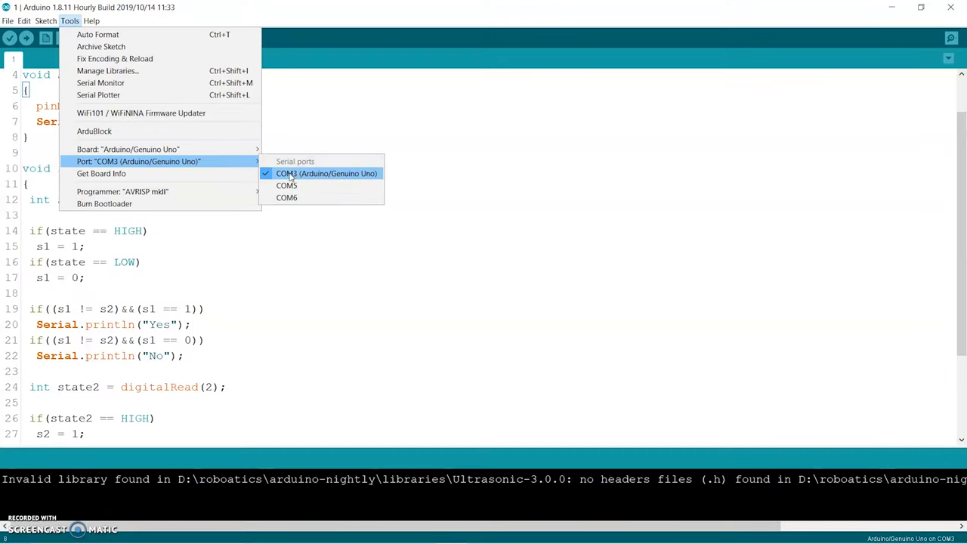
{"action": "left_click", "coordinate": [26, 38]}
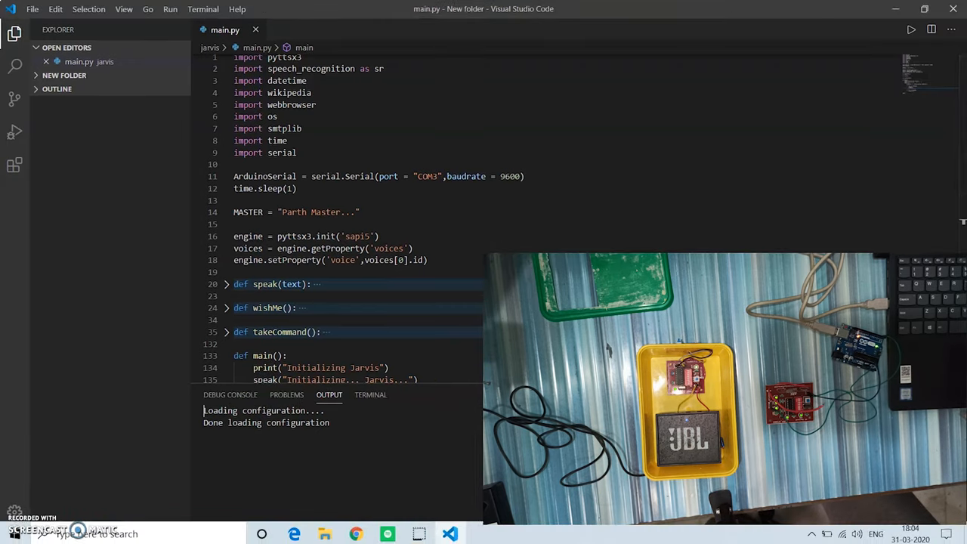
{"action": "left_click_drag", "start_coordinate": [414, 176], "coordinate": [520, 175]}
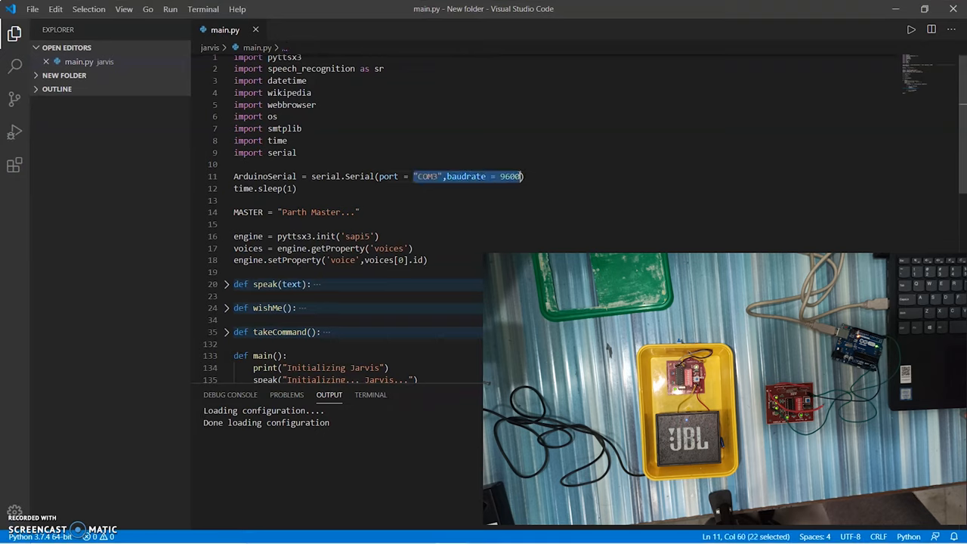
{"action": "scroll", "scroll_direction": "down", "scroll_amount": 3}
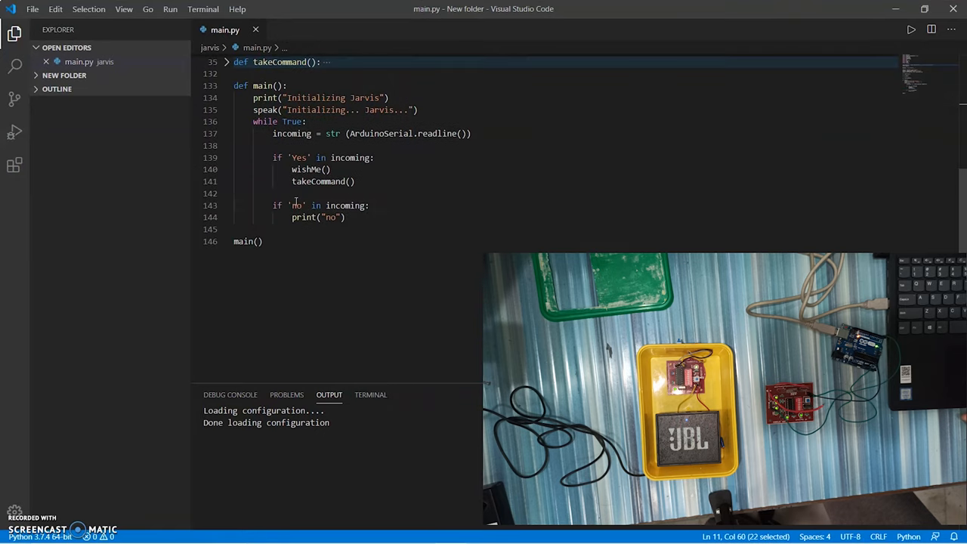
{"action": "double_click", "coordinate": [306, 170]}
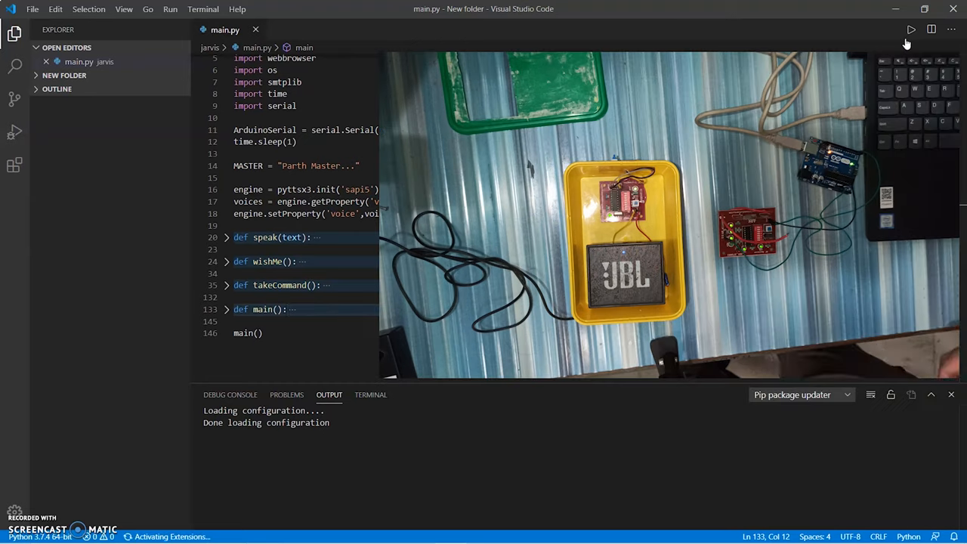
Step: Run main.py in the integrated terminal and speak requests like a Google search and "who is Iron Man"
{"action": "left_click", "coordinate": [370, 394]}
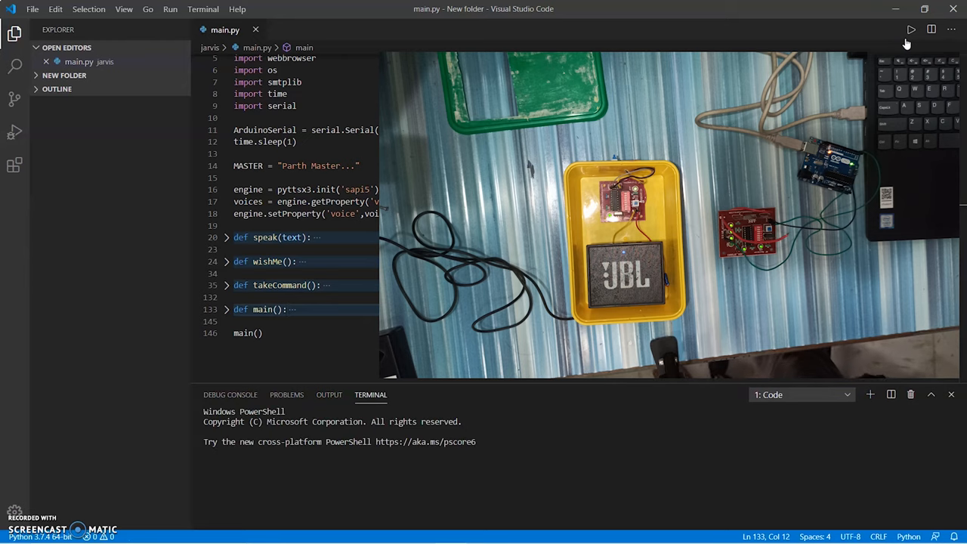
{"action": "type", "text": "p"}
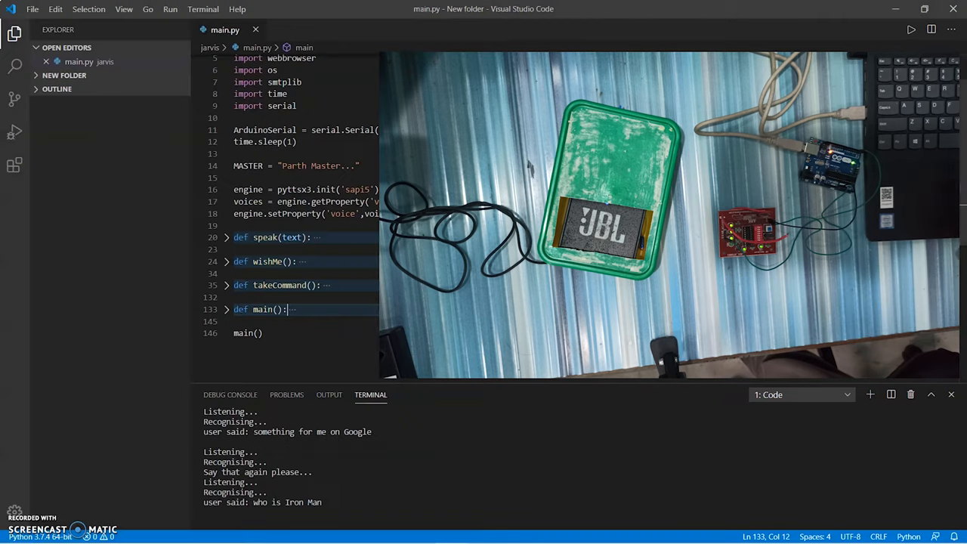
{"action": "scroll", "scroll_direction": "down", "scroll_amount": 3}
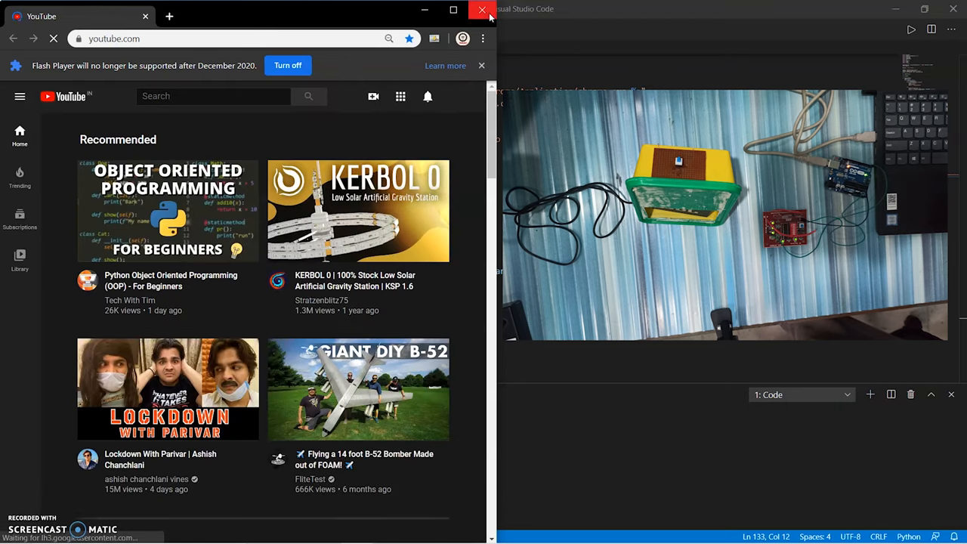
Step: Close the YouTube Chrome window, returning to VS Code where Jarvis re-initializes
{"action": "left_click", "coordinate": [482, 9]}
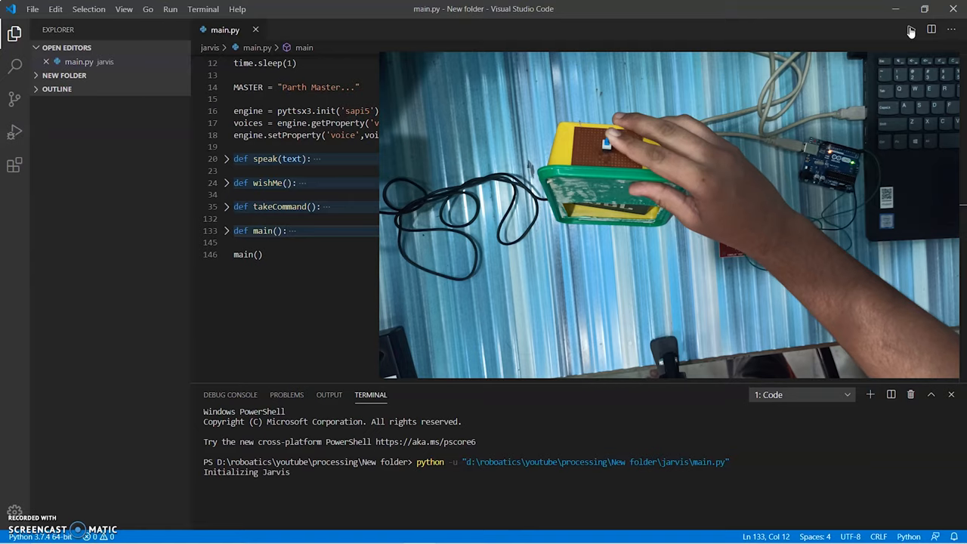